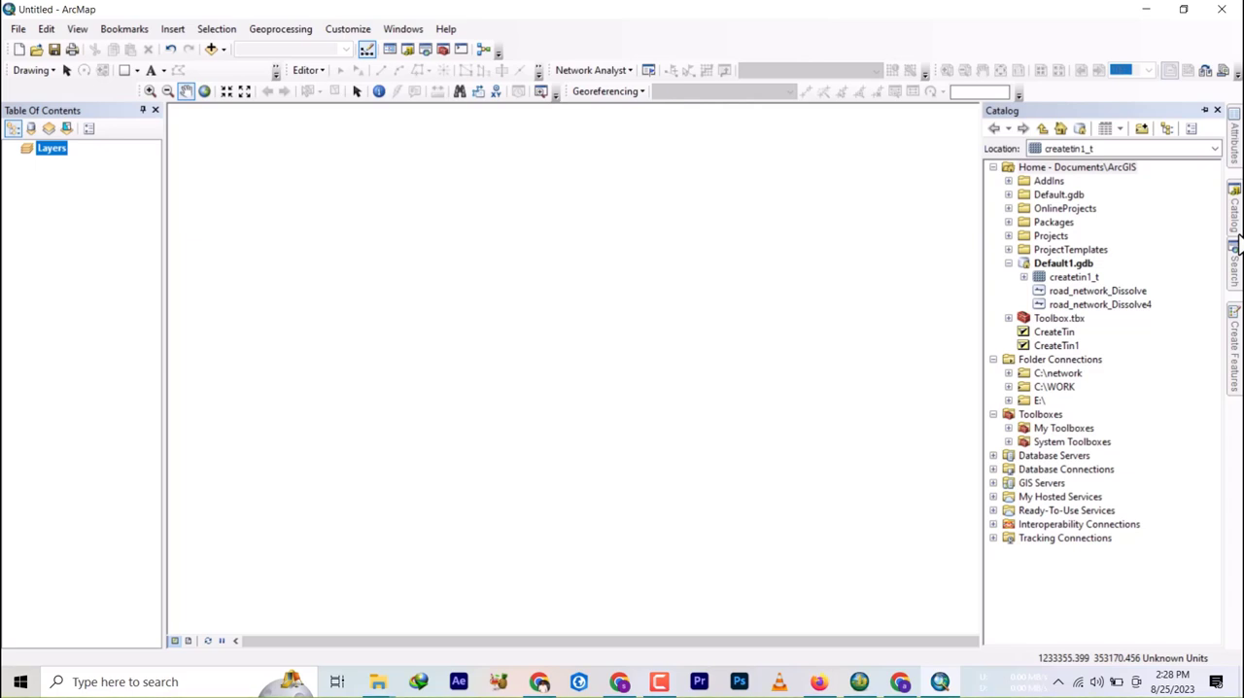
mouse_move(1190, 246)
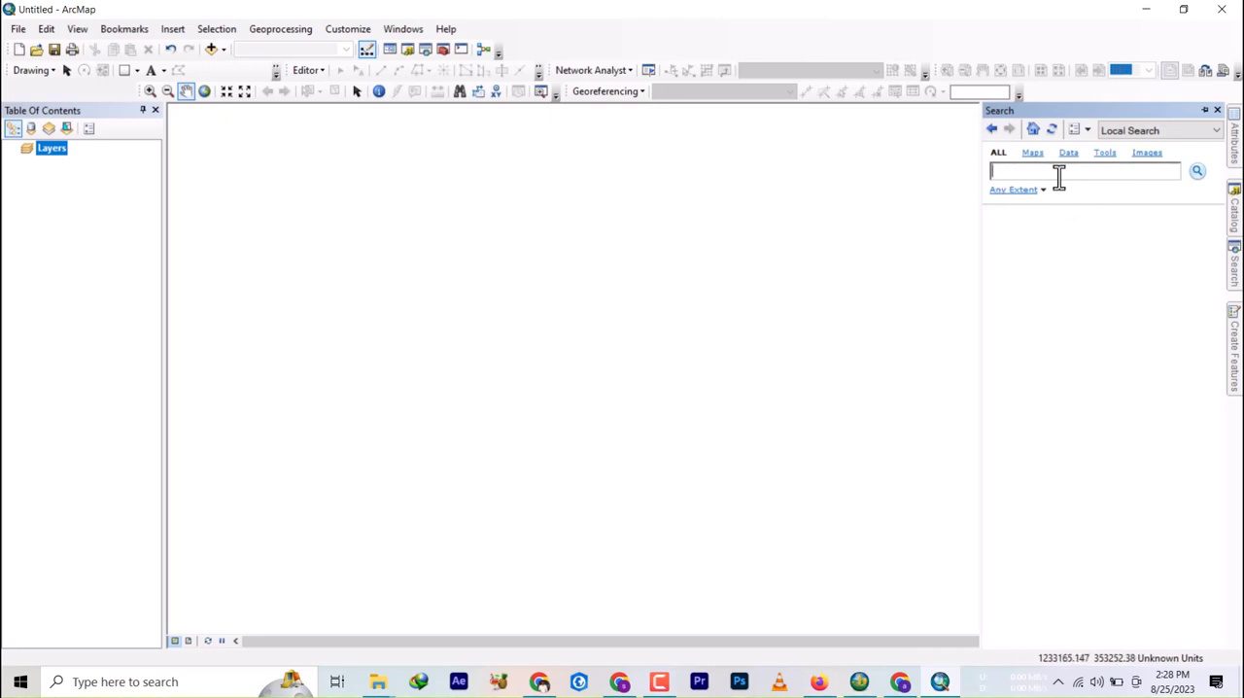
Search ArcMap tools for 'tin', listing 32 results including Create TIN
type("tin")
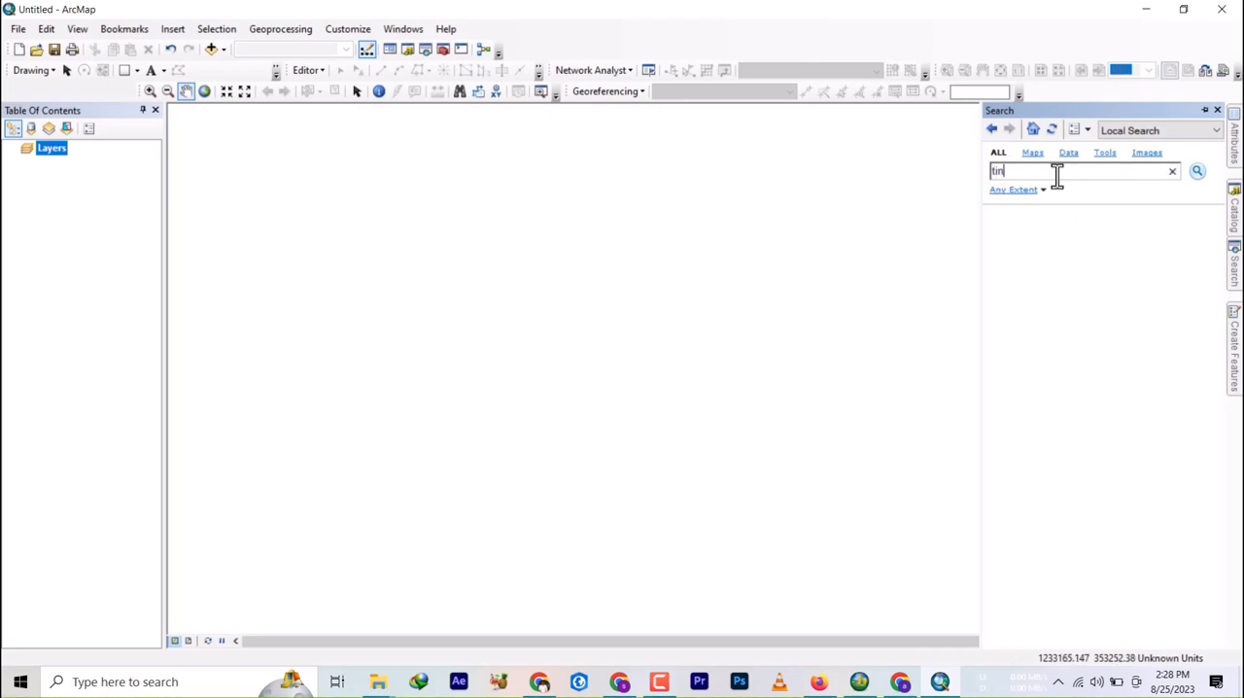
left_click(1196, 171)
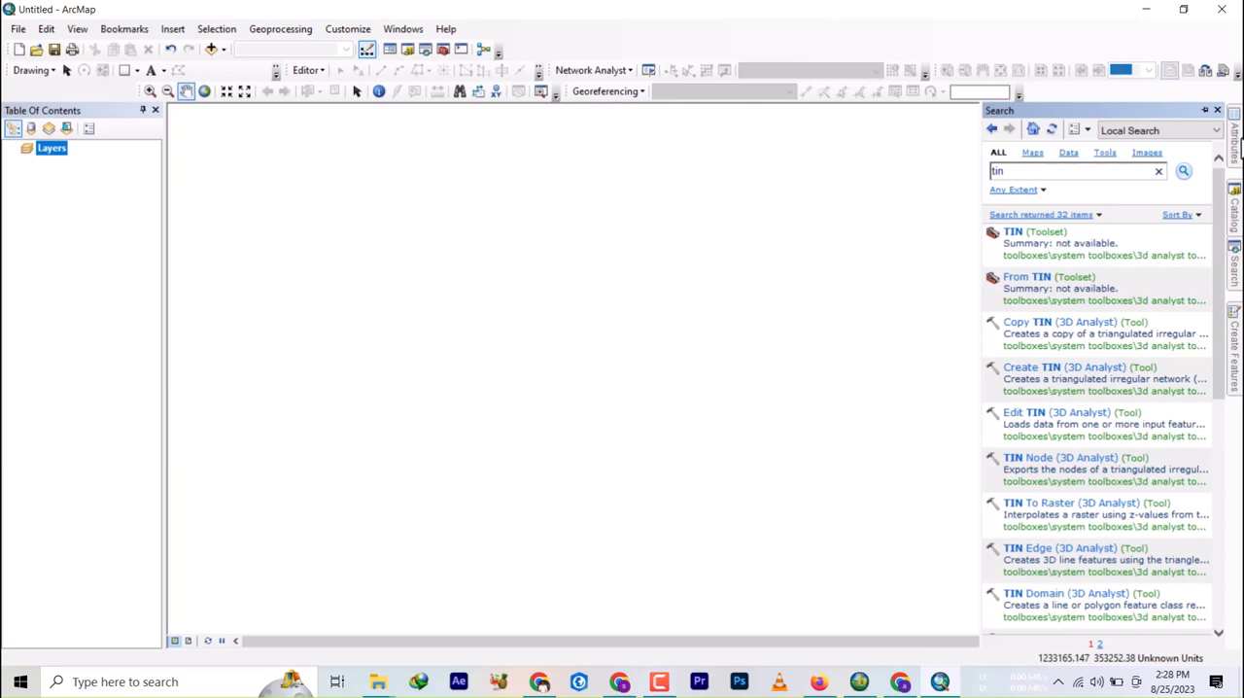
mouse_move(536, 119)
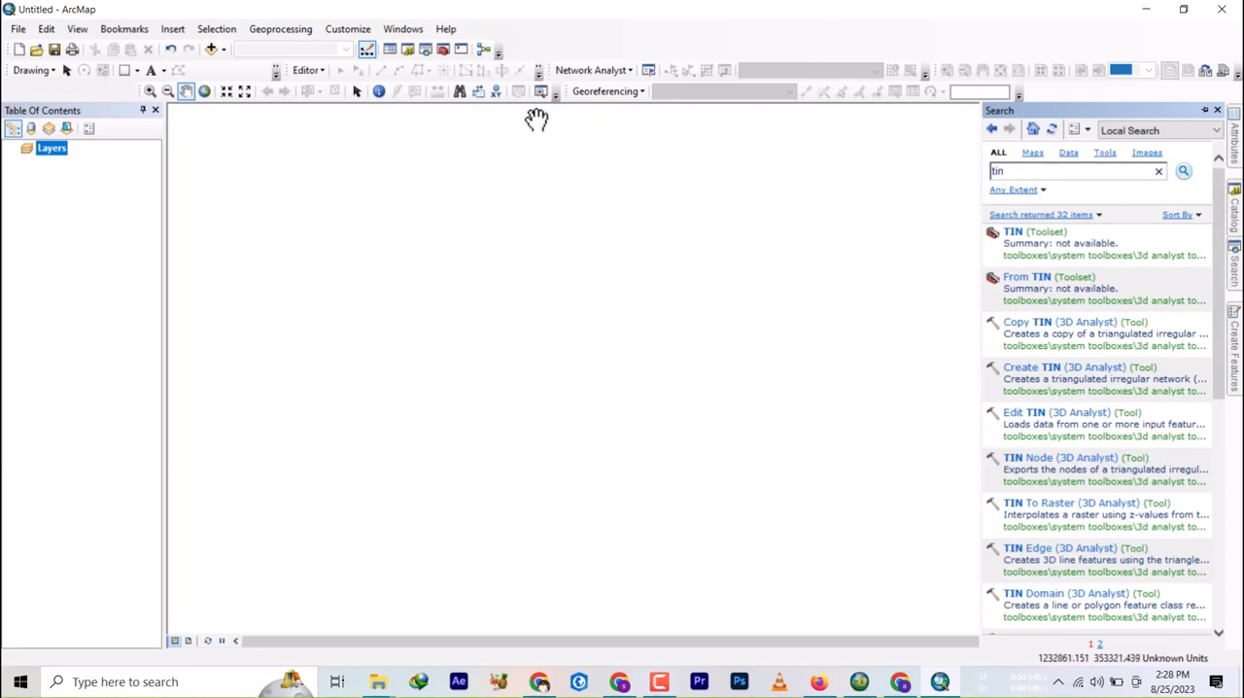
left_click(402, 29)
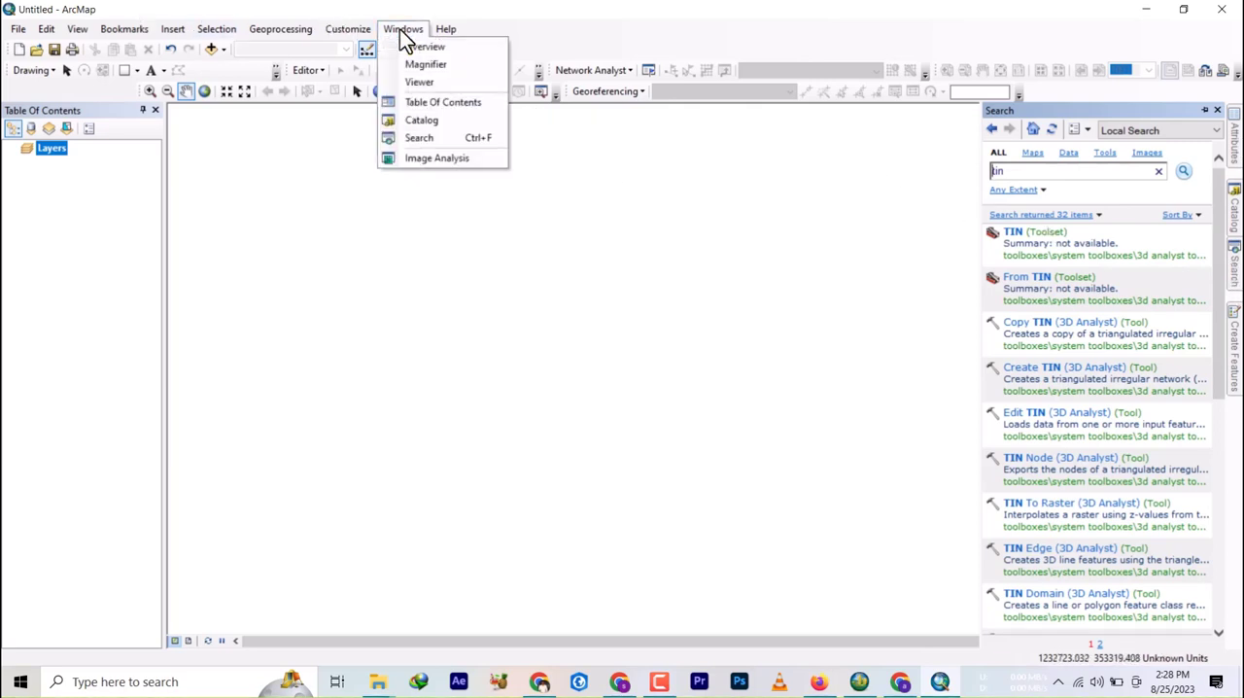
mouse_move(419, 137)
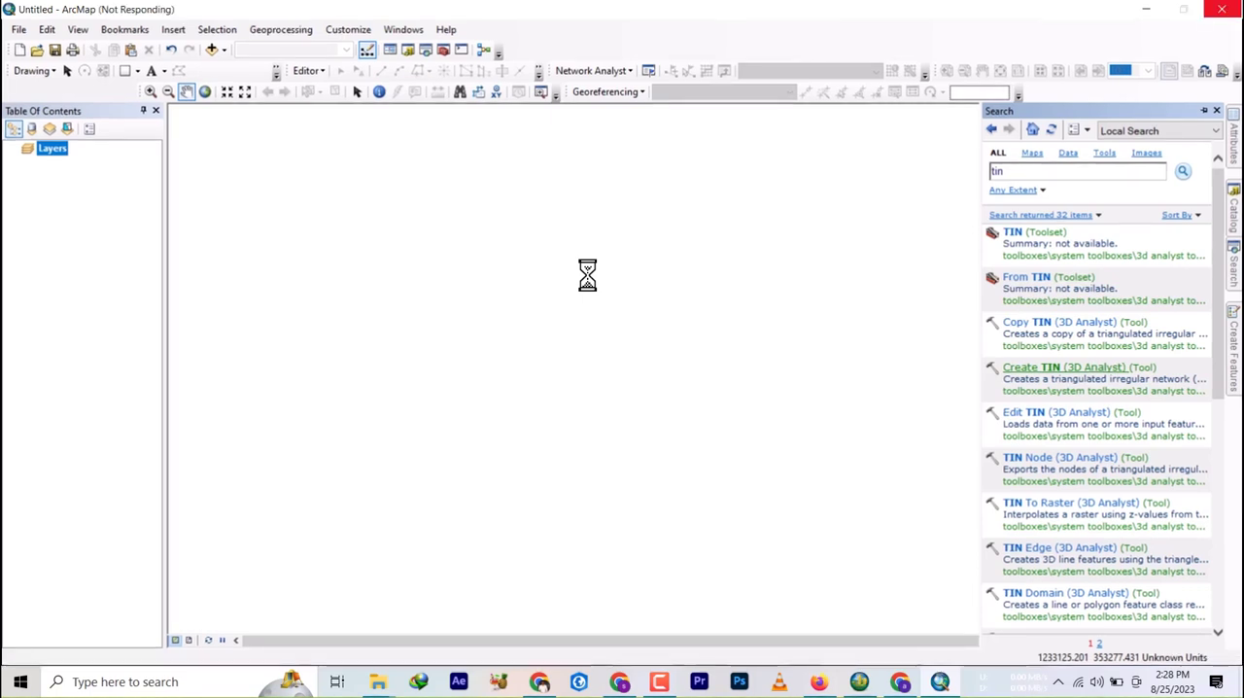
Build the CreateTin2 TIN from the DEM feature class with Z as height field
double_click(1064, 366)
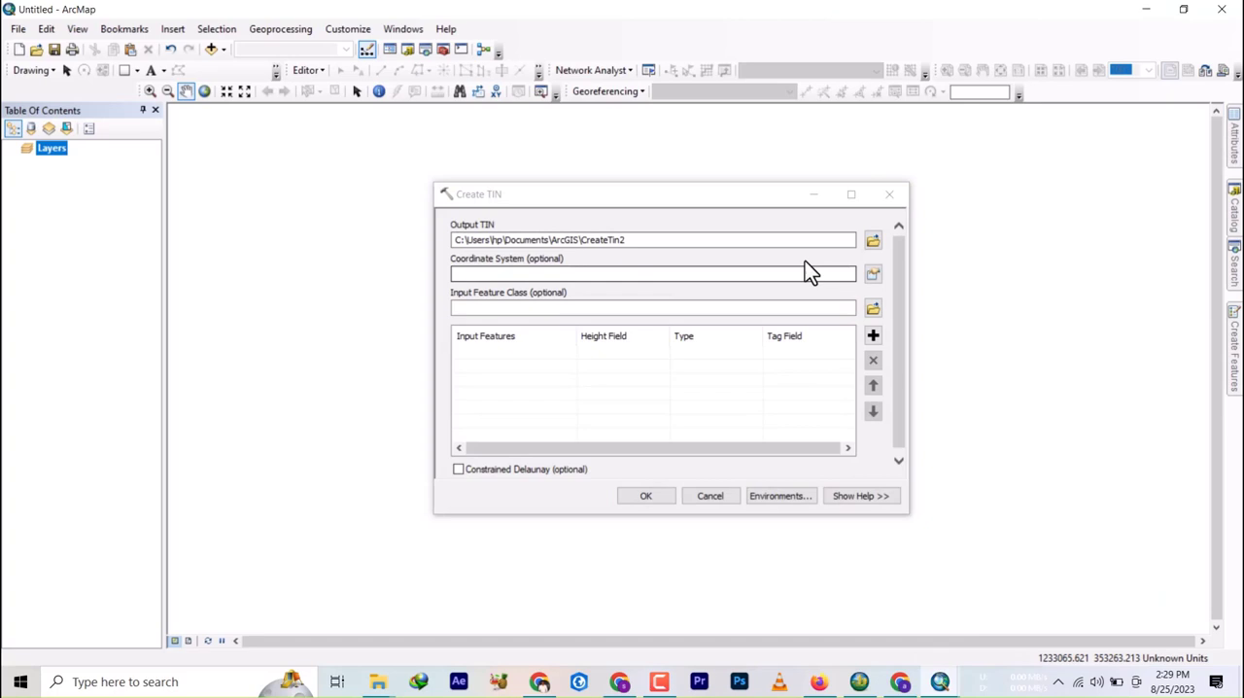
mouse_move(714, 260)
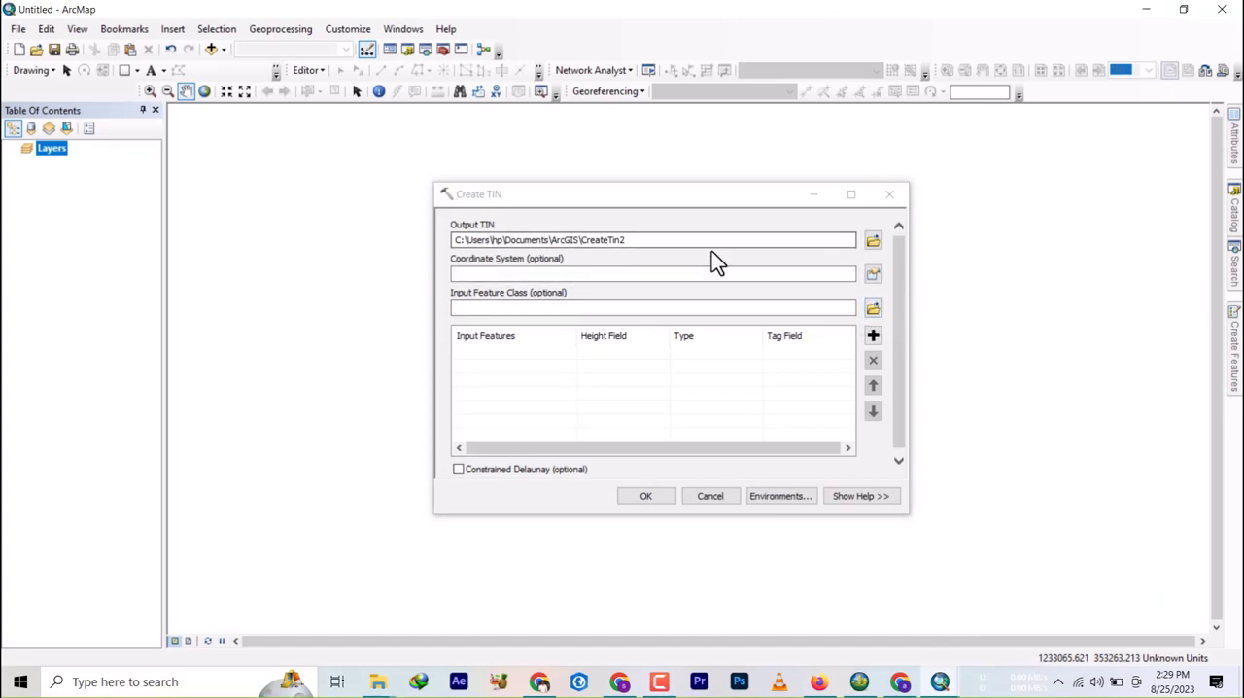
mouse_move(639, 264)
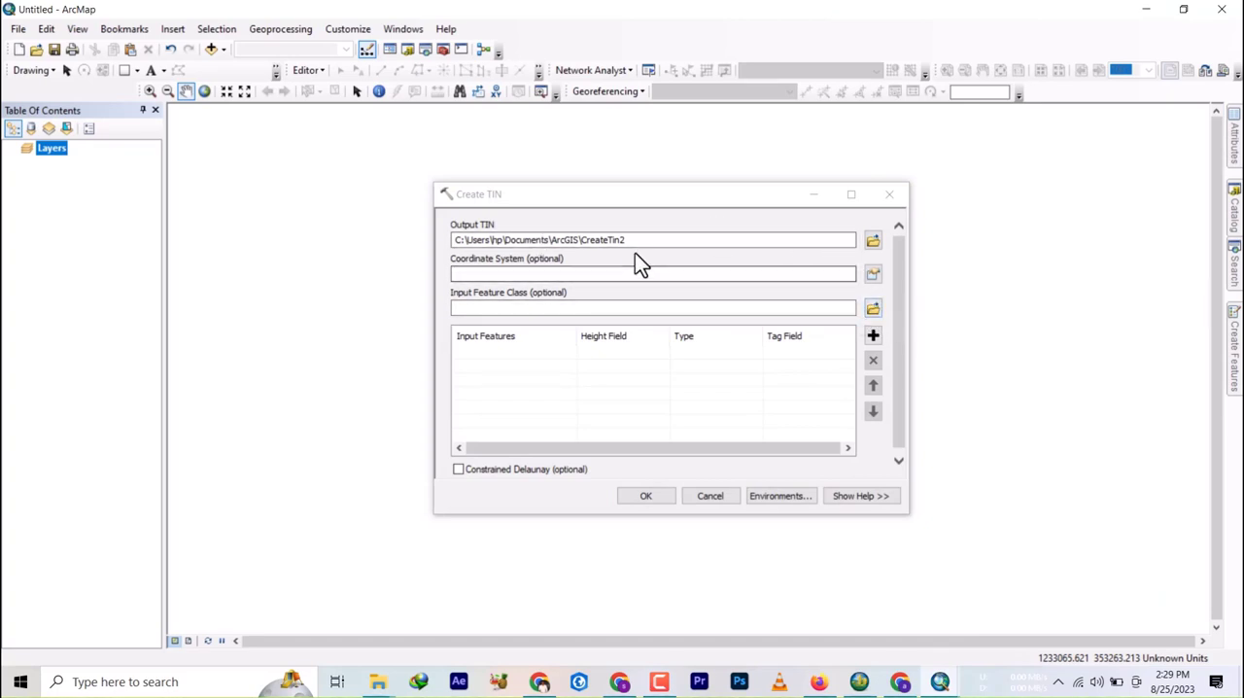
mouse_move(855, 262)
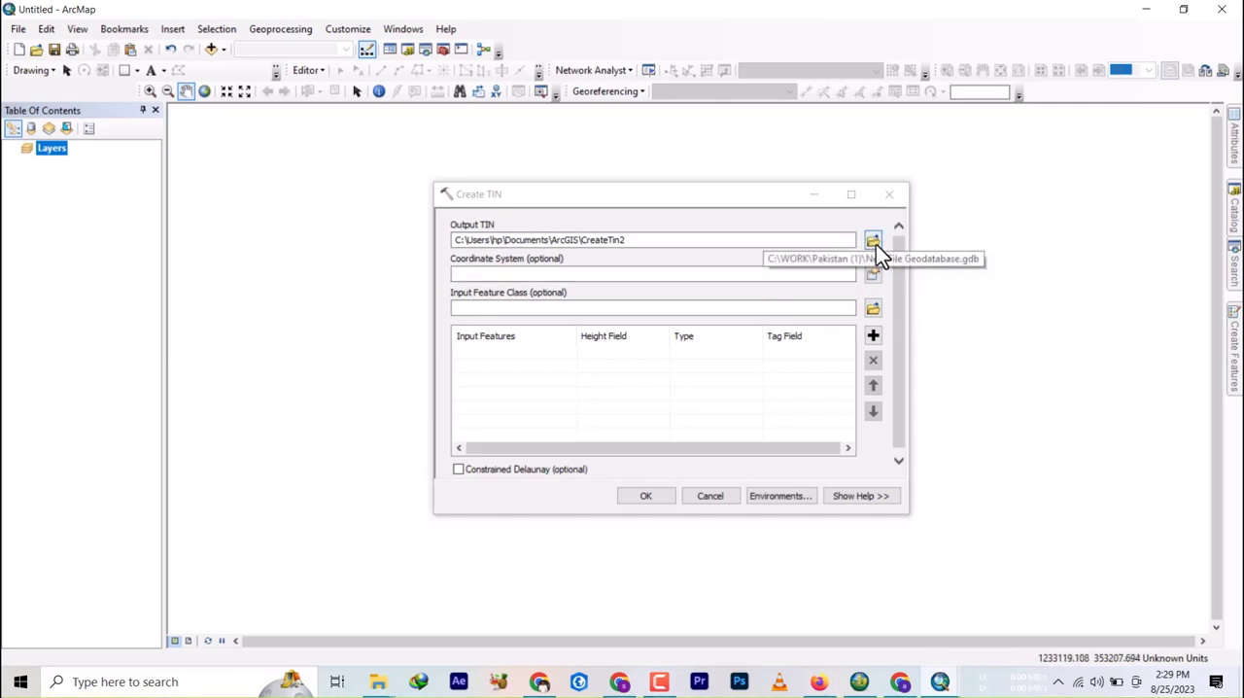
mouse_move(870, 331)
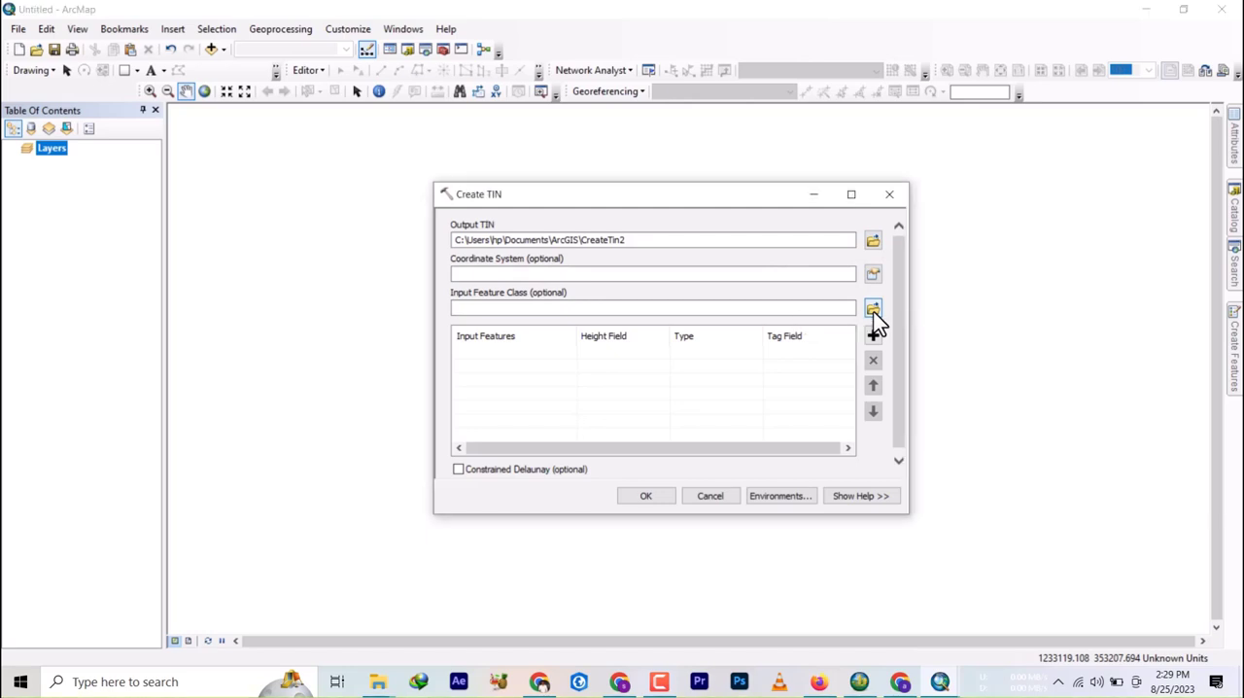
left_click(872, 308)
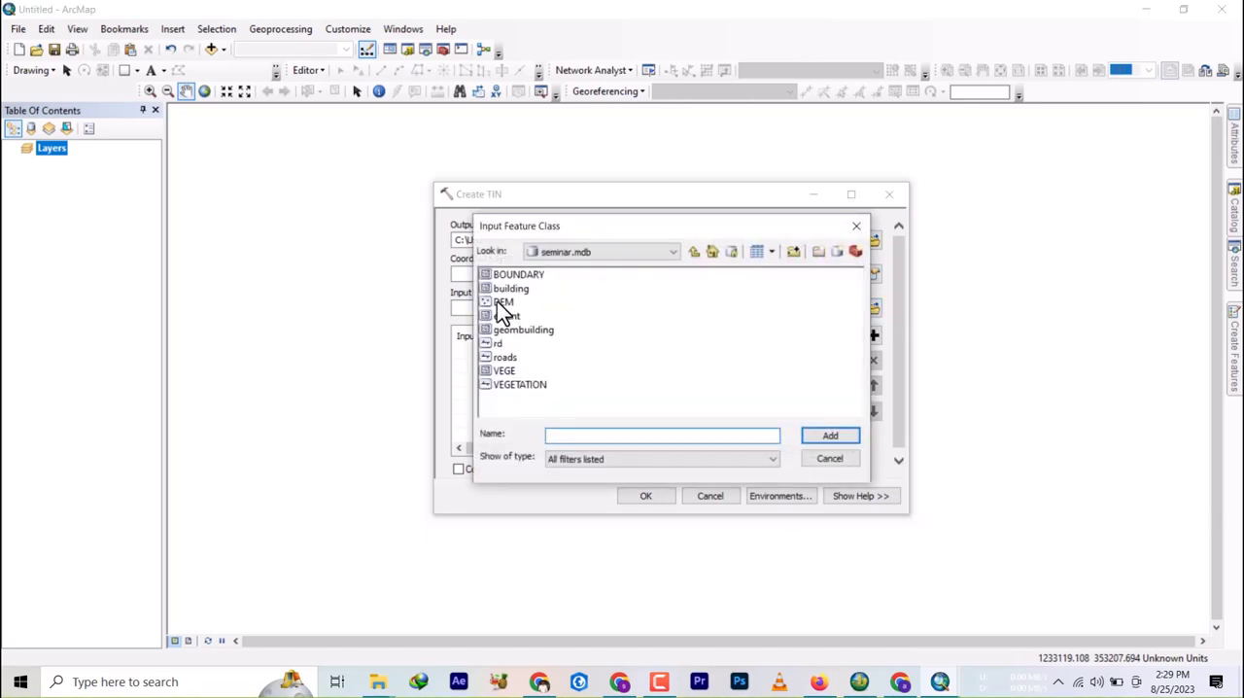
left_click(504, 301)
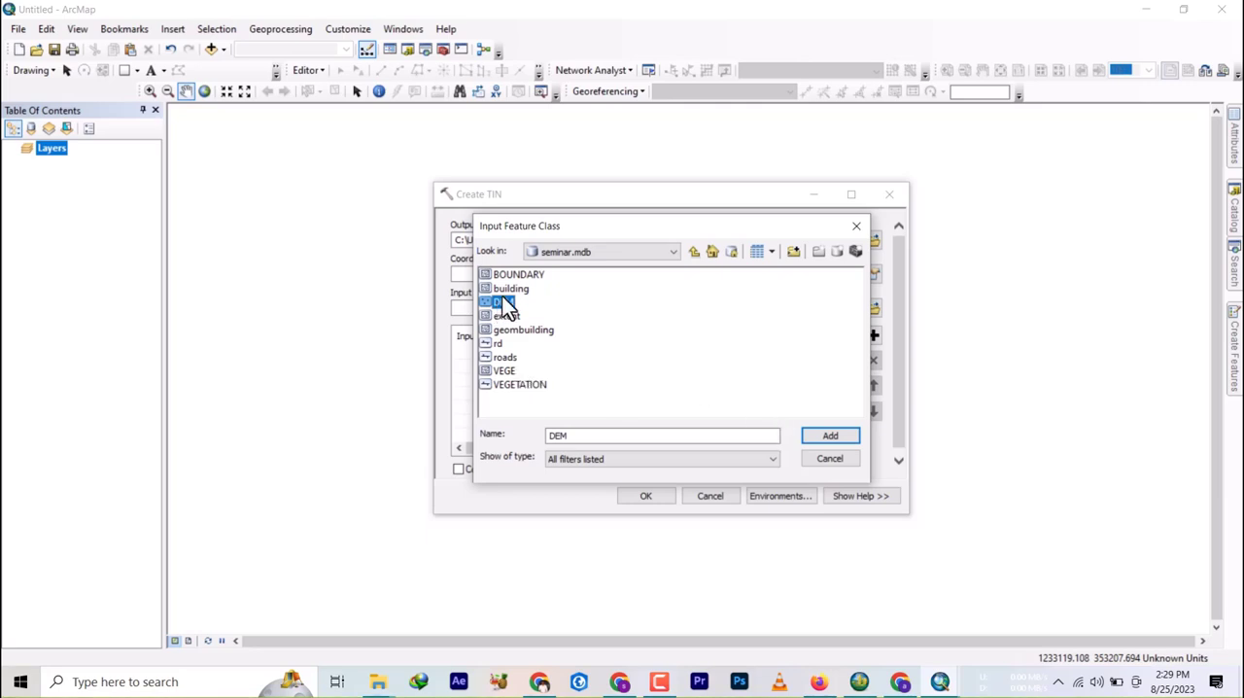
left_click(829, 435)
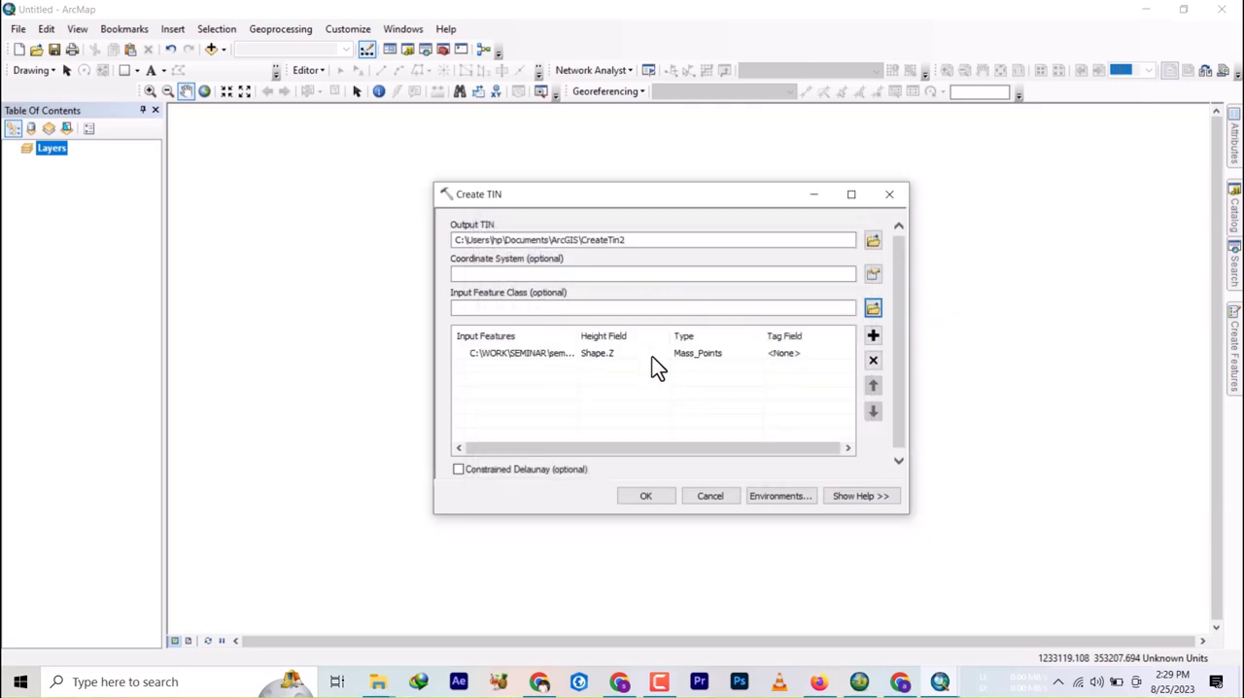
left_click(622, 353)
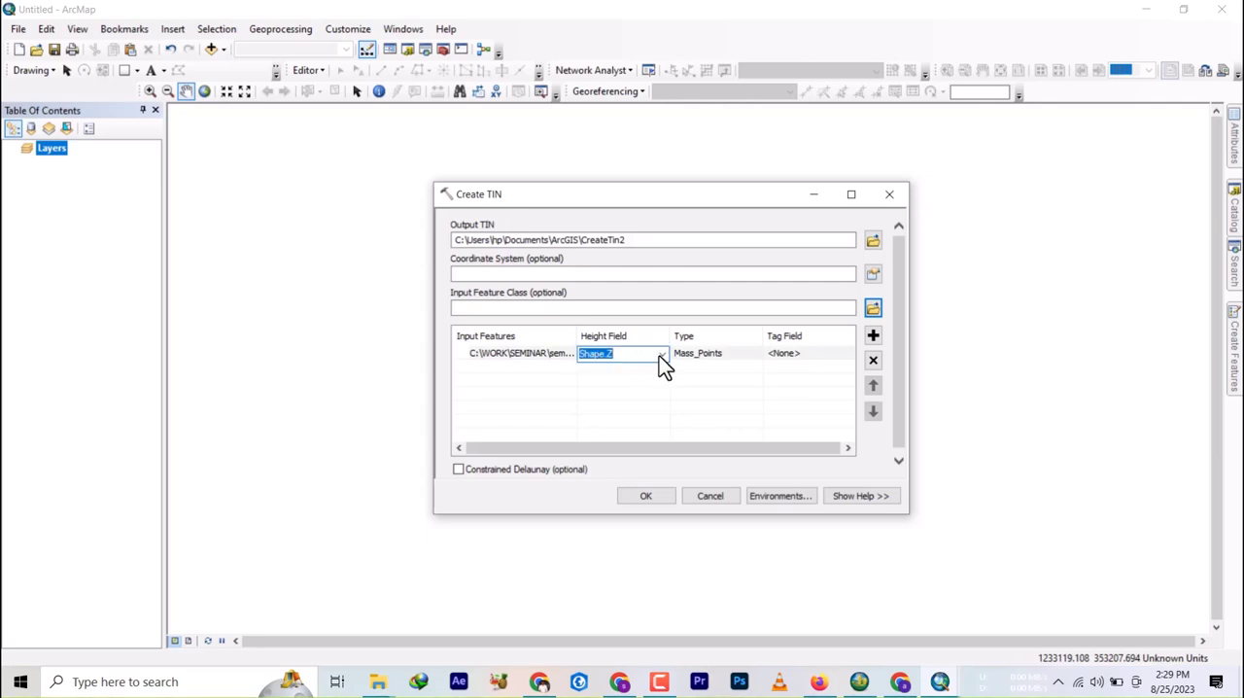
left_click(661, 353)
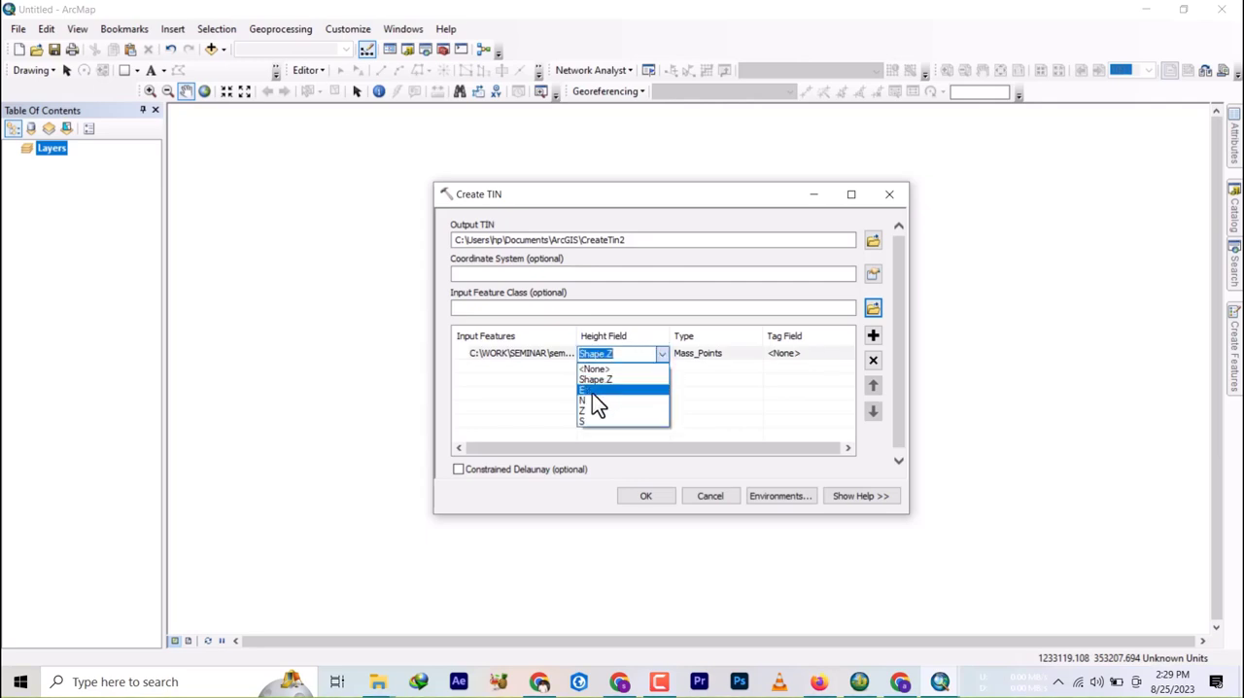
left_click(581, 410)
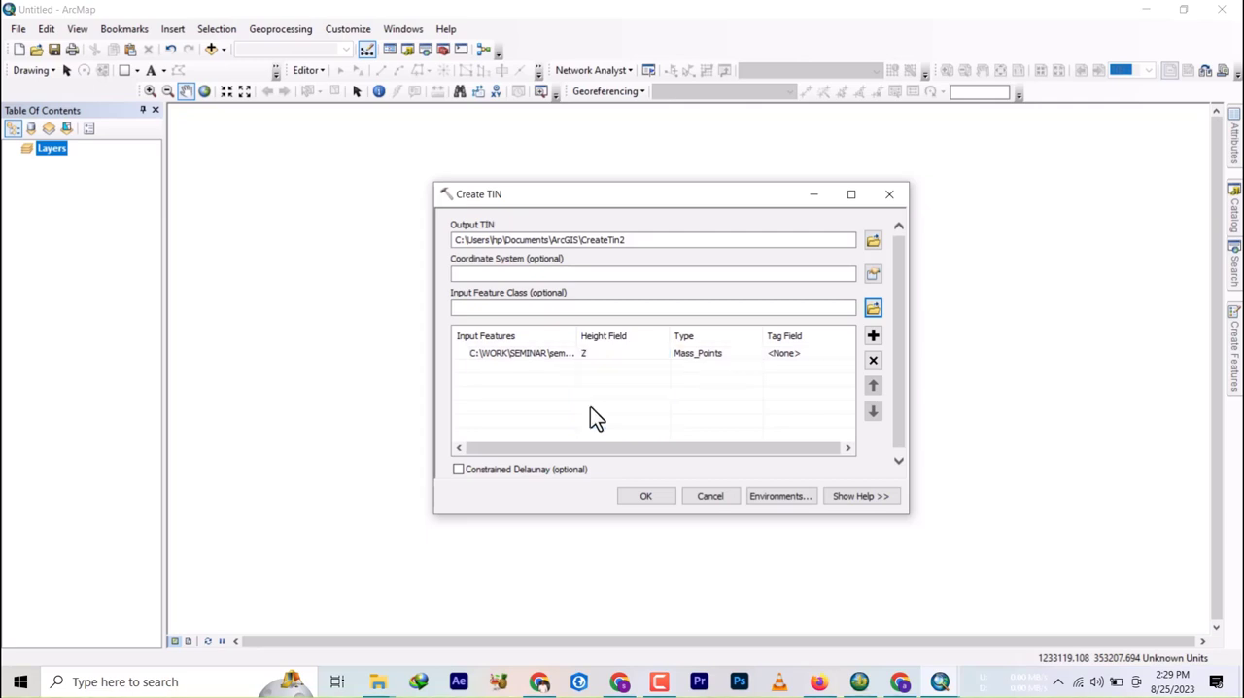
mouse_move(597, 361)
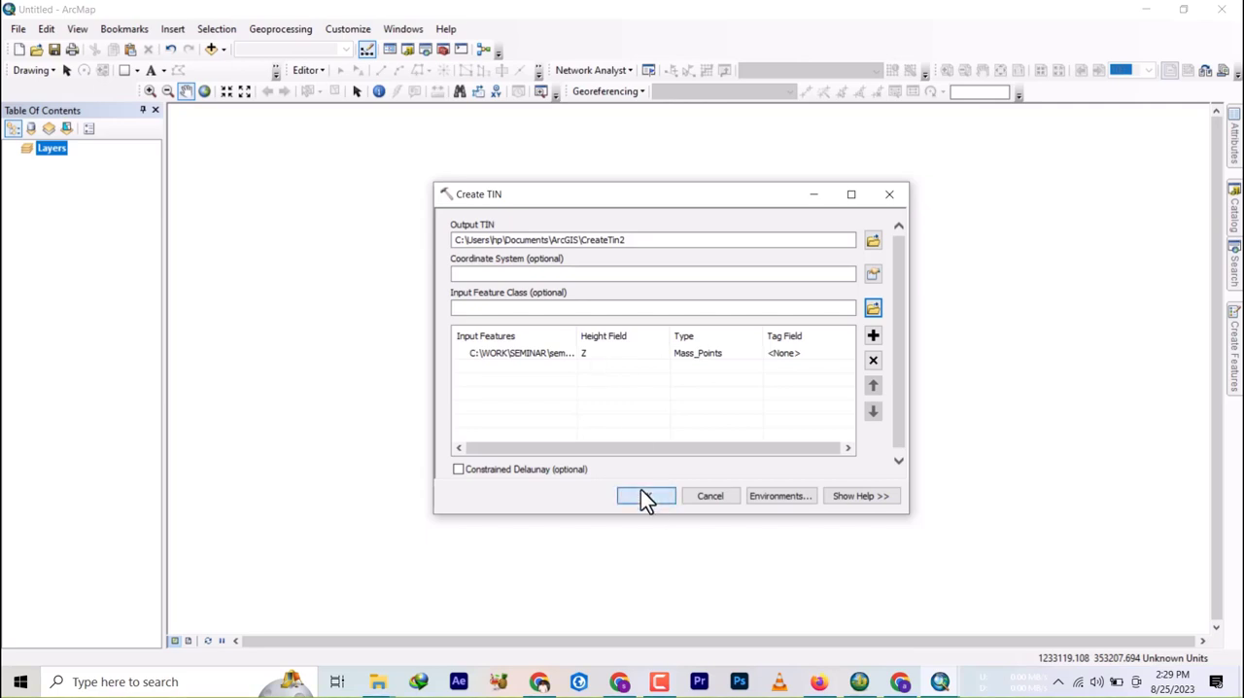
left_click(645, 495)
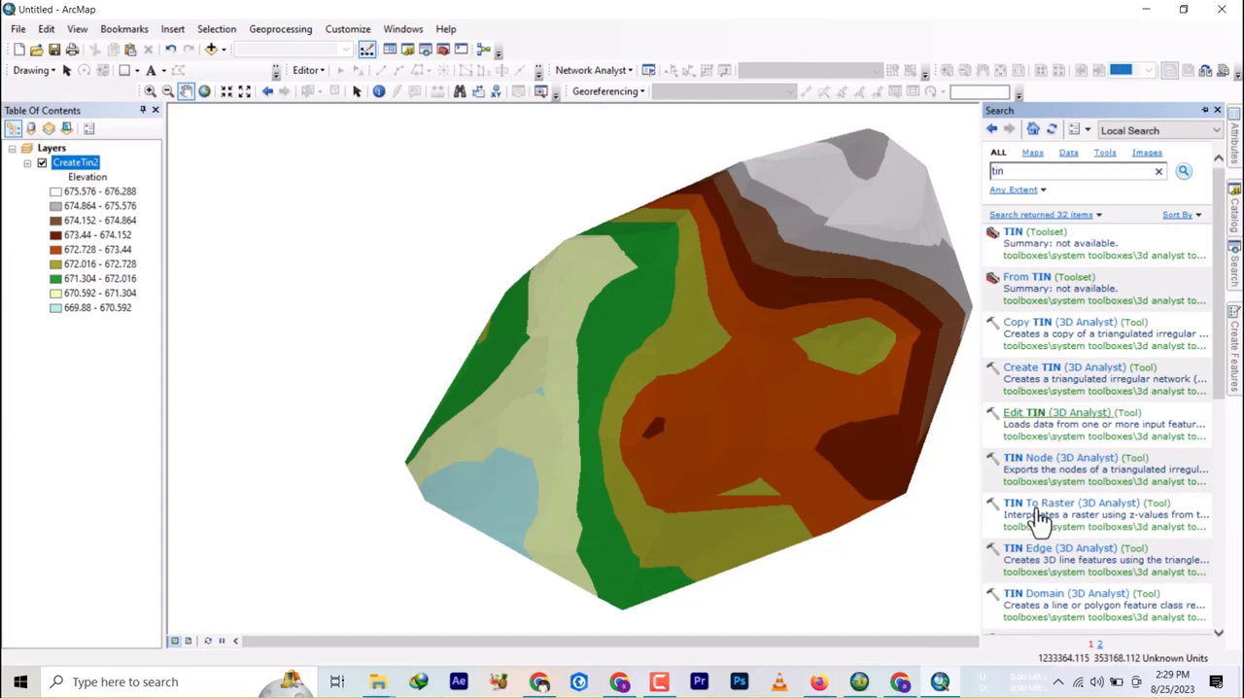
mouse_move(1040, 510)
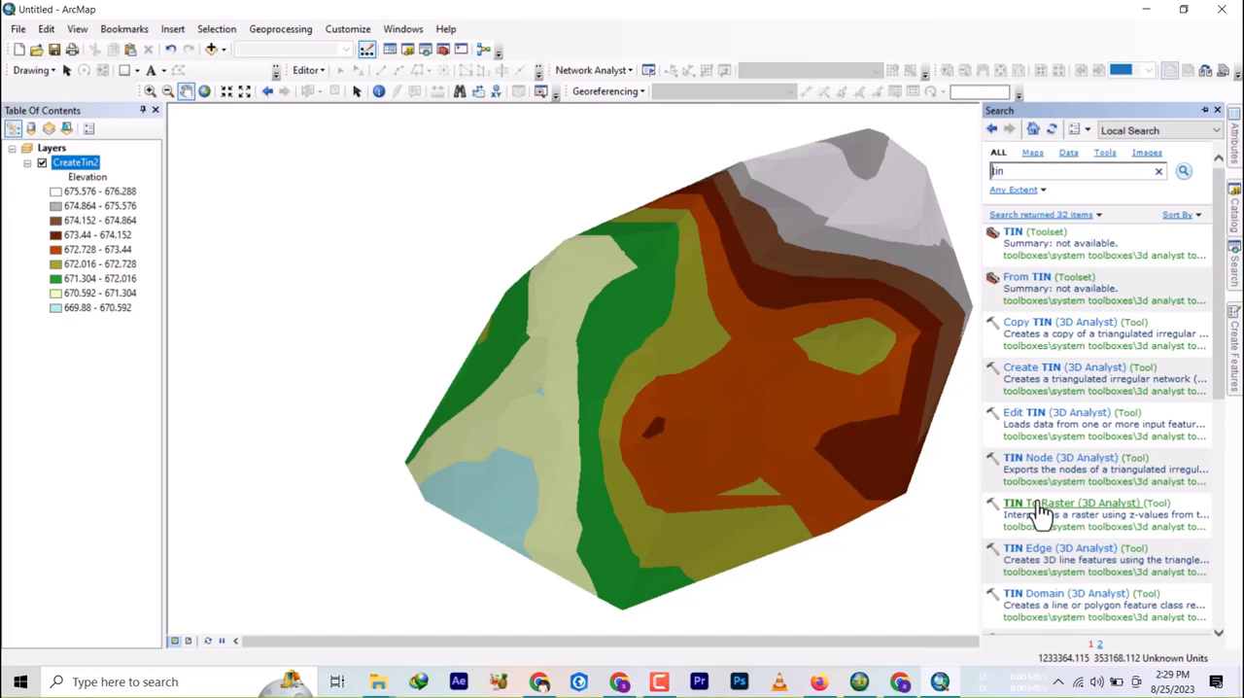
Convert CreateTin2 into the raster createtin2_t using default TIN To Raster settings
double_click(1045, 502)
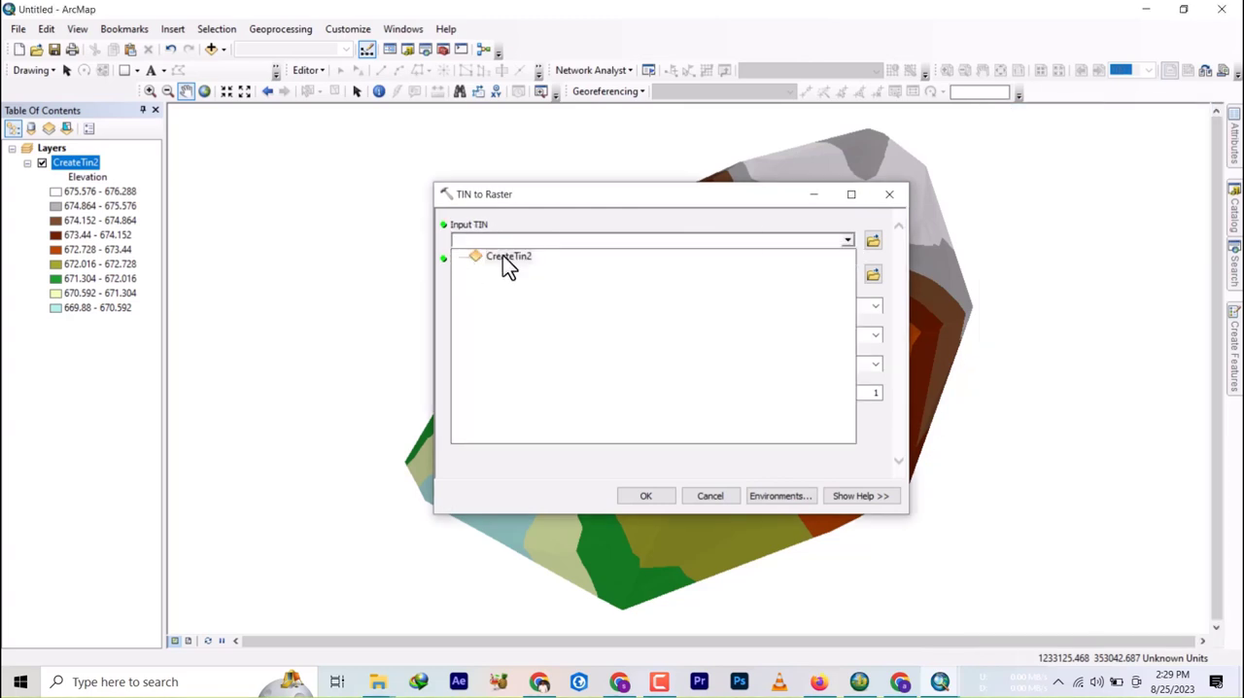
left_click(508, 255)
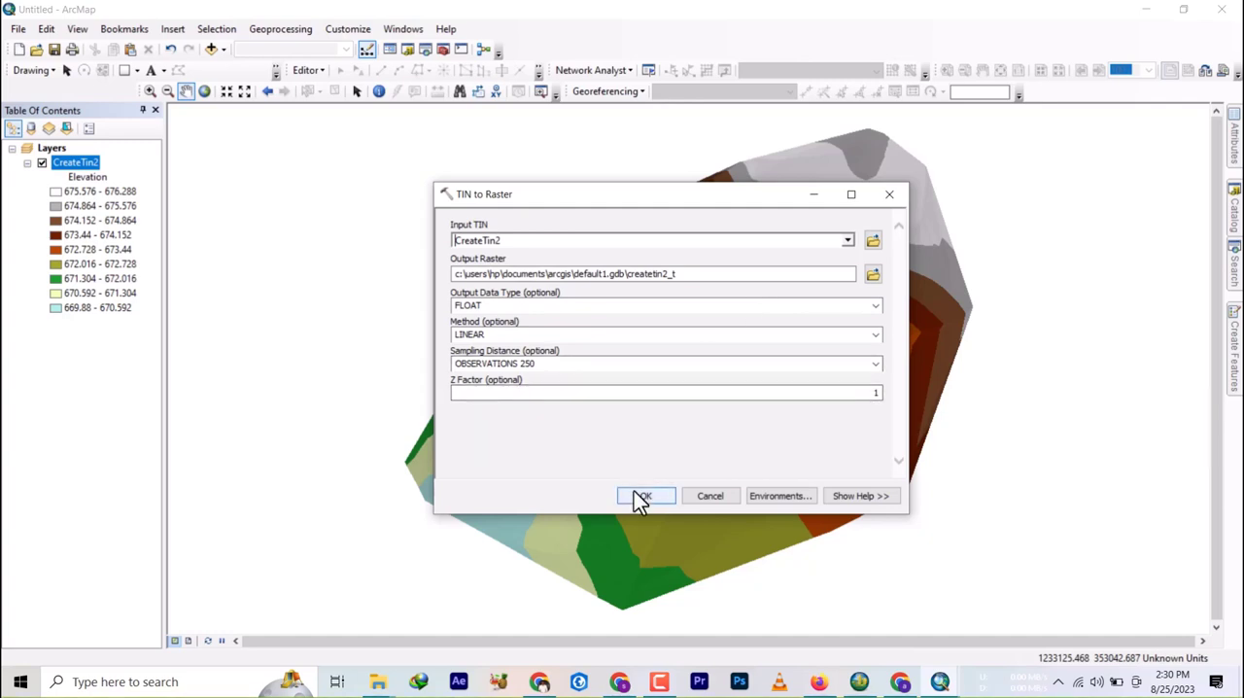
left_click(643, 496)
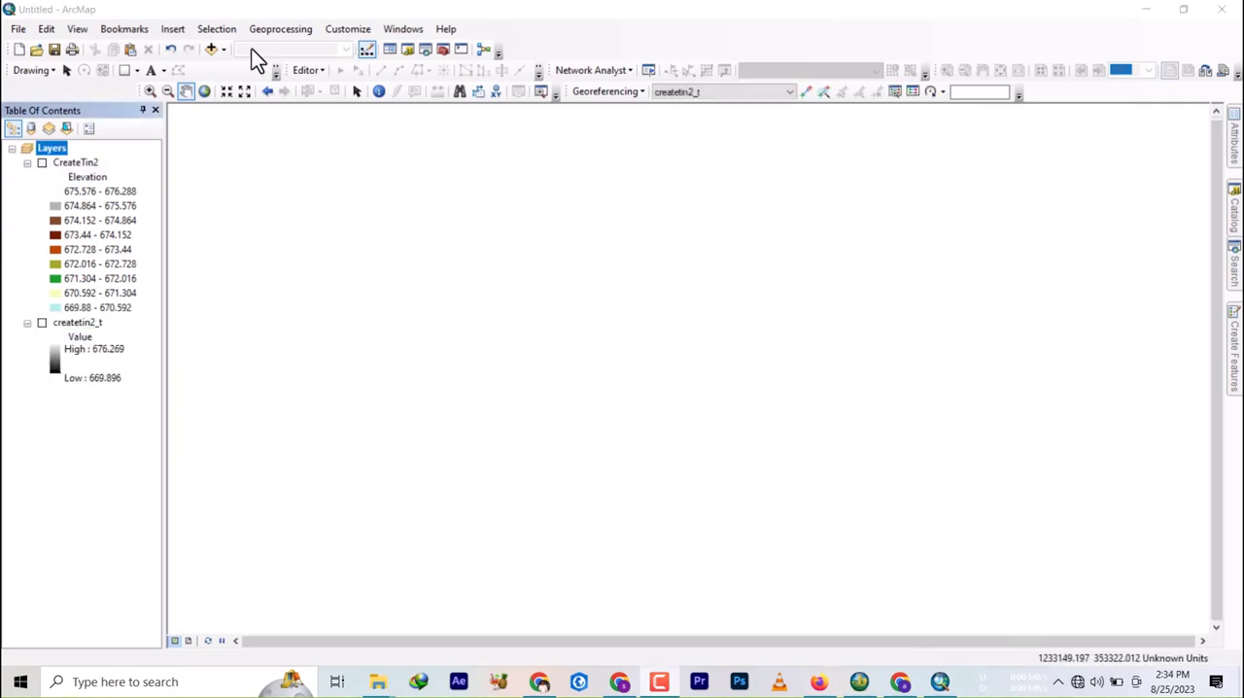
mouse_move(234, 60)
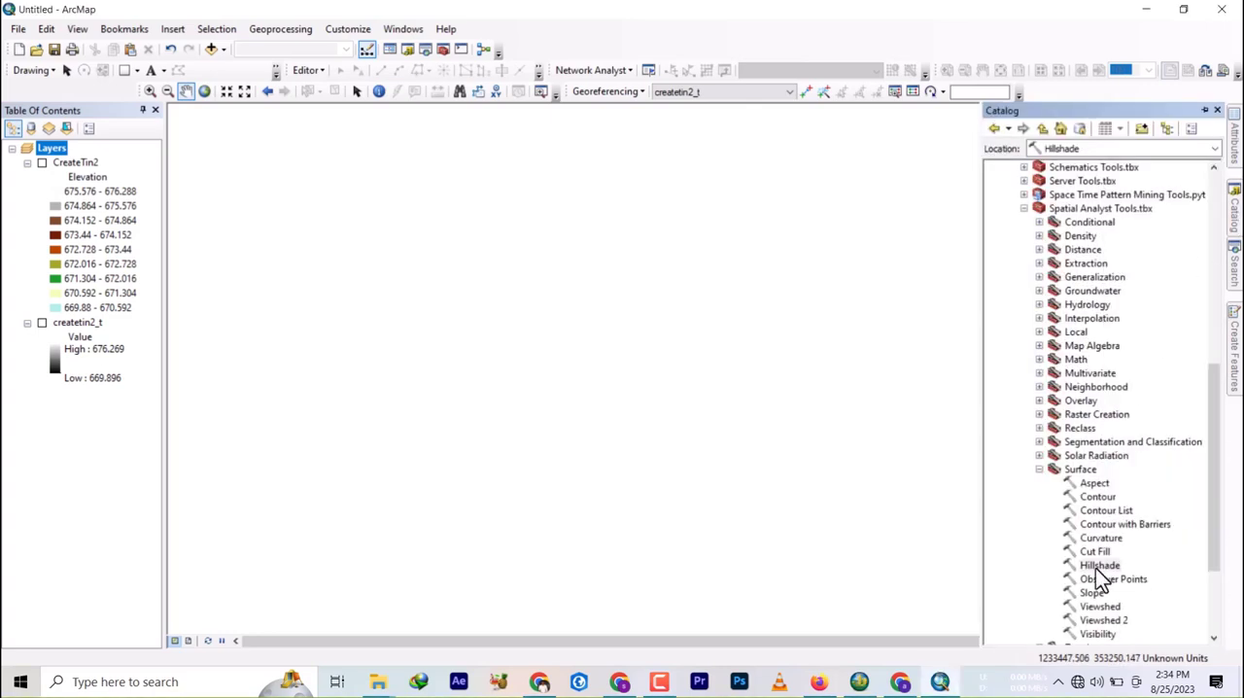
Run Hillshade on createtin2_t, saving output 'shade' with Z factor 671
double_click(1099, 564)
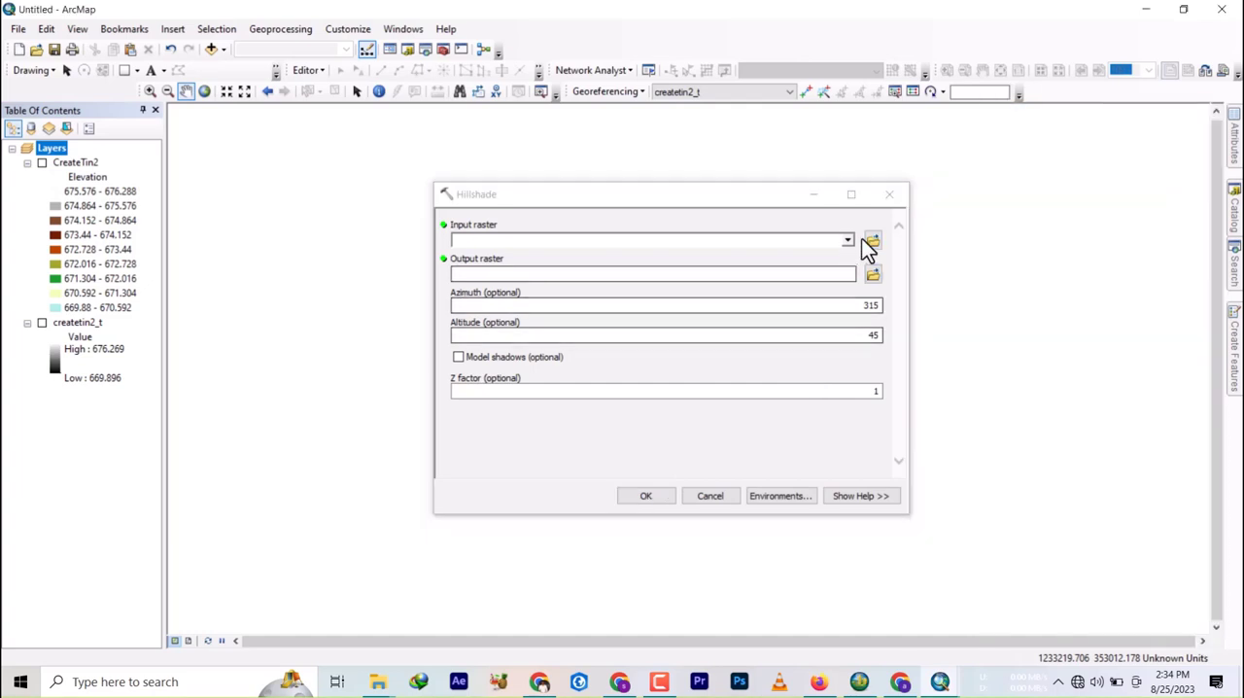
left_click(846, 240)
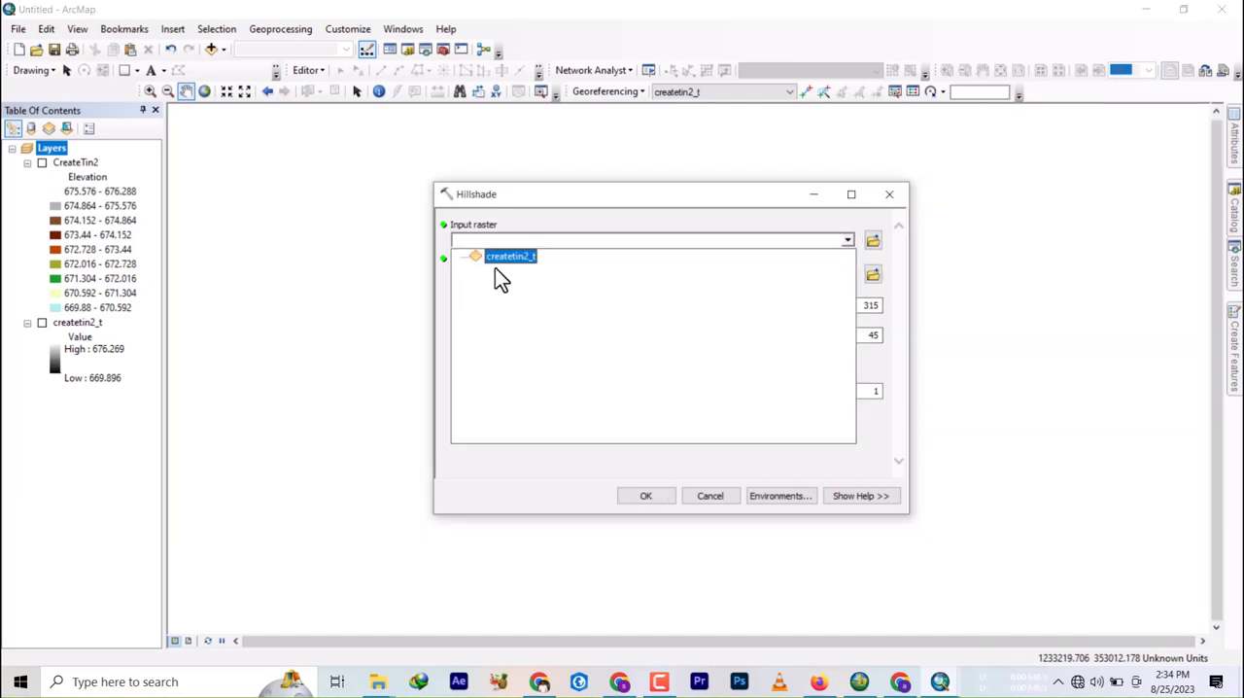
left_click(510, 256)
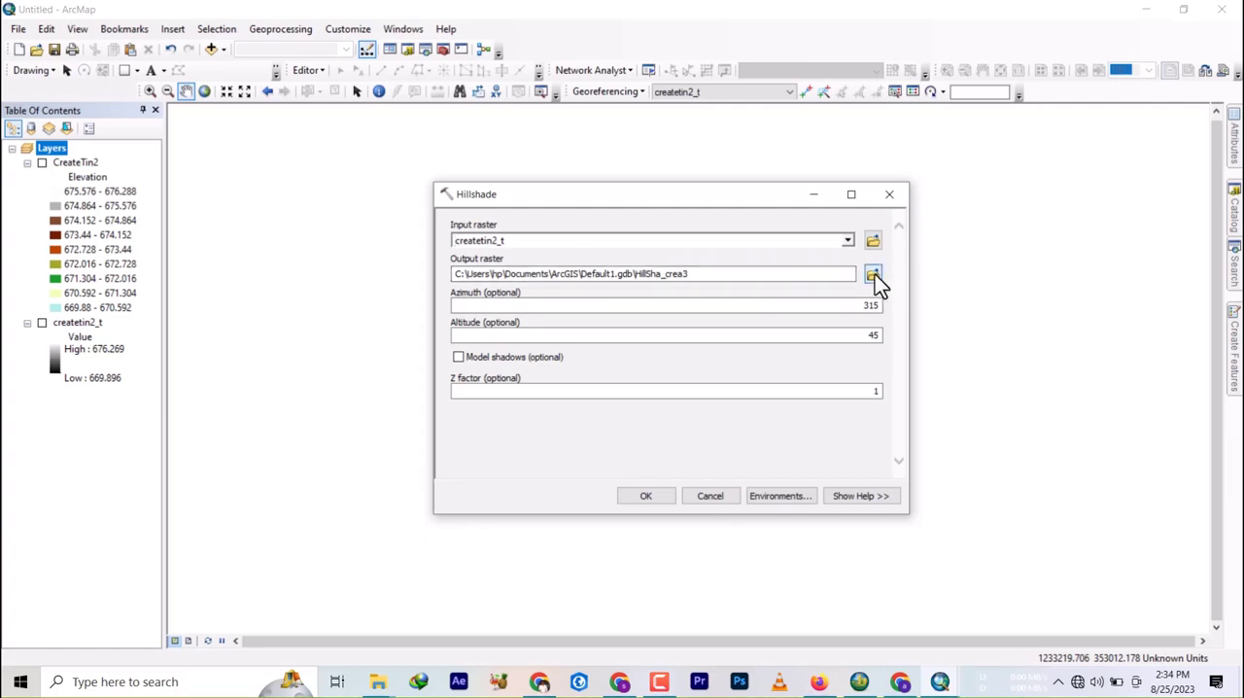
left_click(873, 273)
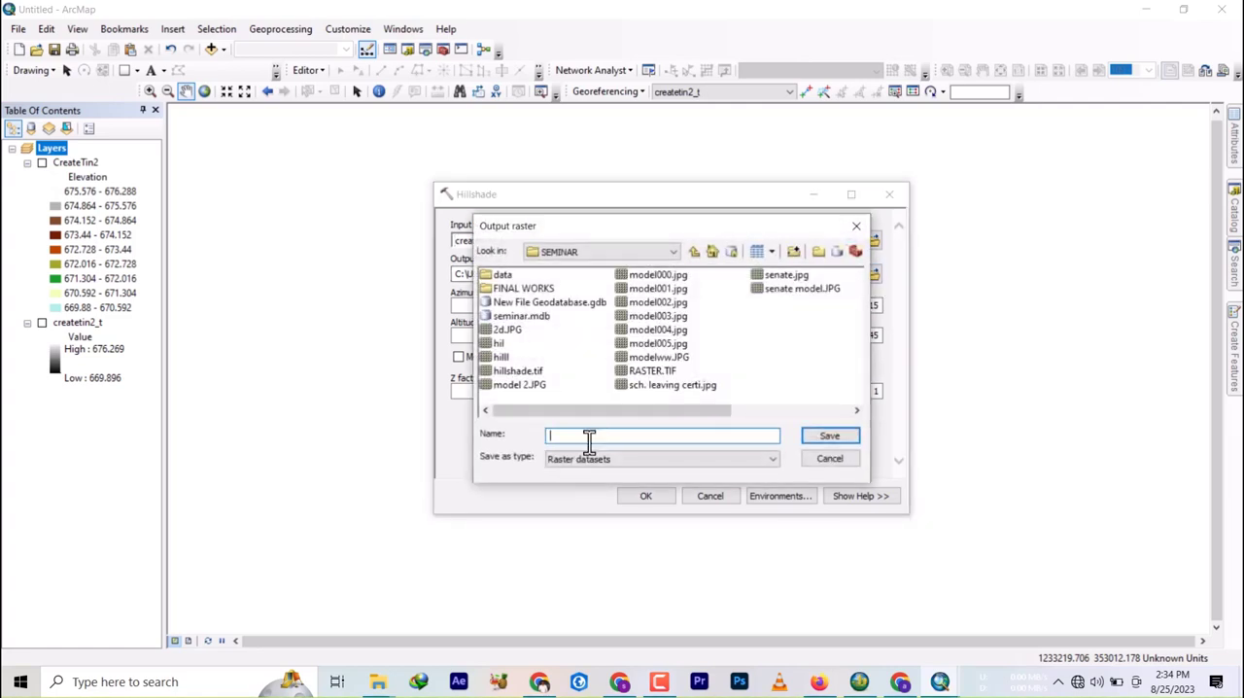
type("shade")
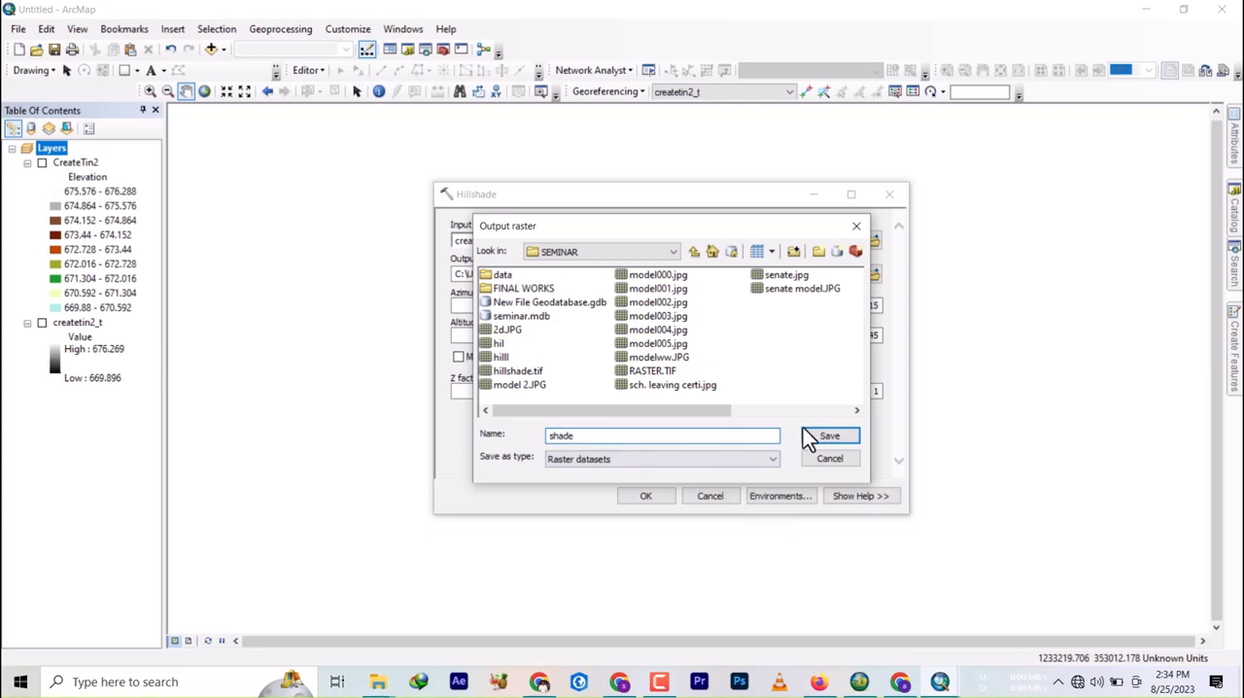
left_click(829, 435)
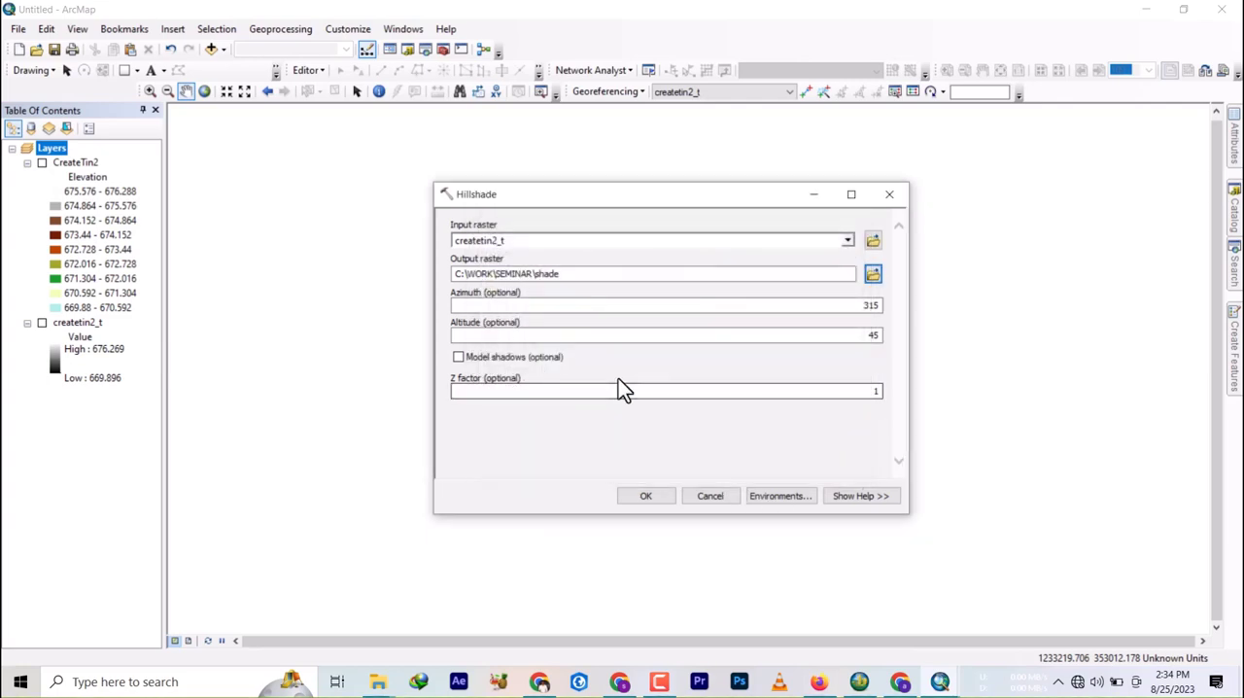
left_click(666, 390)
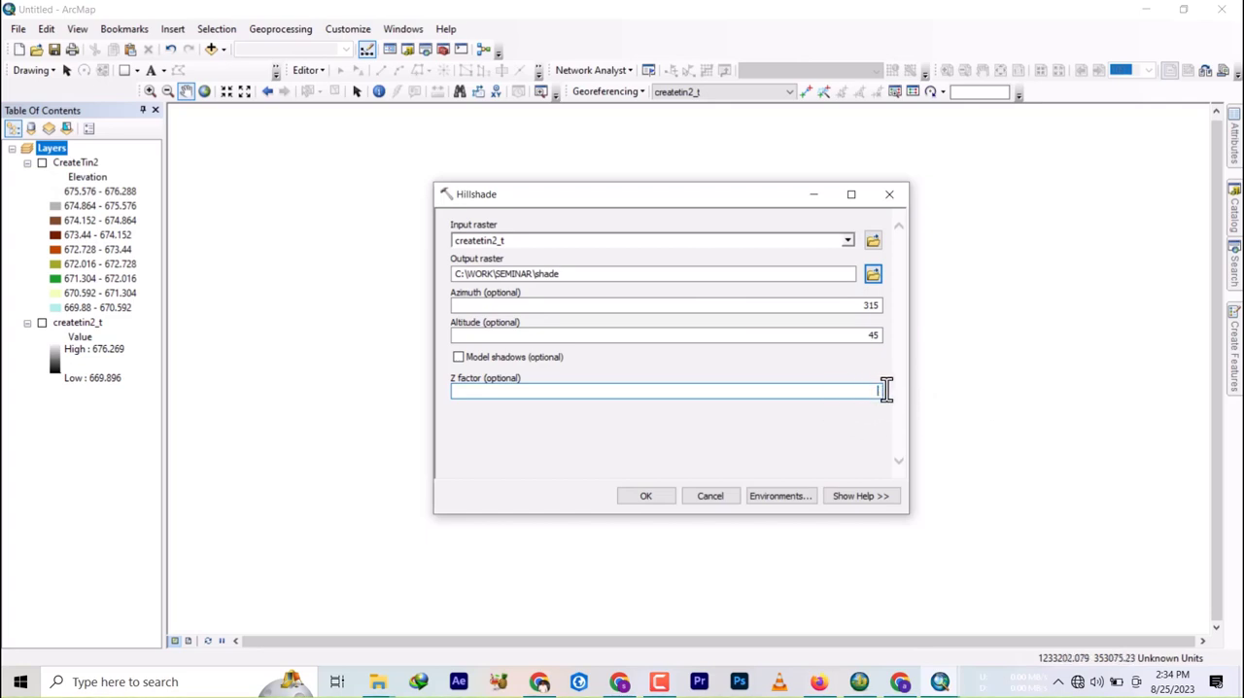
type("671")
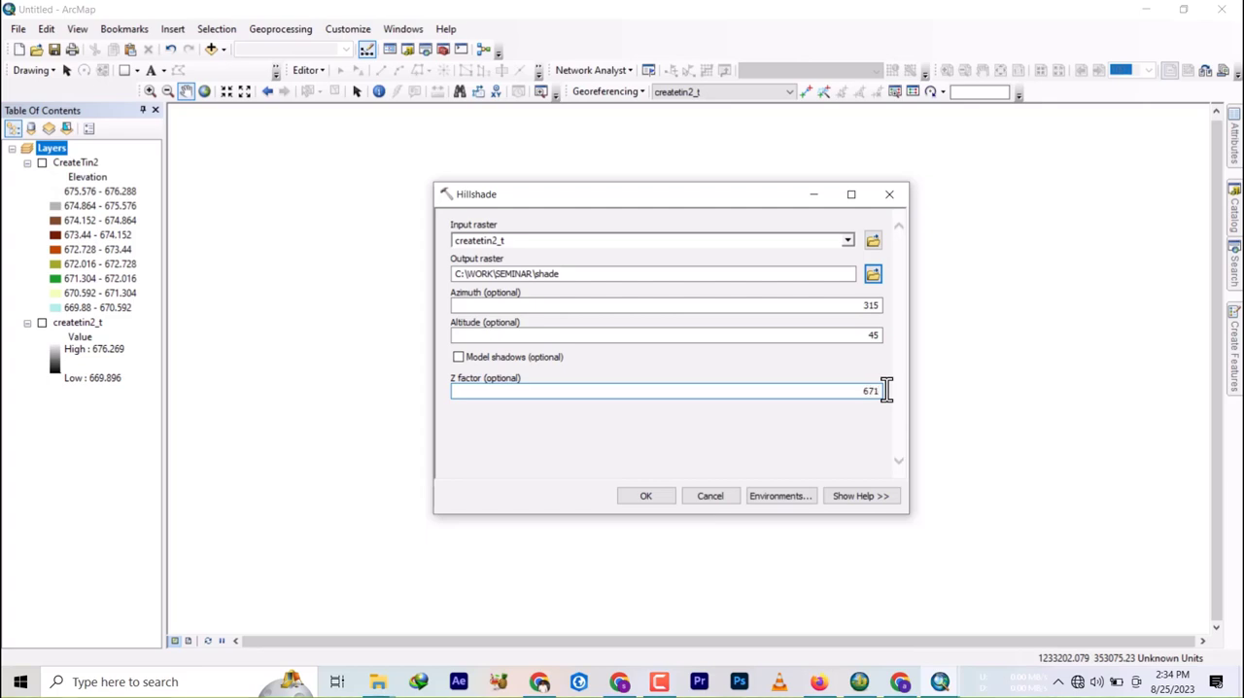
mouse_move(237, 348)
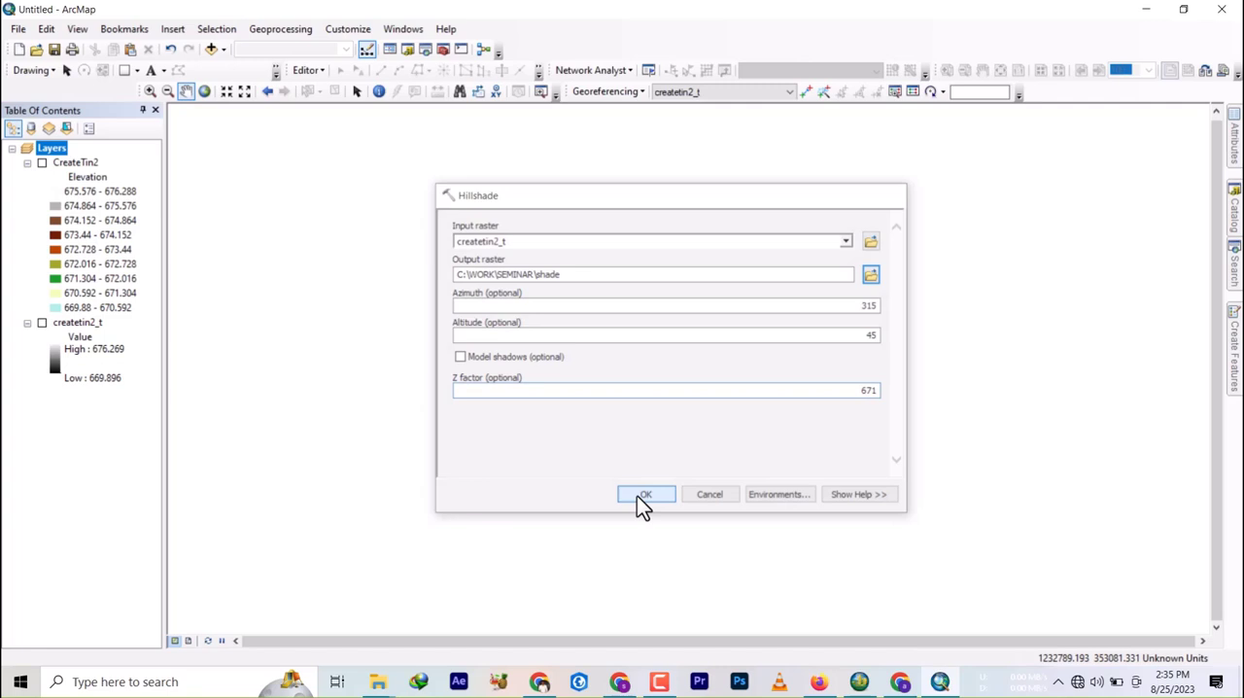
left_click(645, 493)
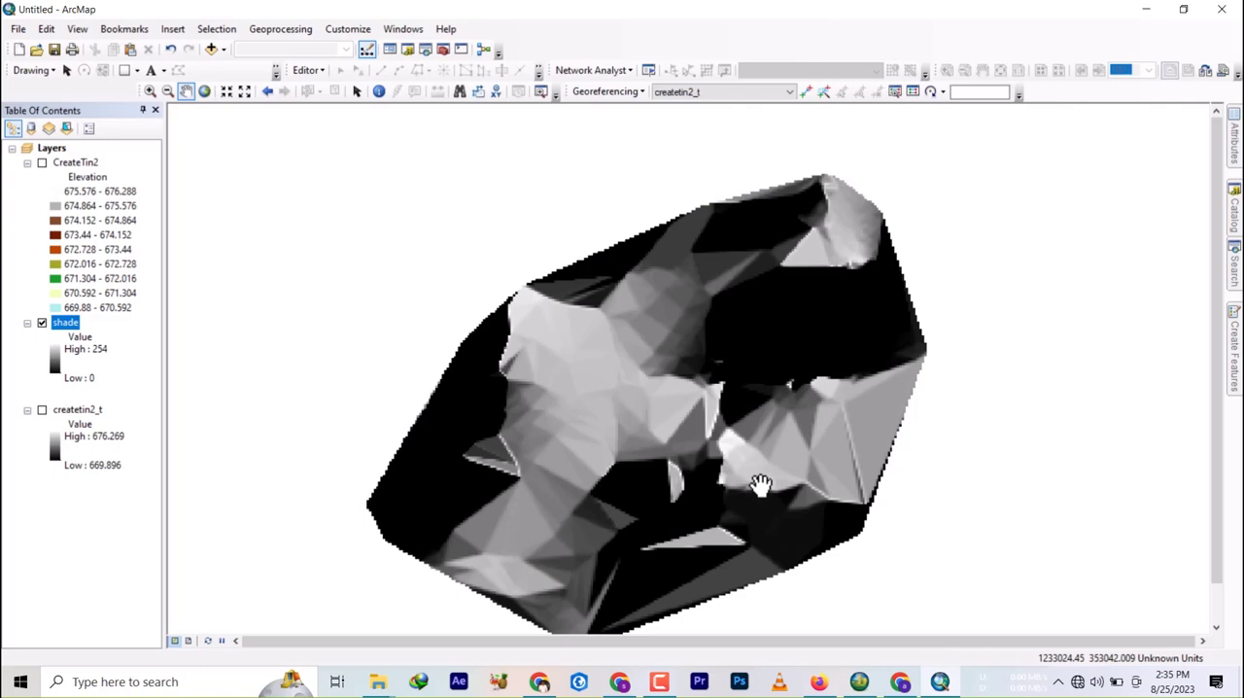
mouse_move(868, 661)
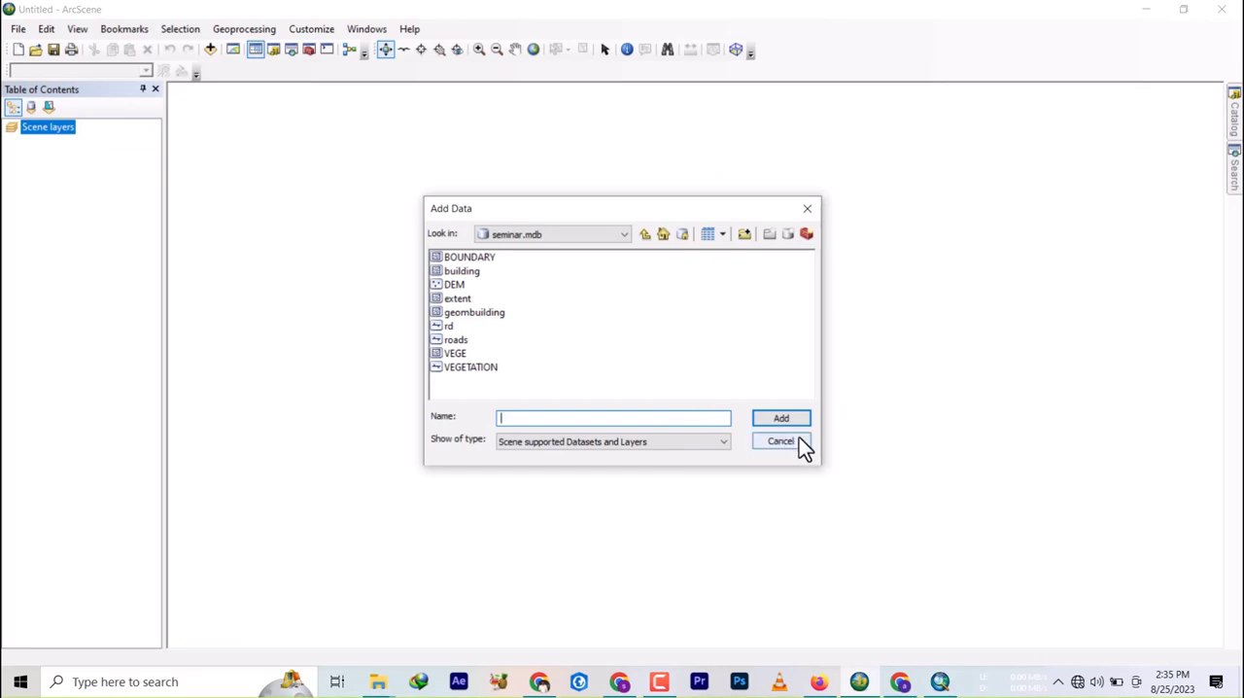
Add the shade raster from the SEMINAR folder to the ArcScene scene
left_click(781, 440)
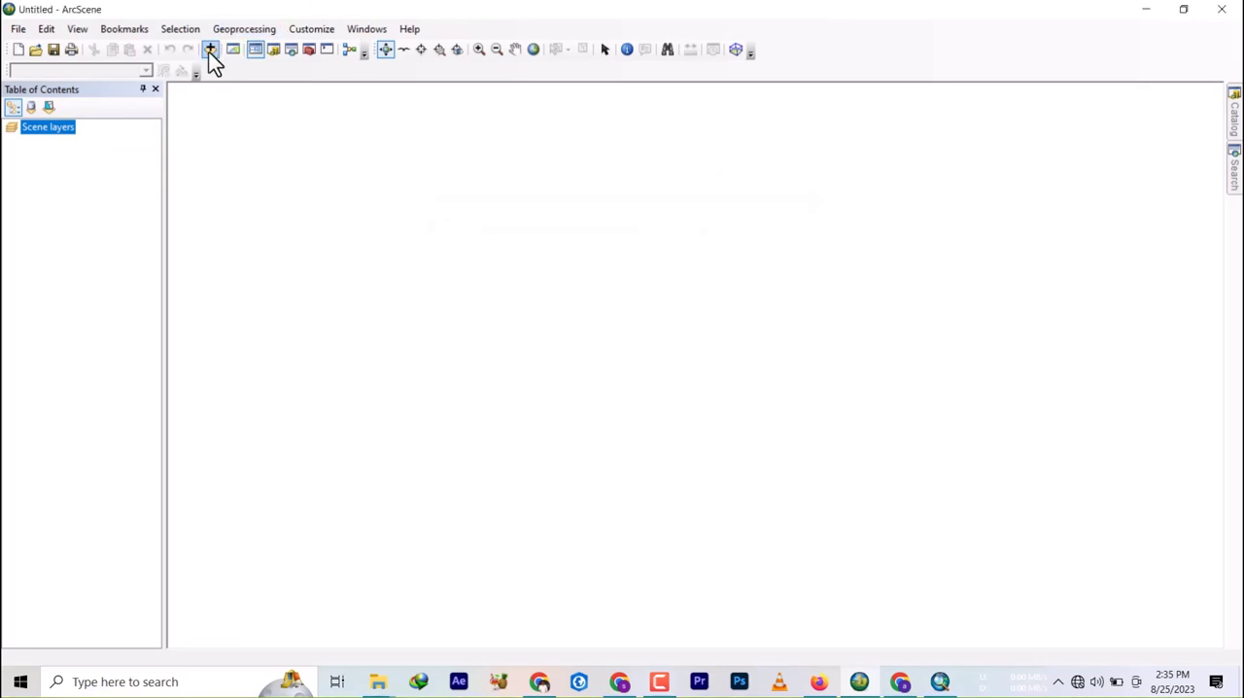
left_click(210, 49)
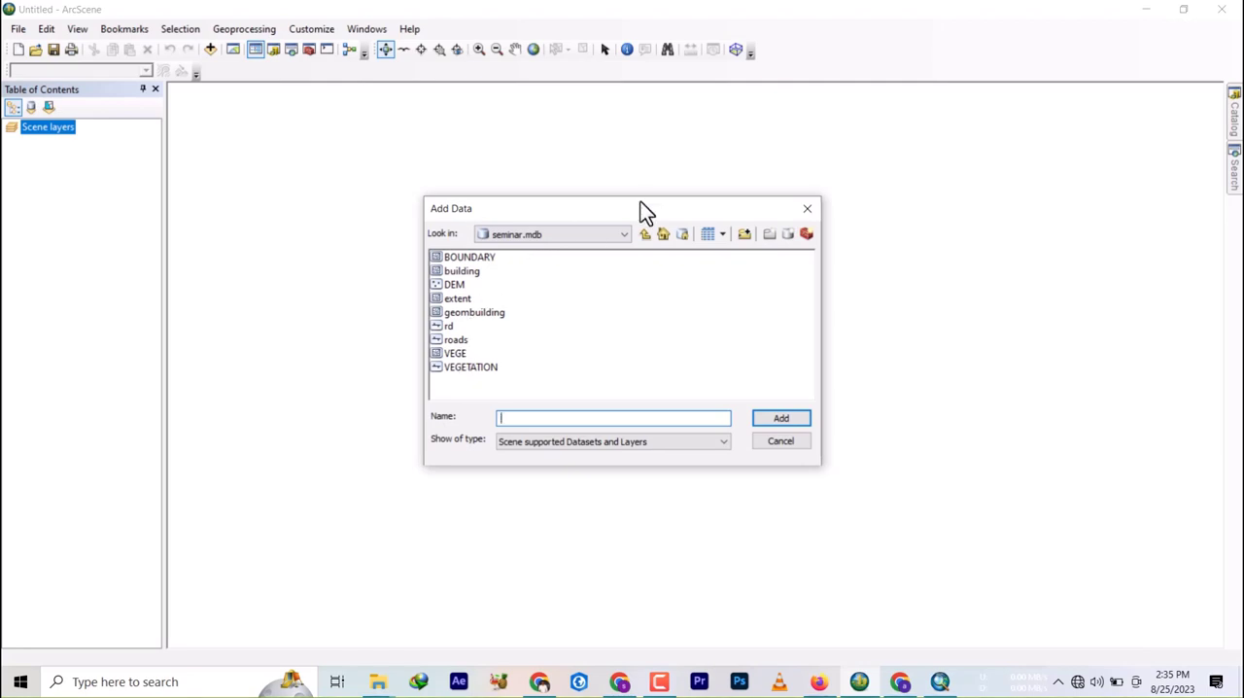
left_click(644, 233)
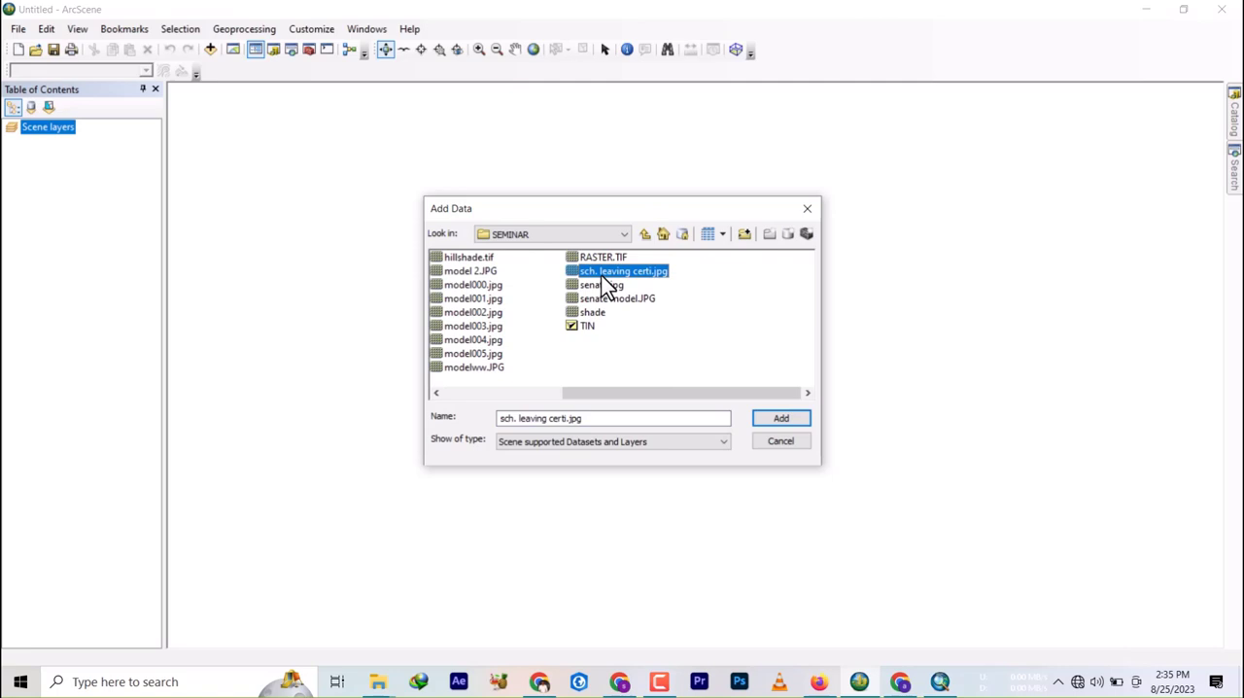
left_click(592, 312)
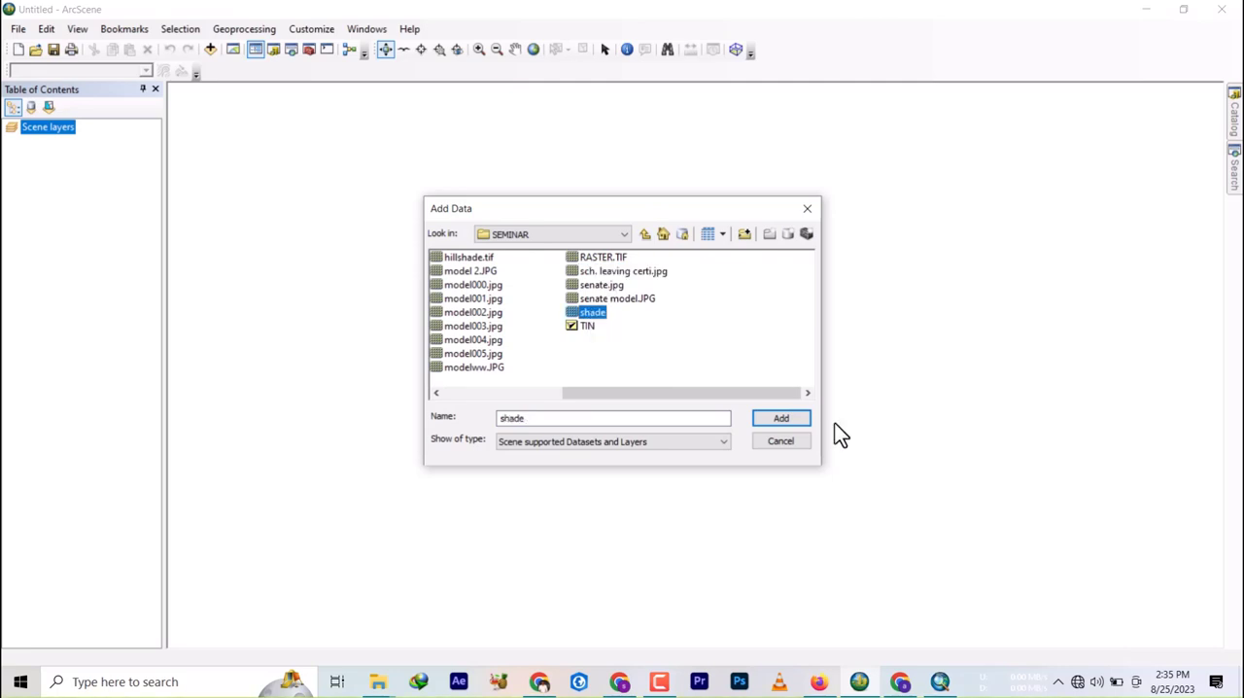
left_click(781, 417)
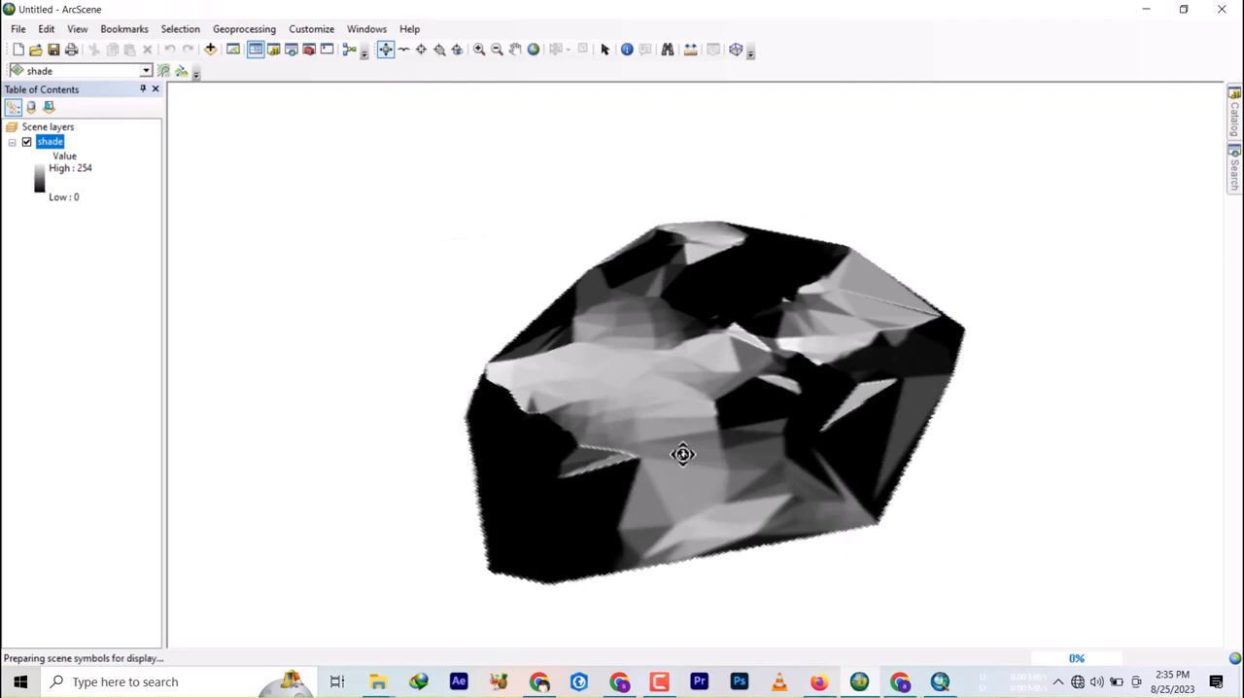
Set the shade layer's base heights to float on its own surface
right_click(50, 141)
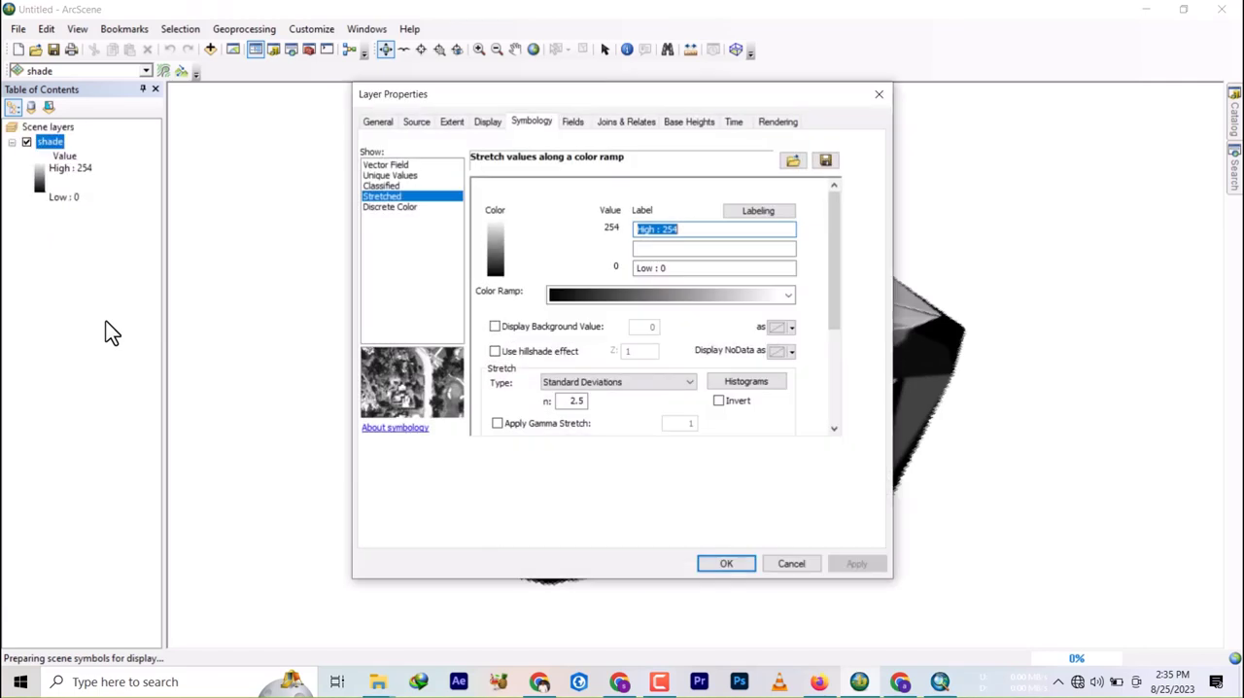
mouse_move(610, 134)
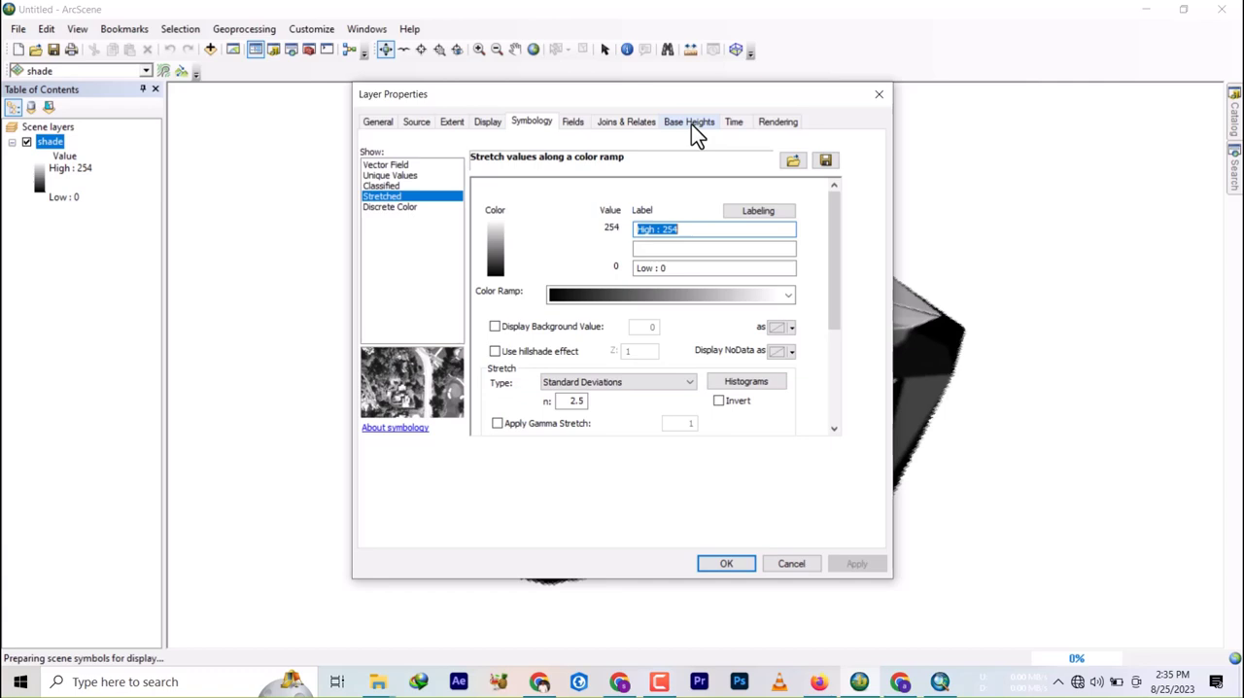
left_click(689, 120)
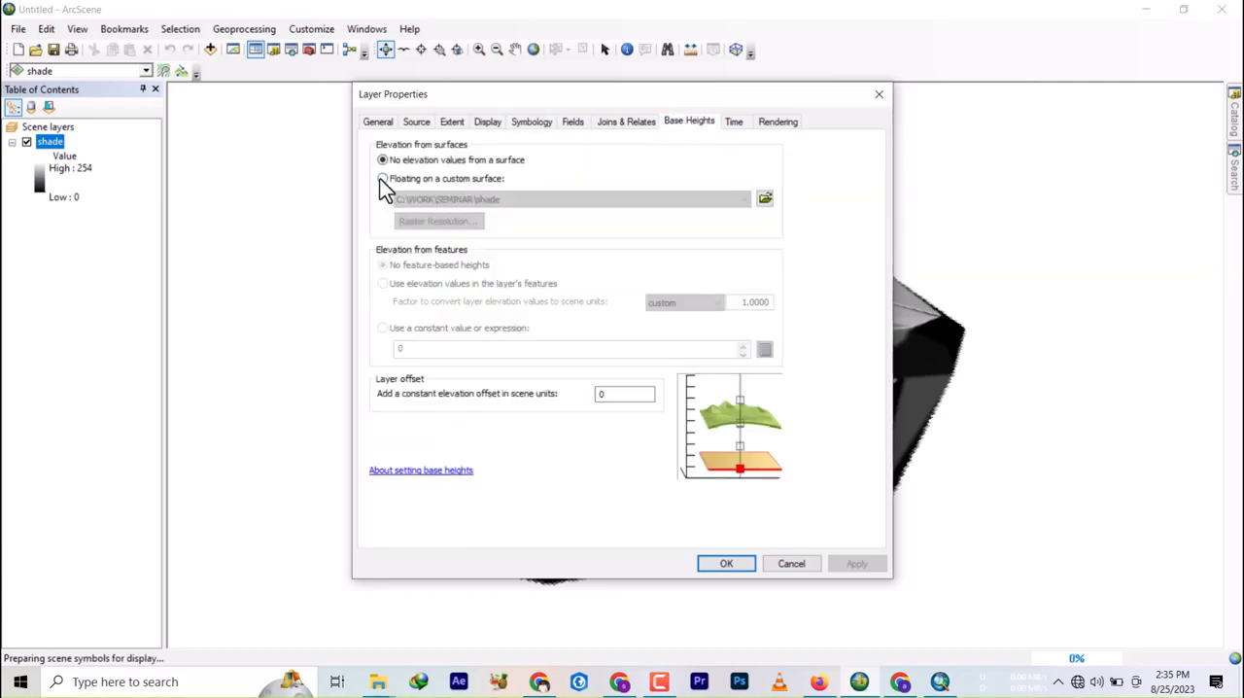
left_click(383, 177)
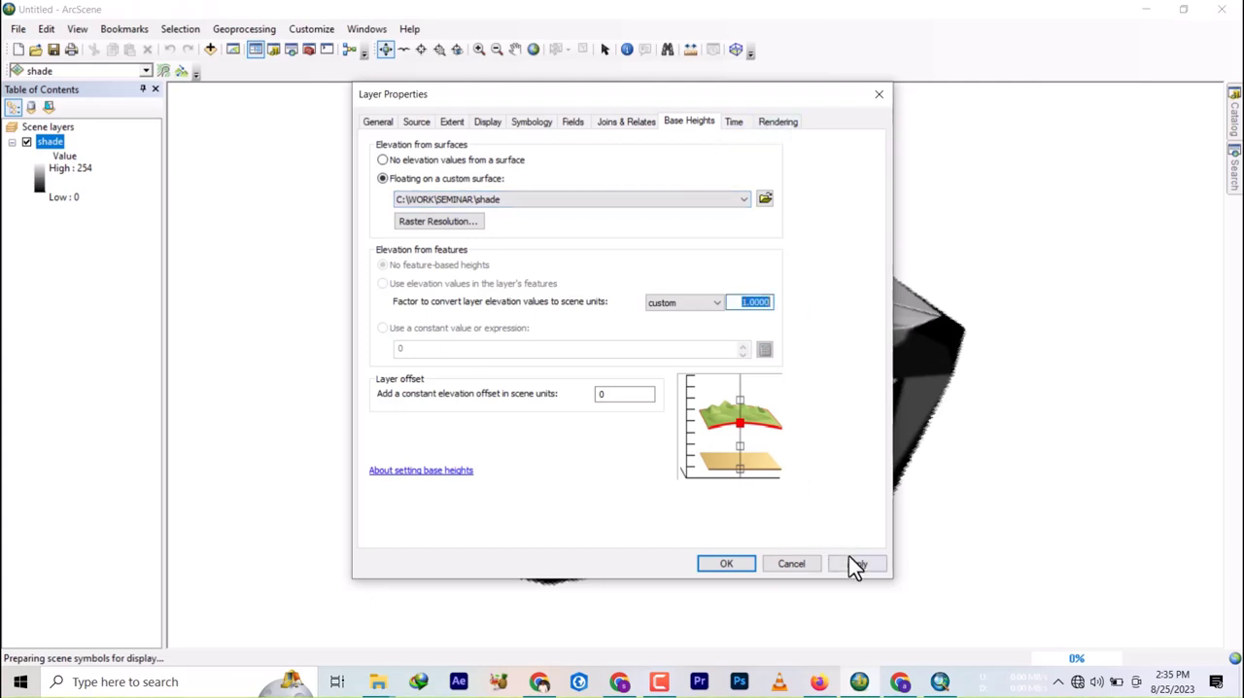
left_click(856, 564)
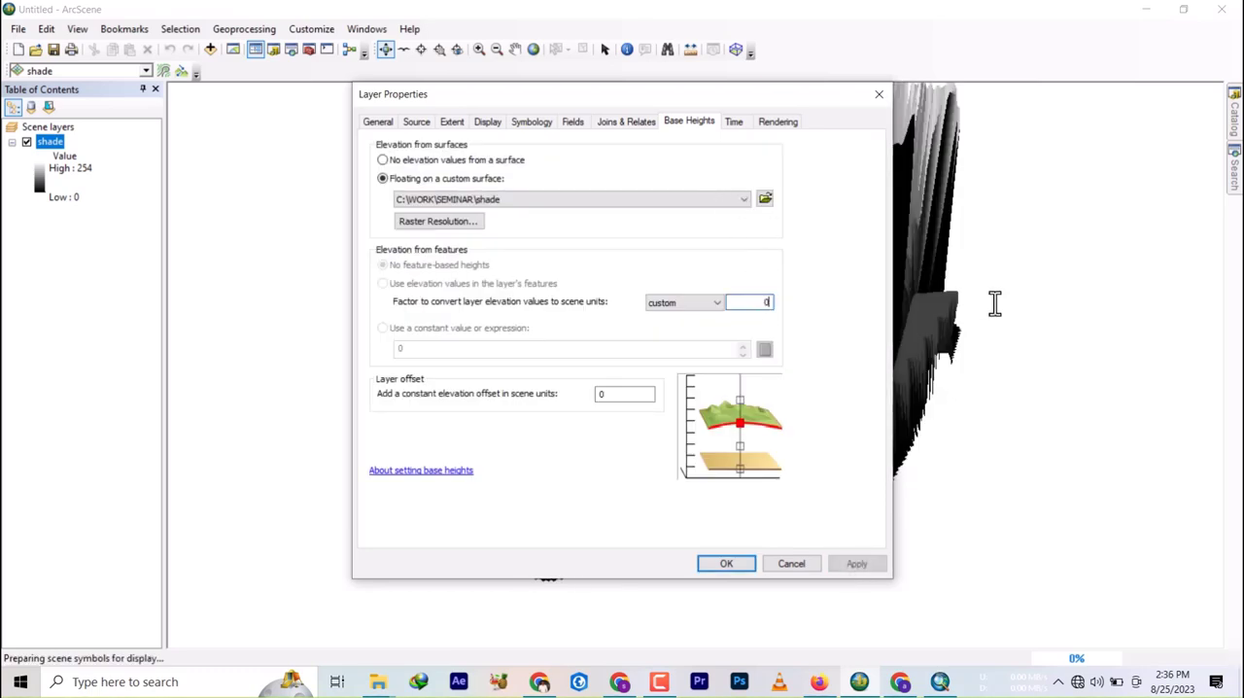
Enter a 0.09 height conversion factor and apply it to the layer
type("0.09")
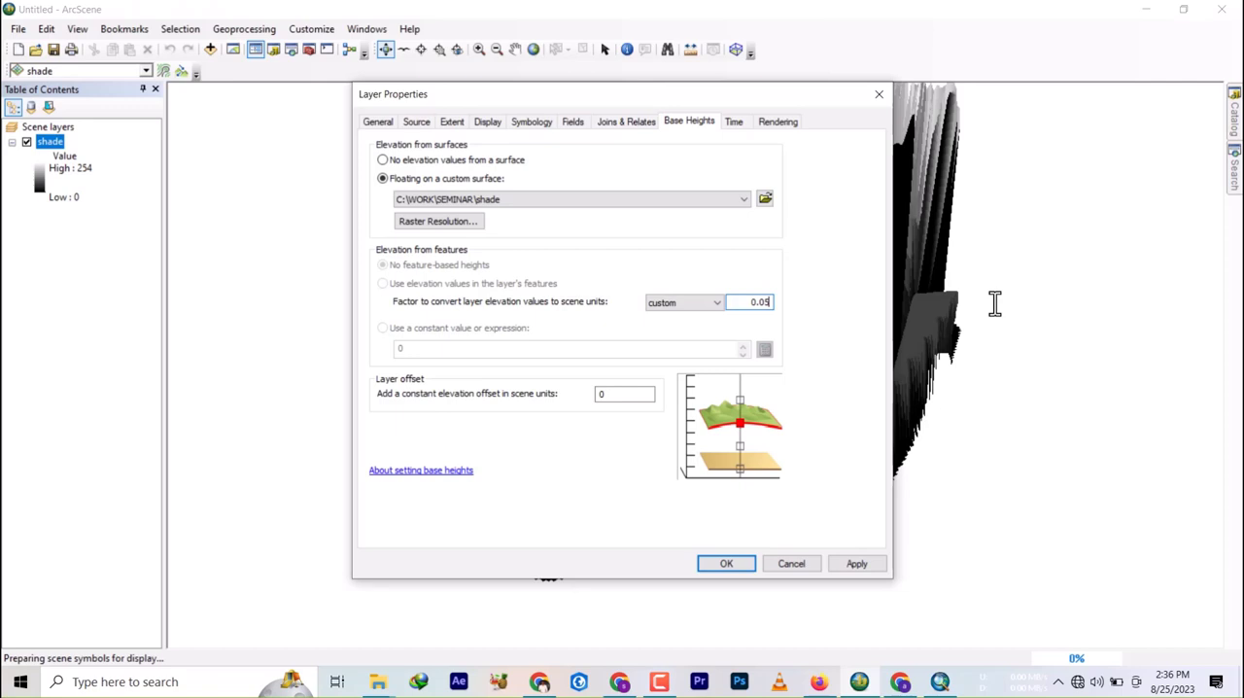
left_click(856, 562)
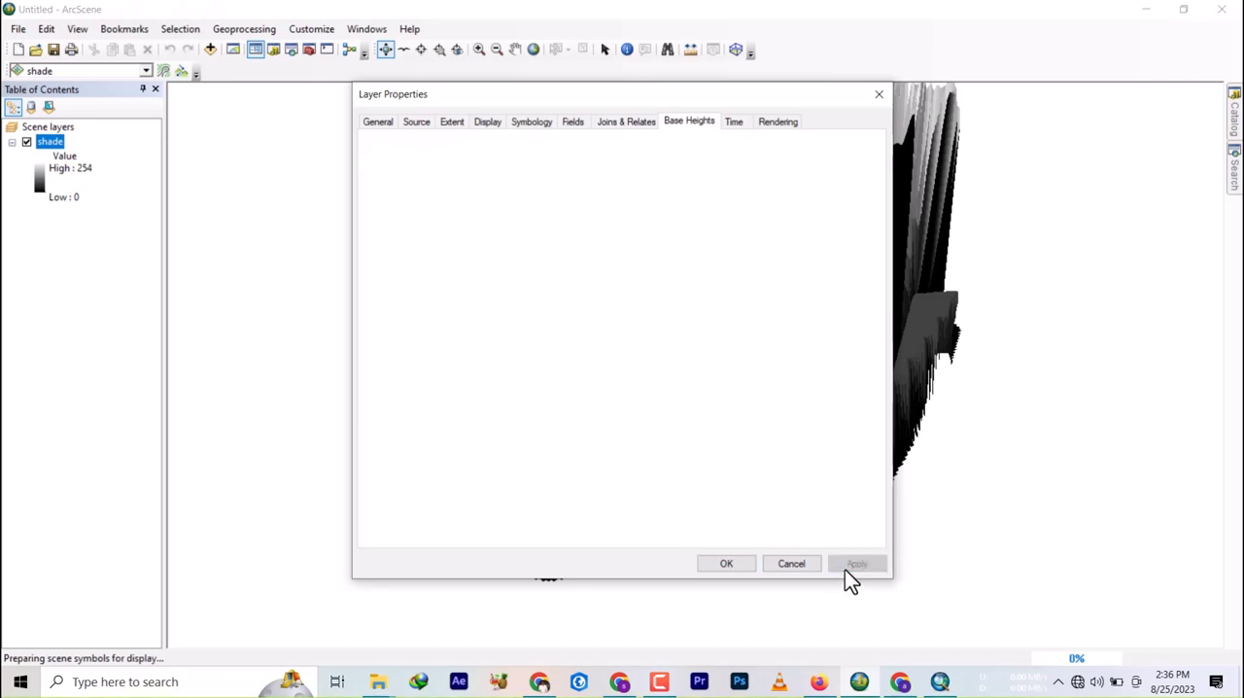
left_click(856, 563)
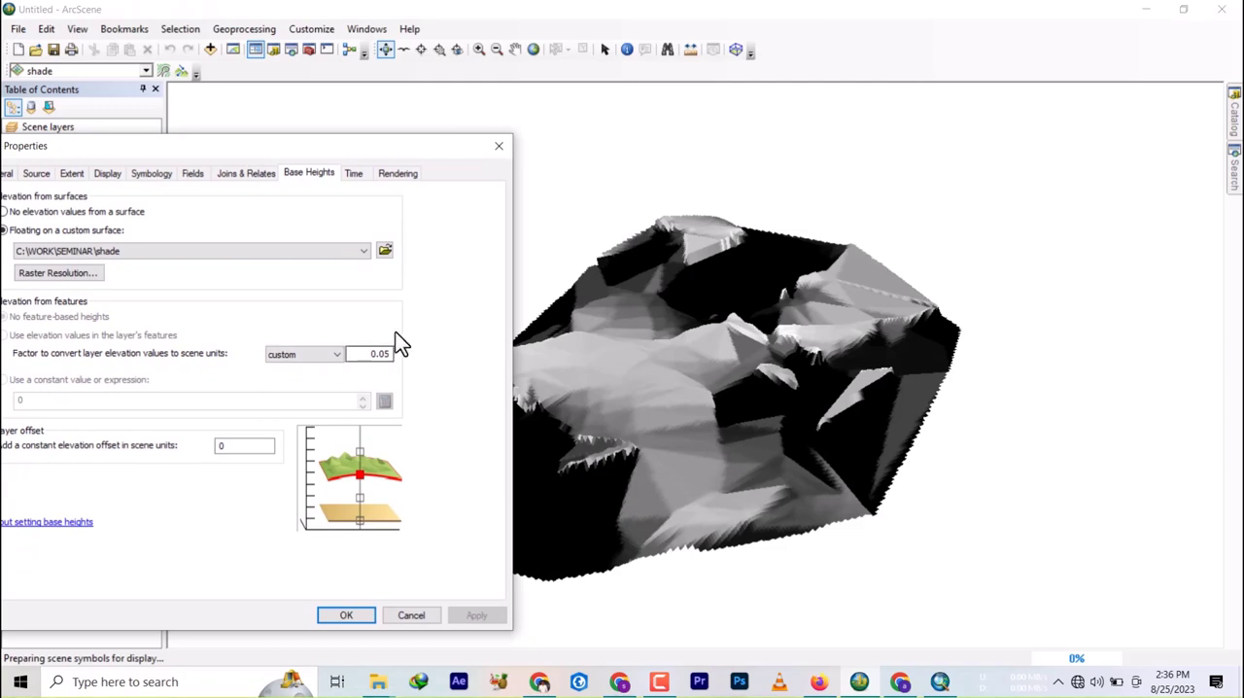
left_click(374, 353)
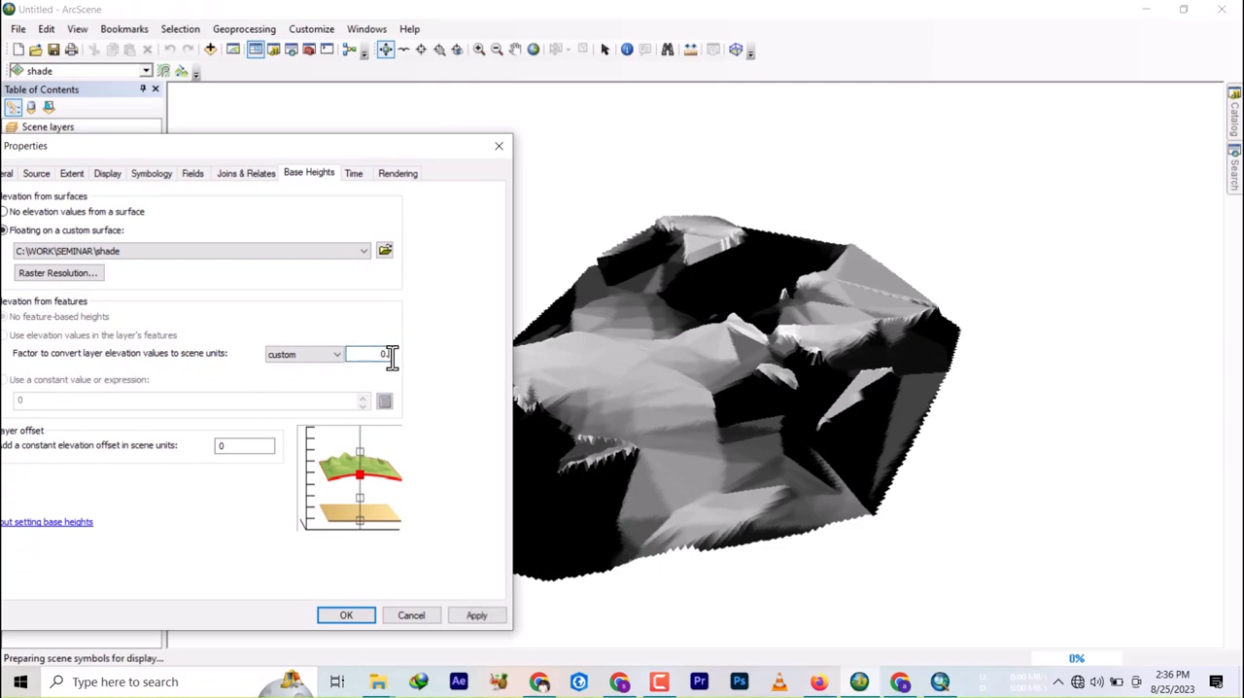
left_click(345, 614)
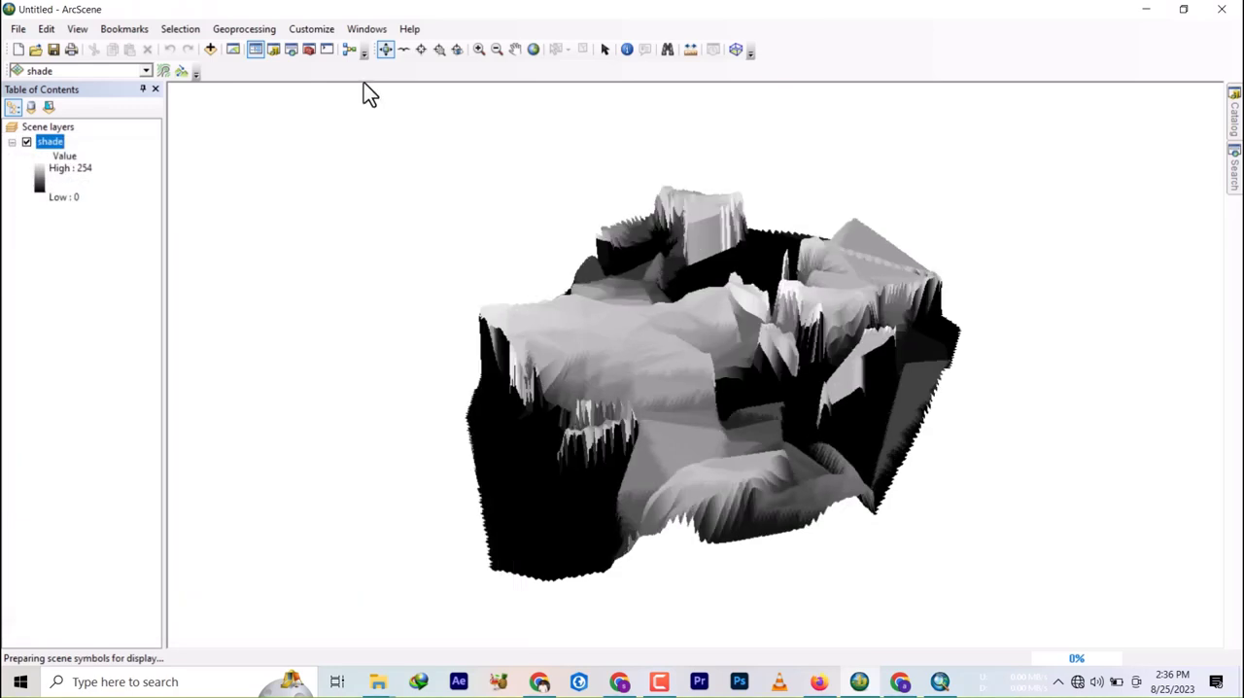
left_click(274, 50)
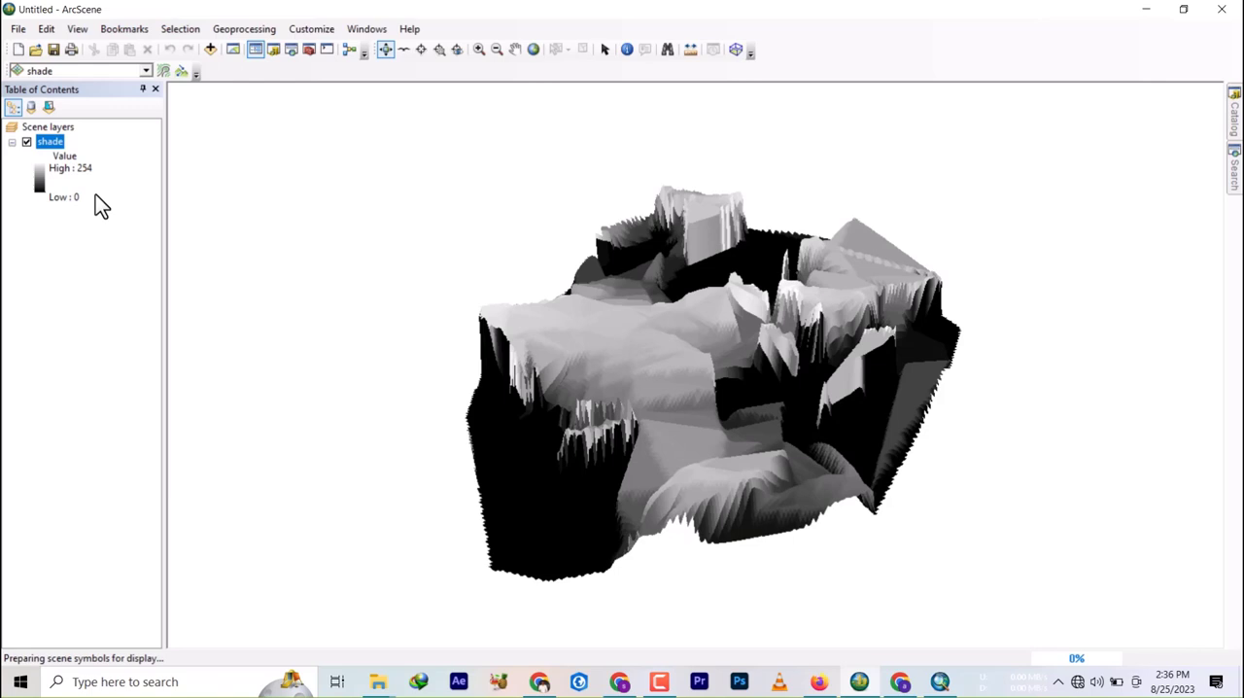
Reopen the shade layer's properties to adjust the height factor
right_click(50, 141)
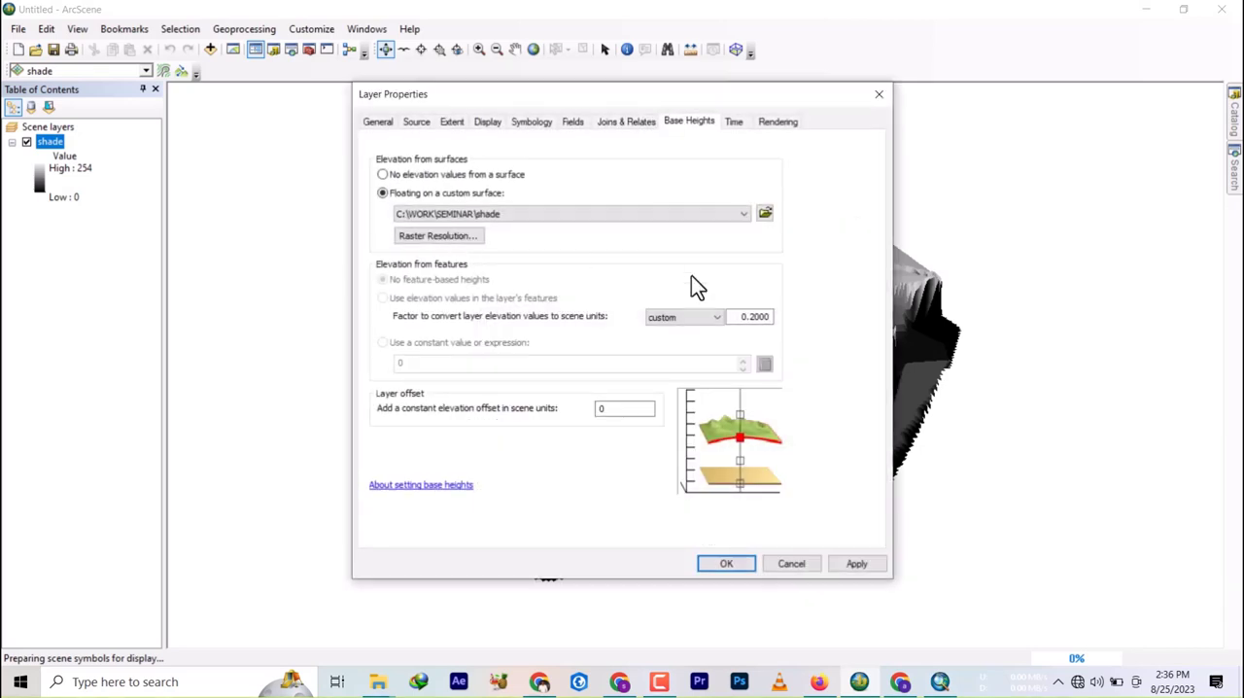
left_click(753, 316)
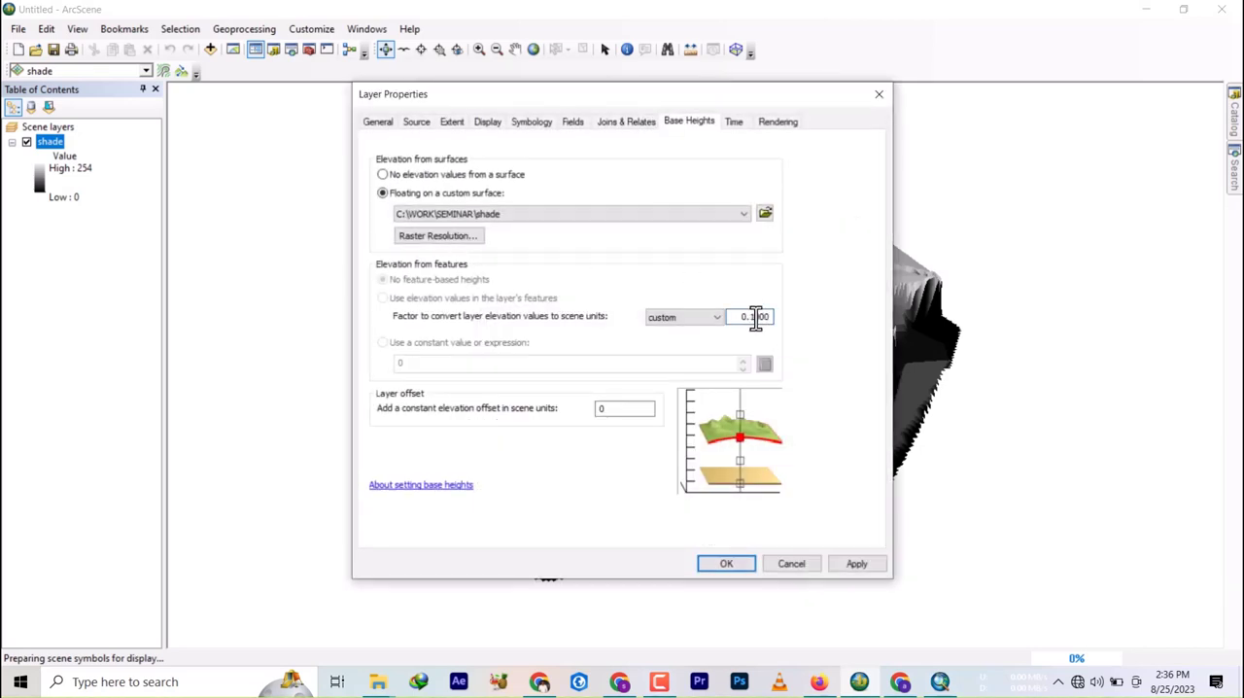
left_click(725, 563)
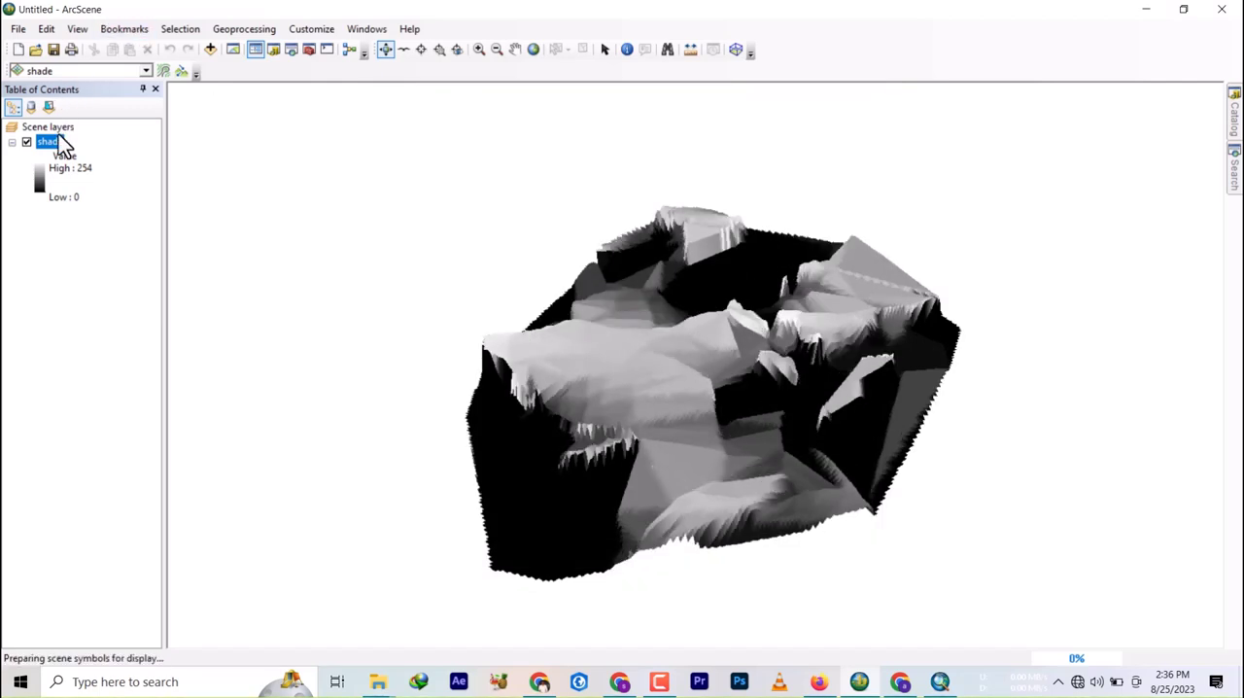
Enable shading areal features relative to the scene's light position for shade
right_click(47, 141)
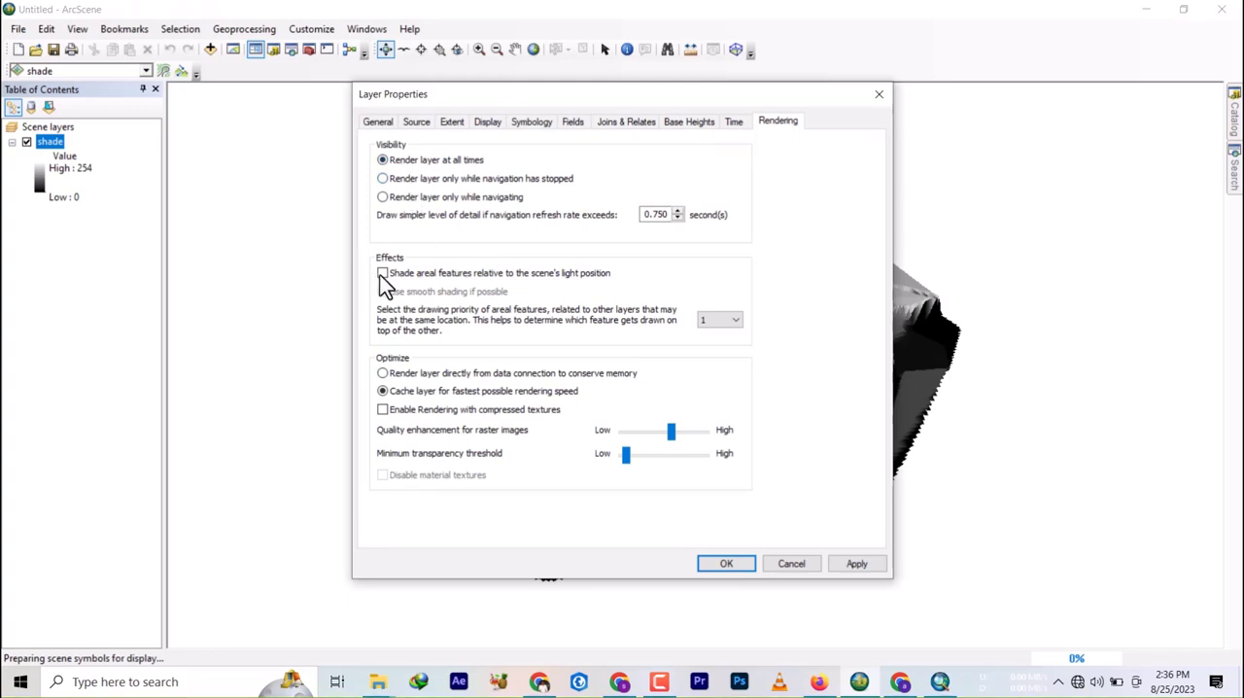
left_click(381, 274)
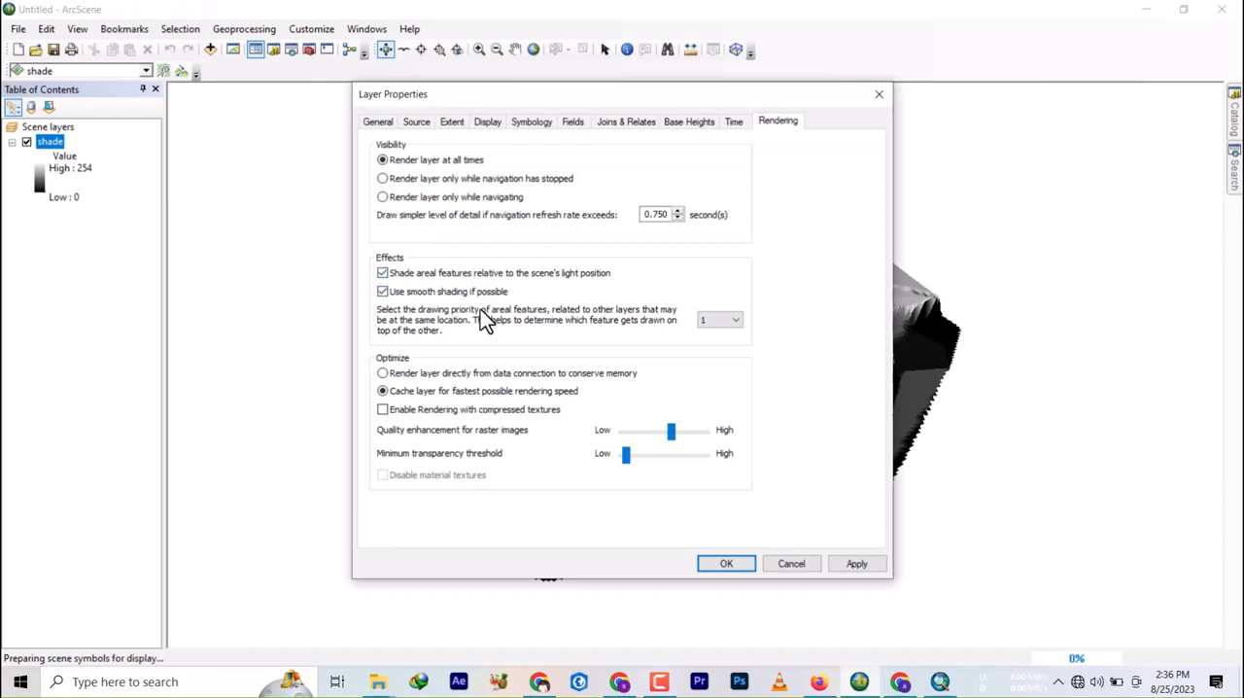
mouse_move(748, 432)
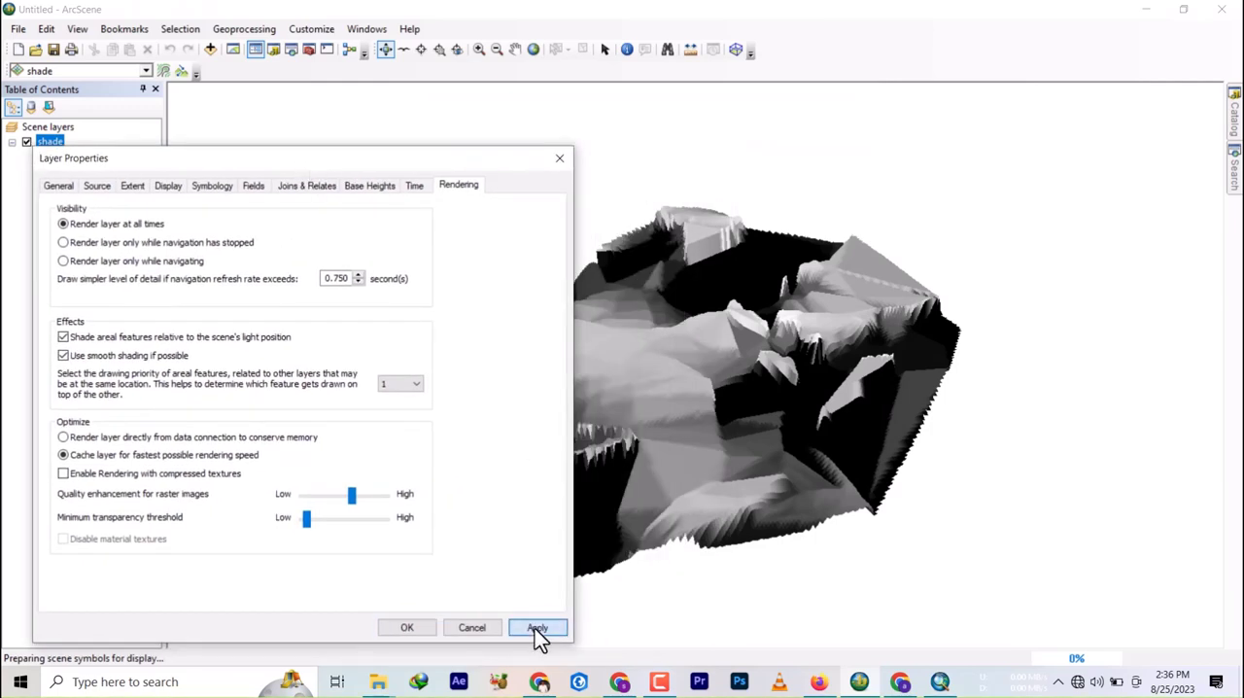
left_click(537, 627)
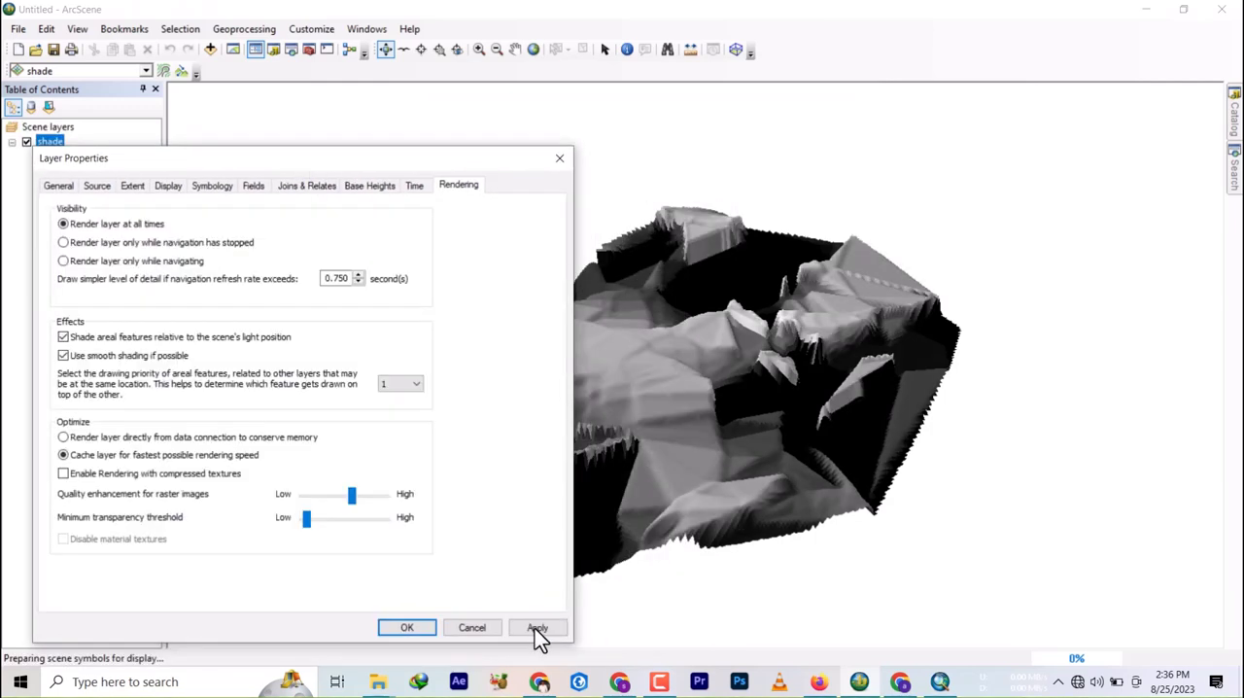
left_click(369, 185)
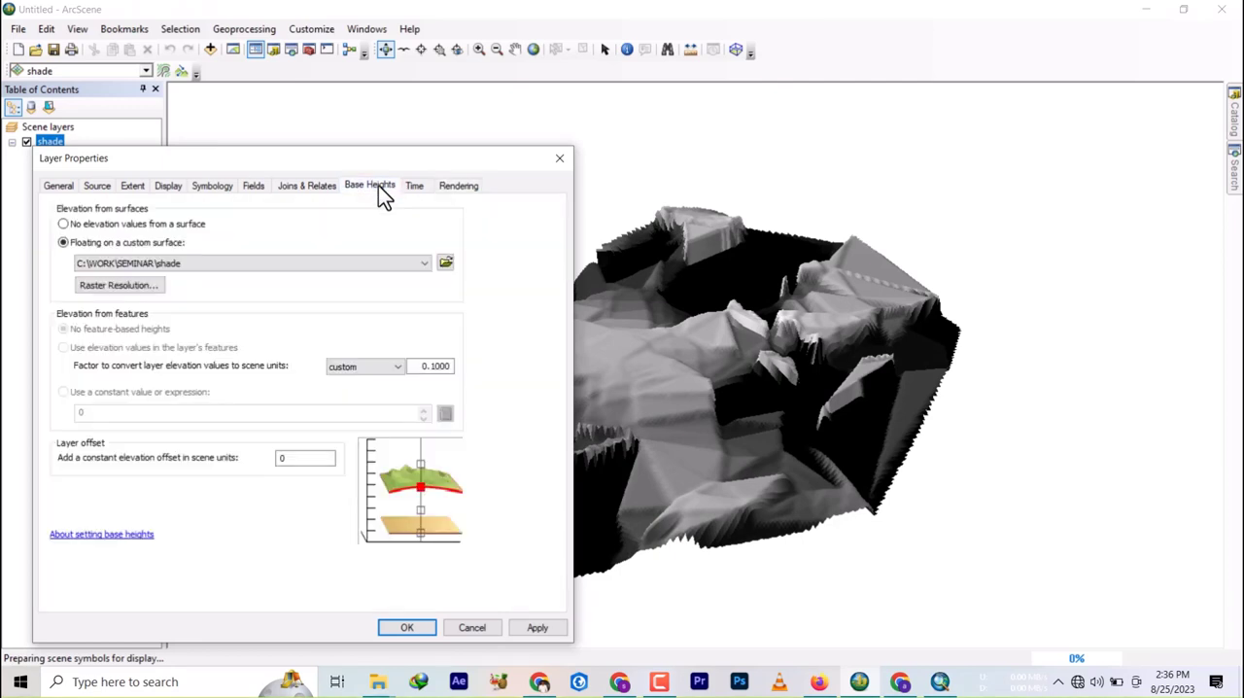
Set the shade layer's height conversion factor to 0.06 and apply
left_click(431, 365)
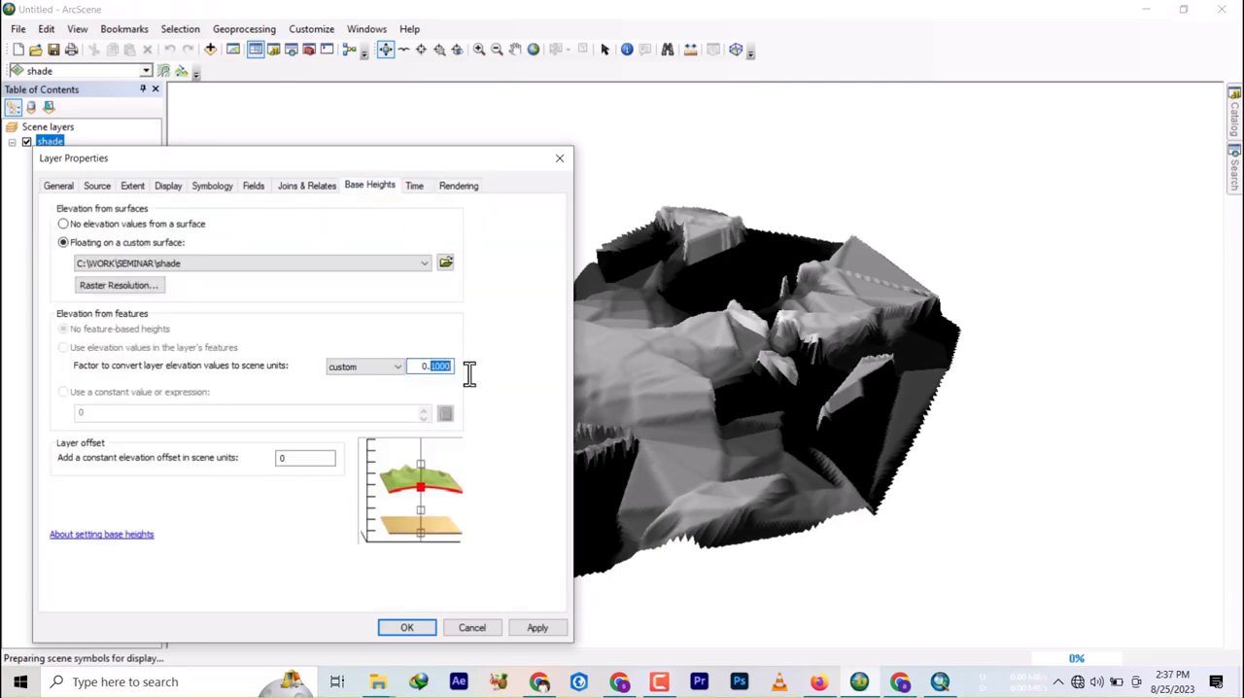
type("0.06")
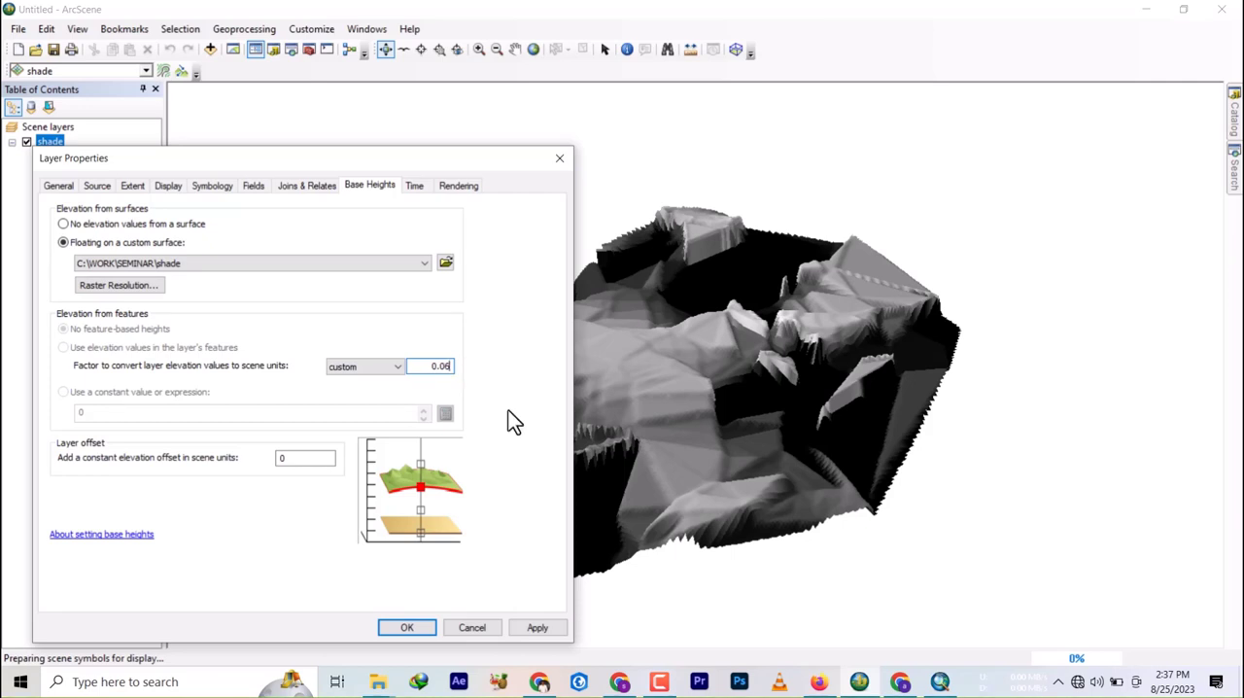
left_click(537, 627)
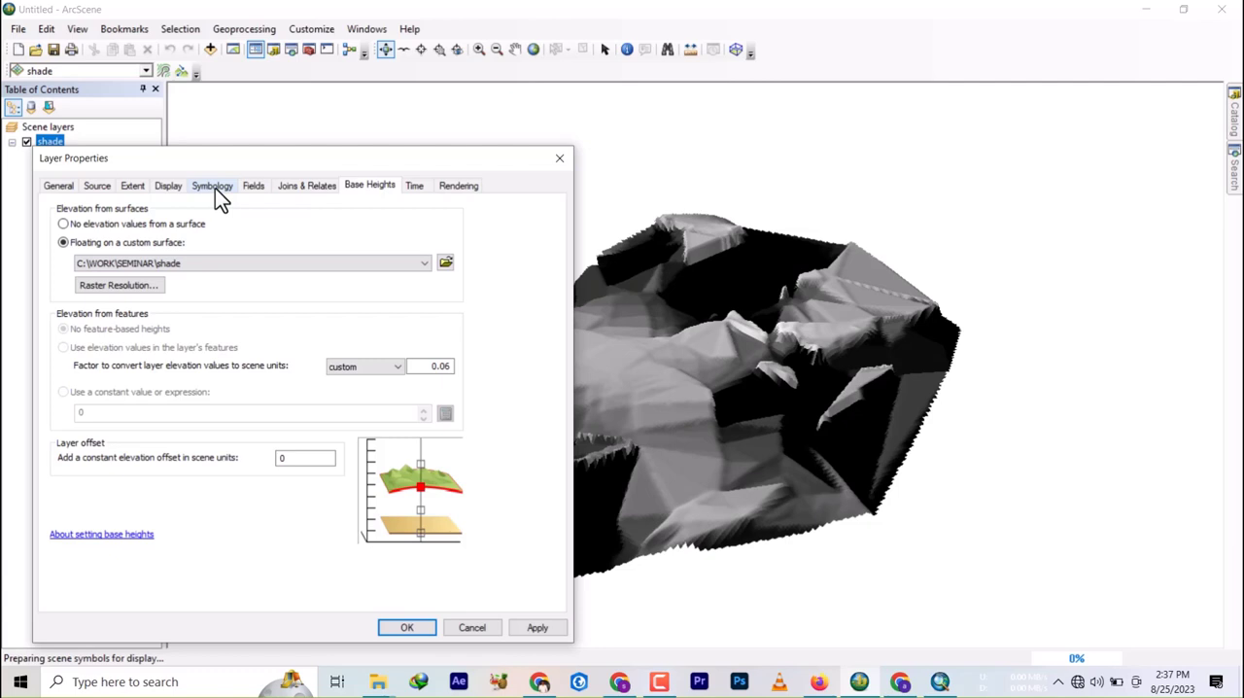
left_click(212, 184)
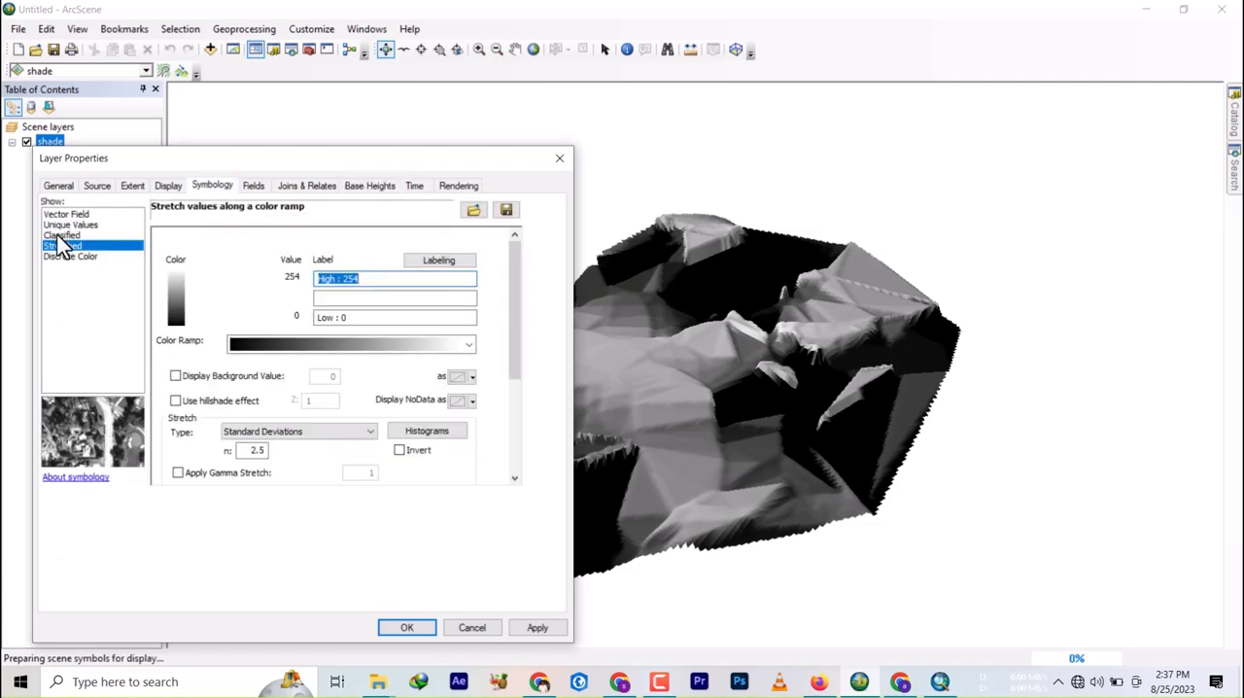
Show the terrain as Classified, five Natural Breaks classes on a yellow-to-blue ramp
left_click(61, 235)
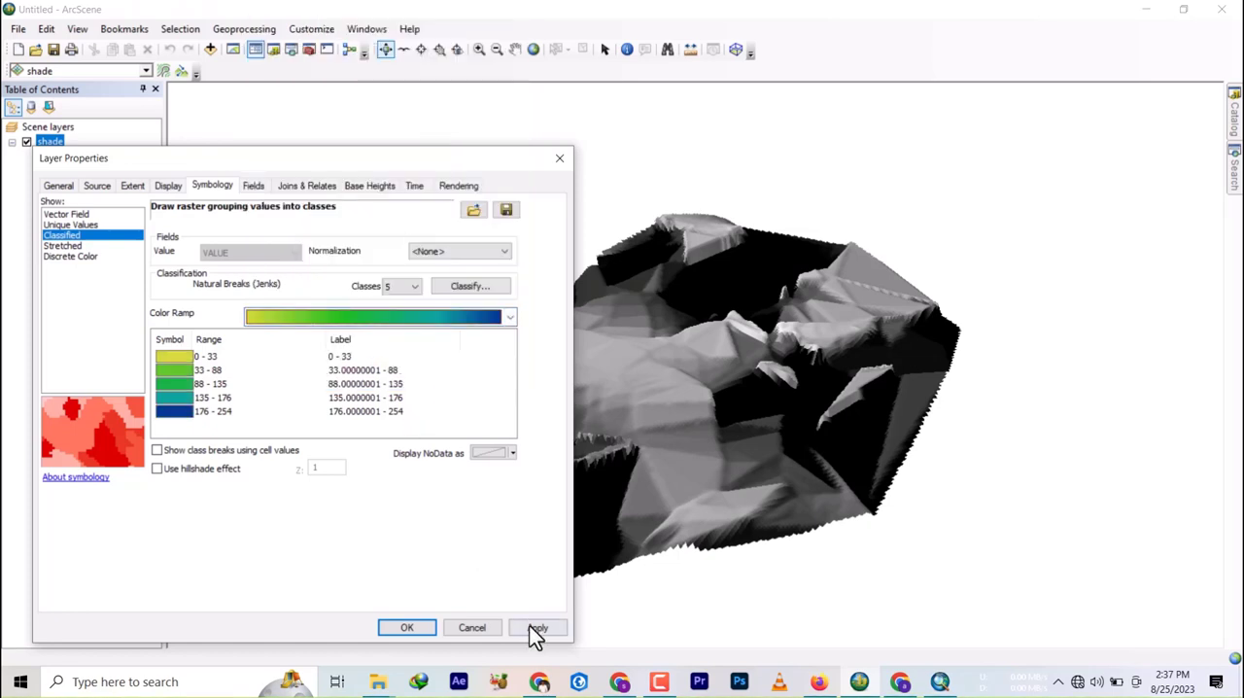
left_click(537, 627)
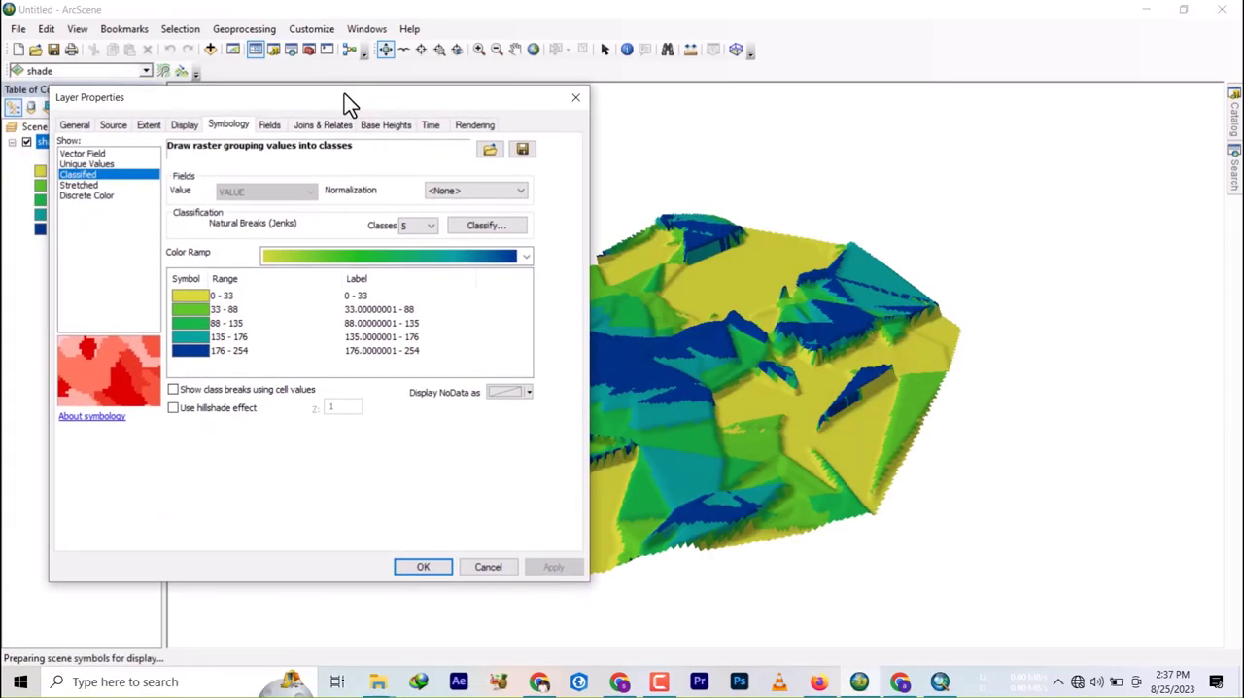
left_click(385, 124)
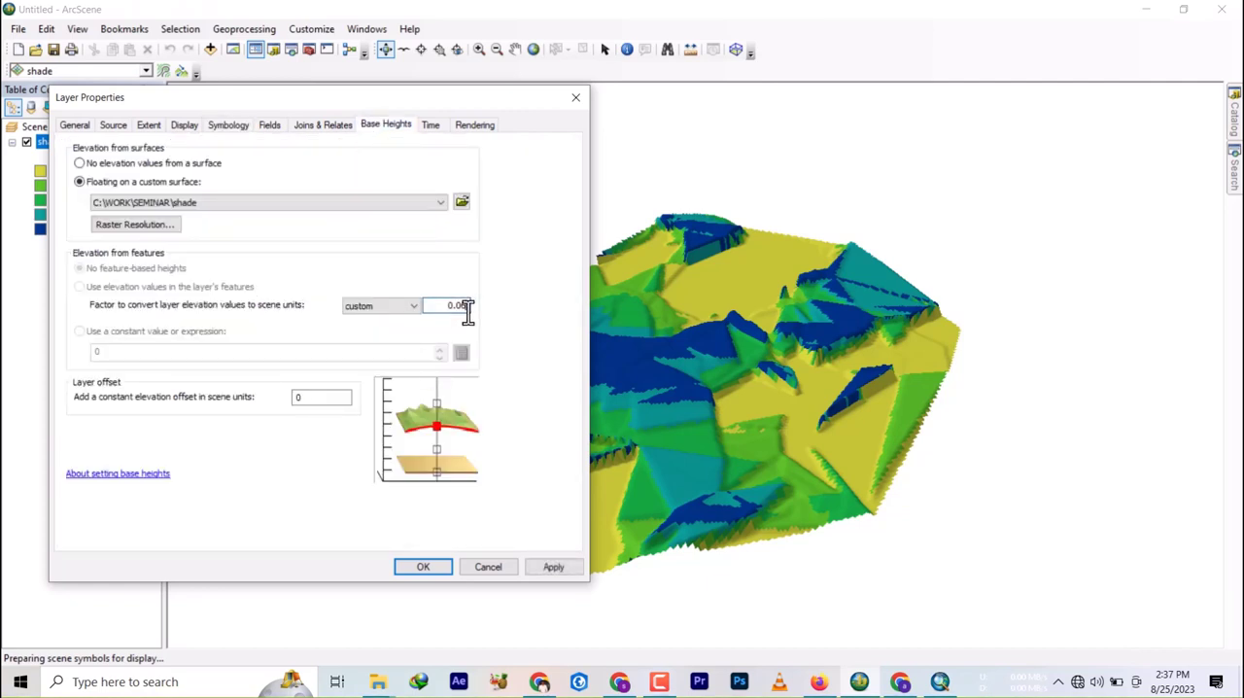
Enter a larger height conversion factor to exaggerate the relief and apply it
type("0.5")
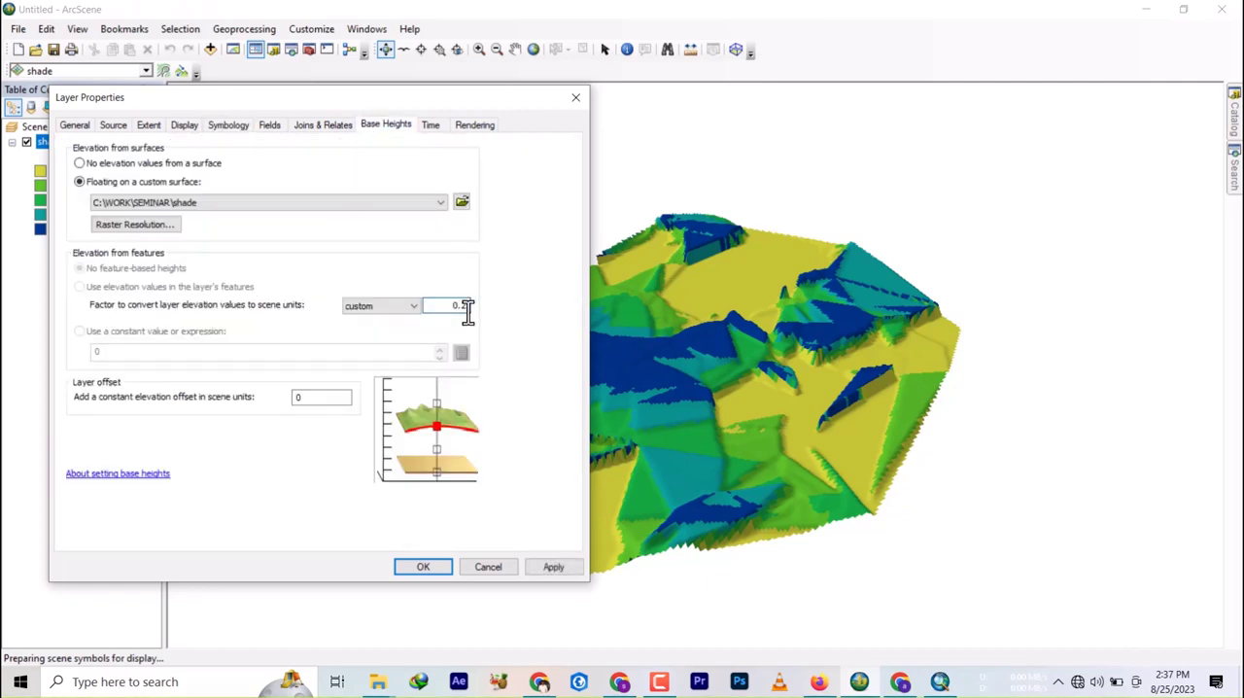
left_click(553, 566)
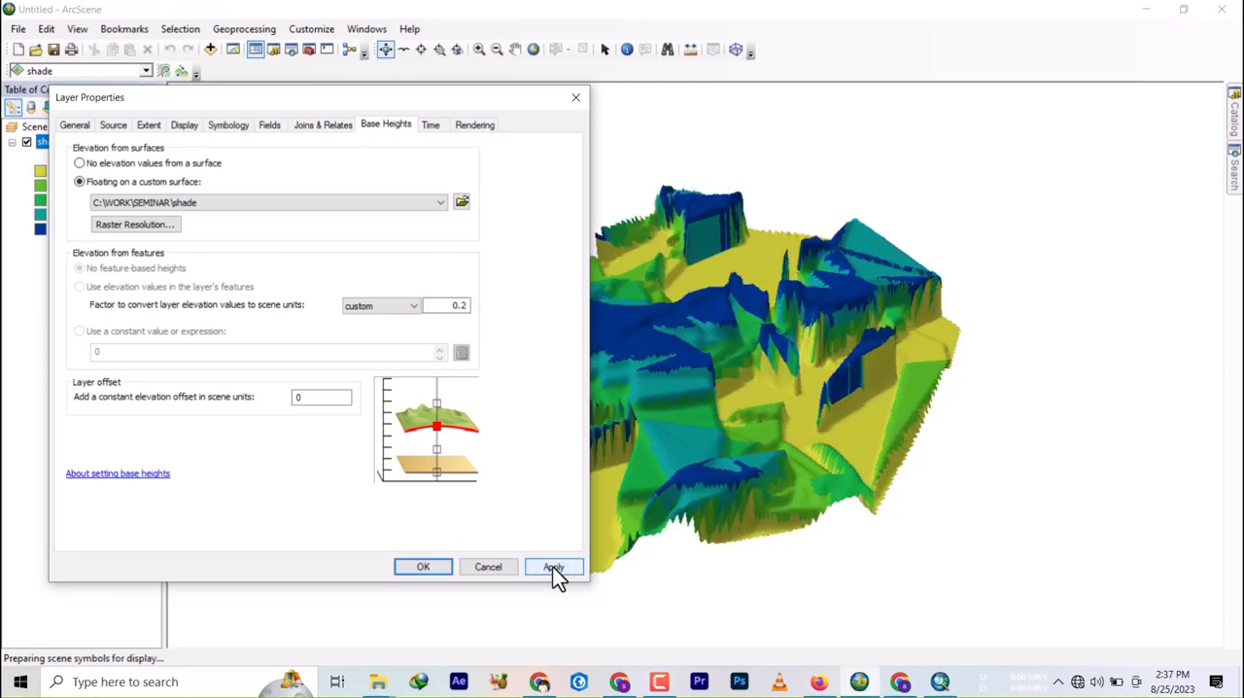
left_click(553, 567)
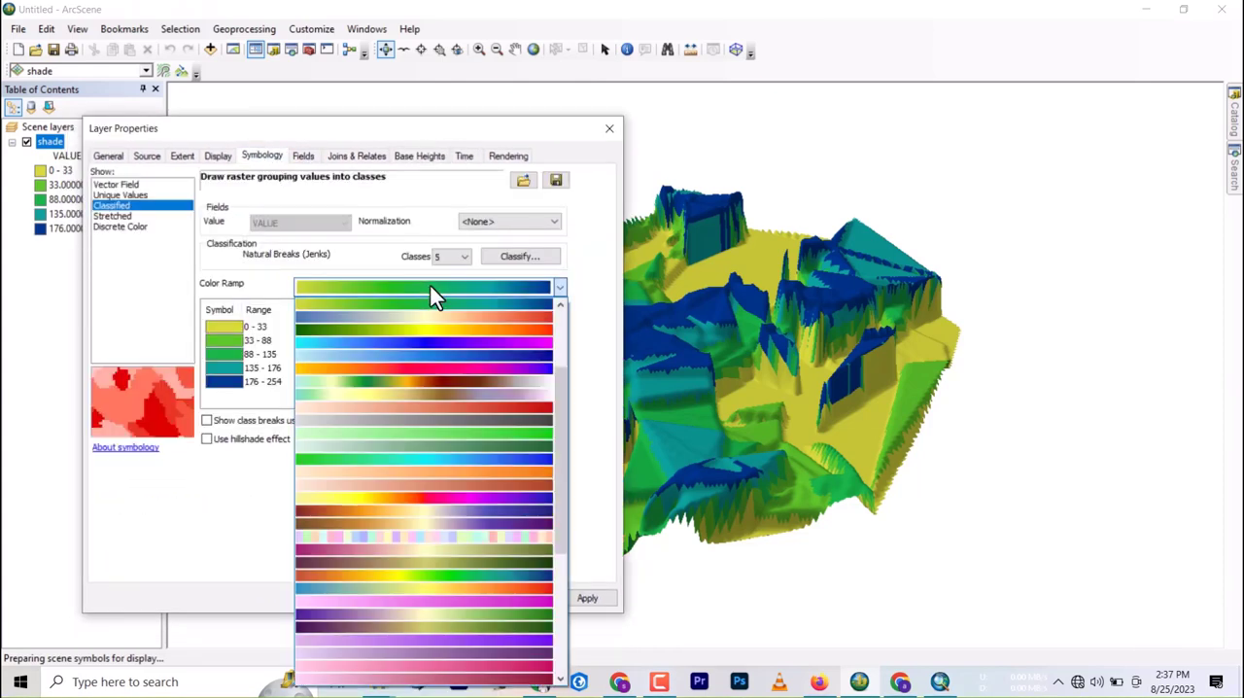
Apply green-to-red and green-to-blue ramps to the five classes, then the red-to-green ramp
left_click(422, 286)
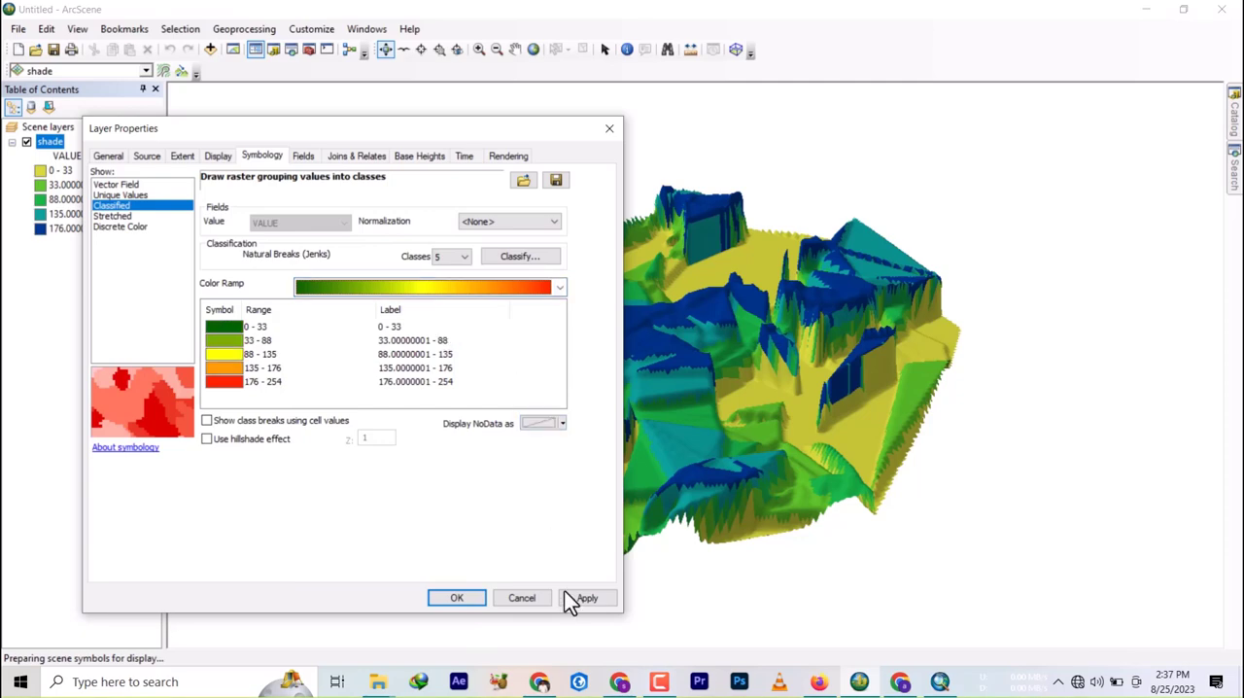
left_click(587, 597)
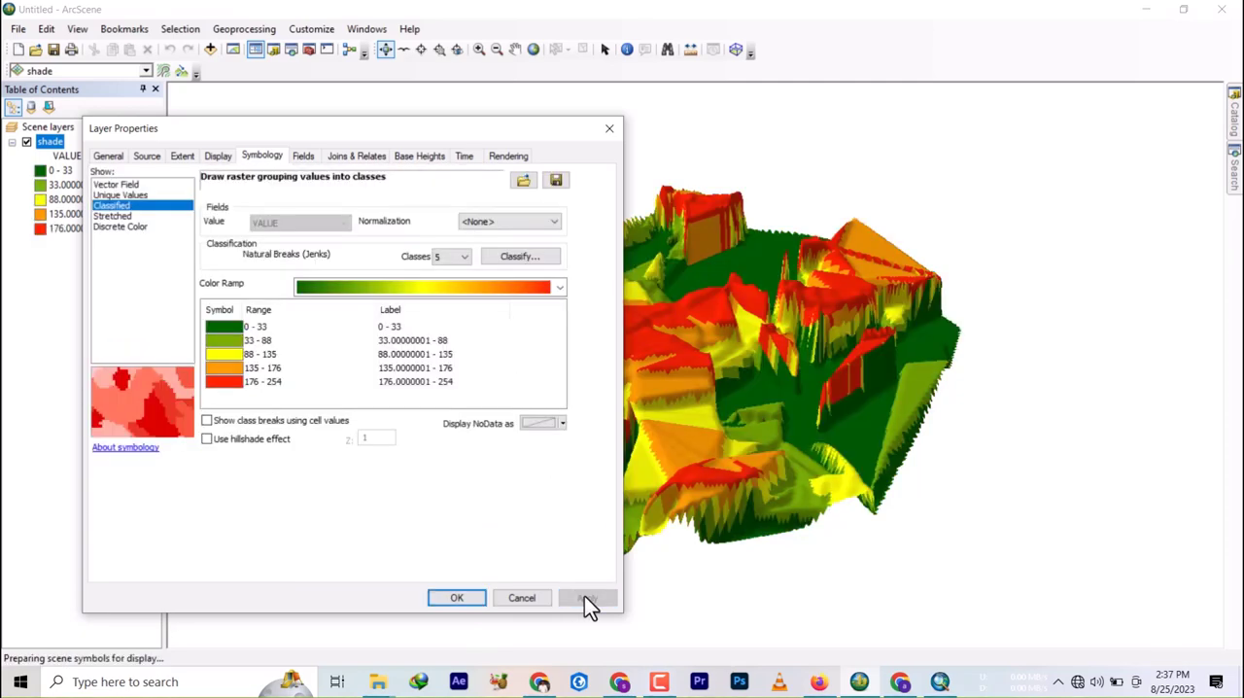
left_click(559, 286)
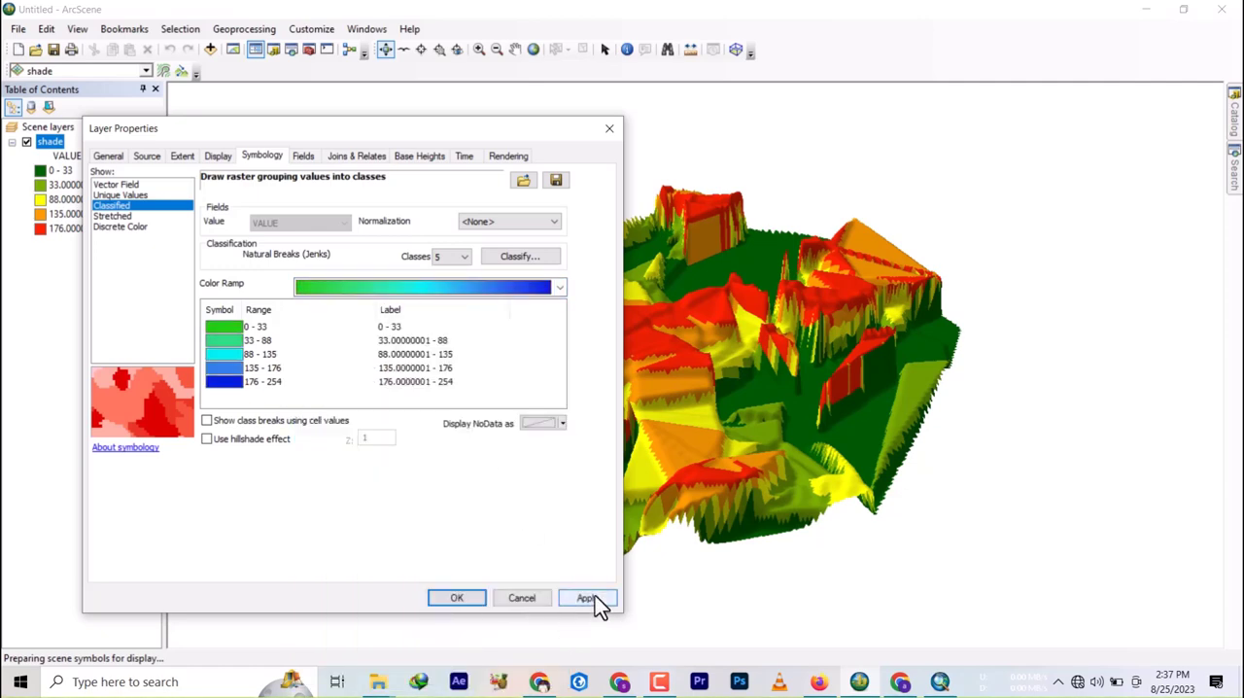
left_click(586, 597)
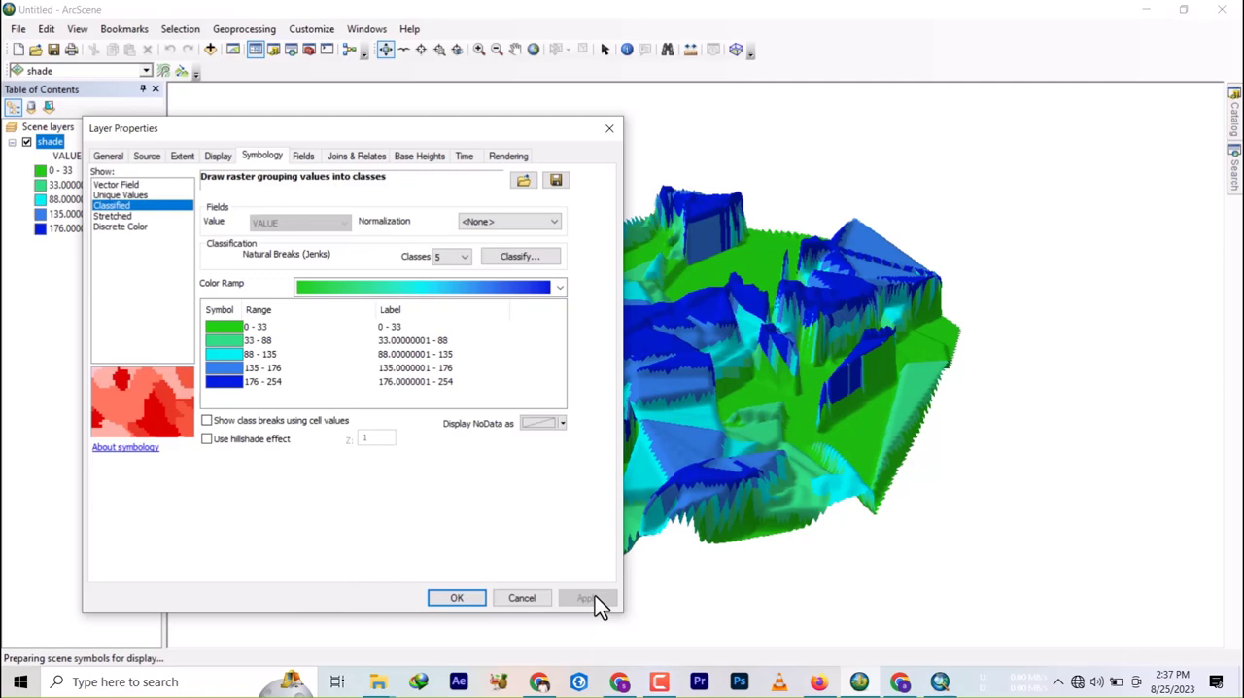
left_click(559, 286)
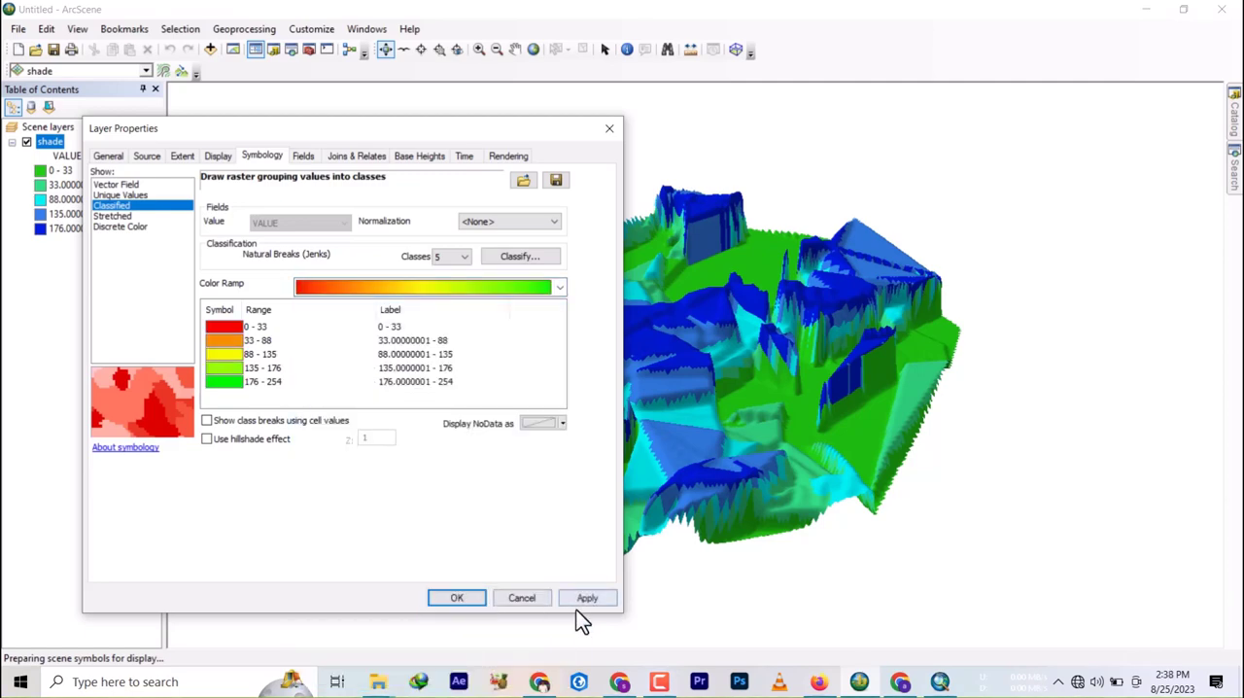
left_click(587, 597)
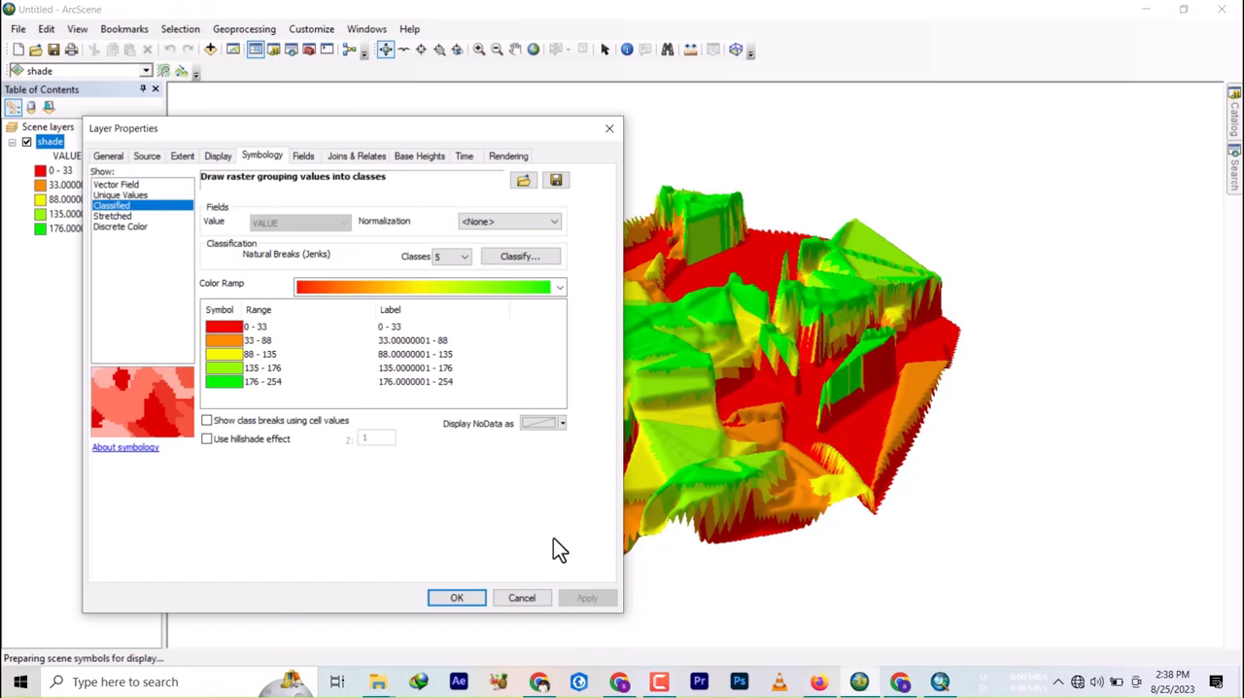
left_click(560, 287)
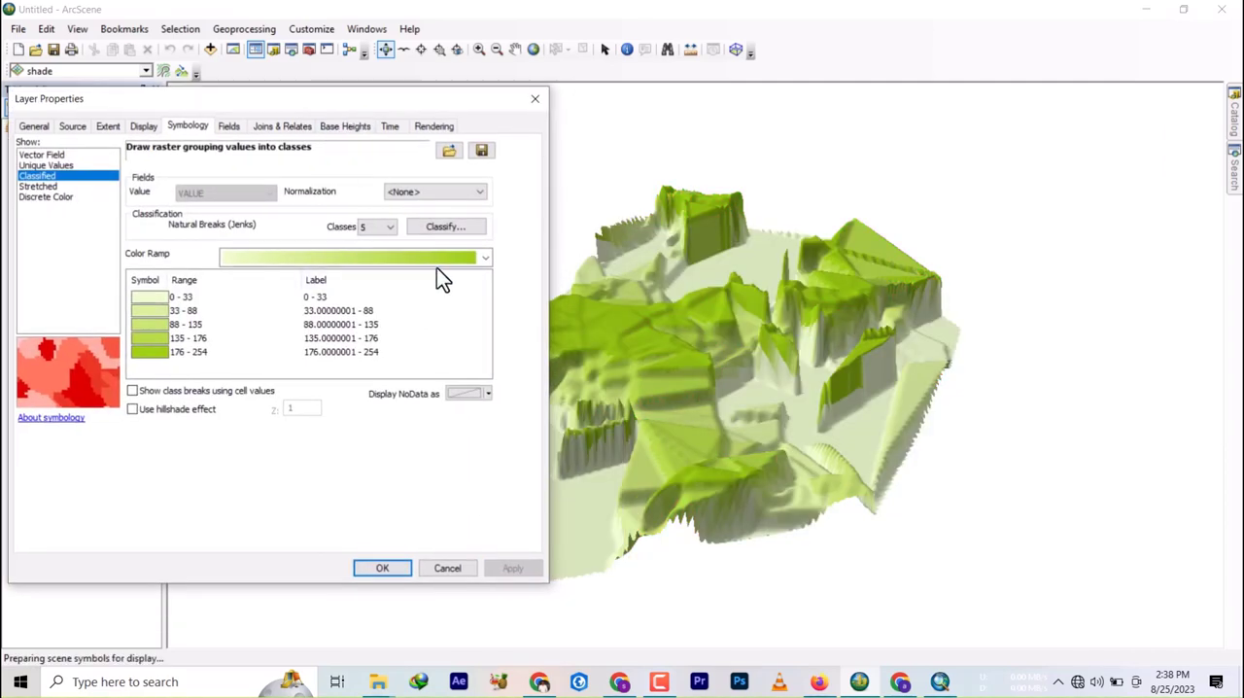
Apply the orange-to-dark-blue ramp to the five classes and enable 'Use hillshade effect'
left_click(485, 258)
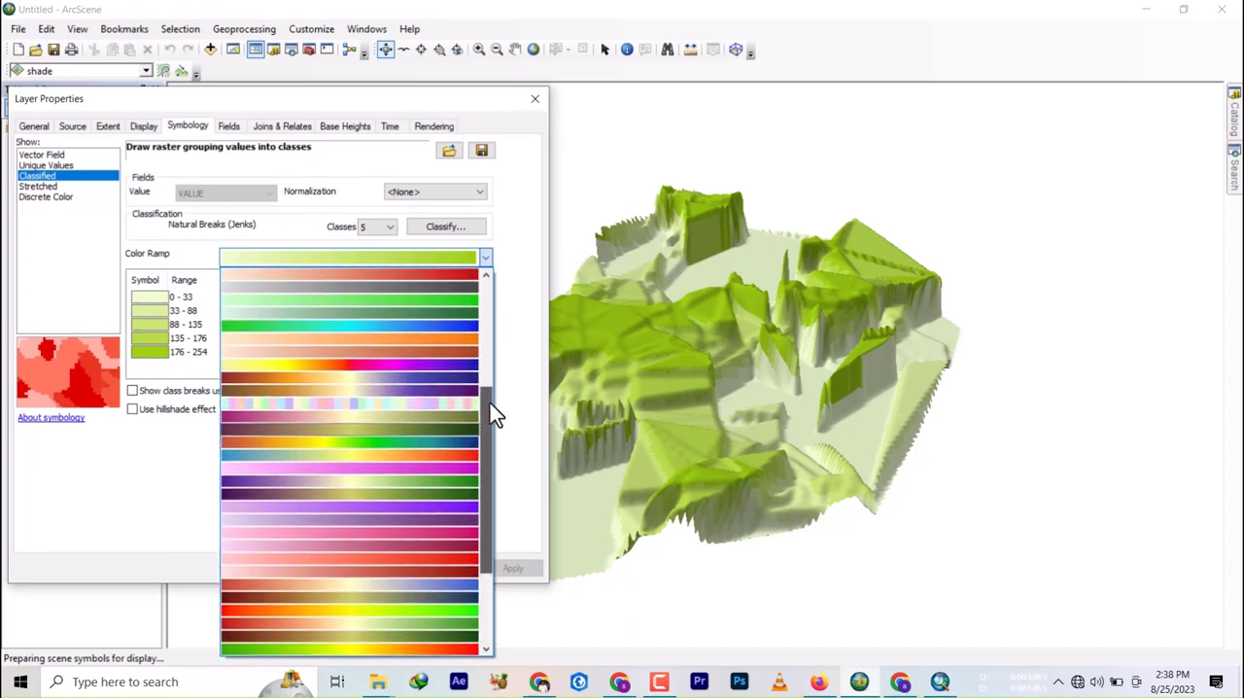
scroll("down", 3)
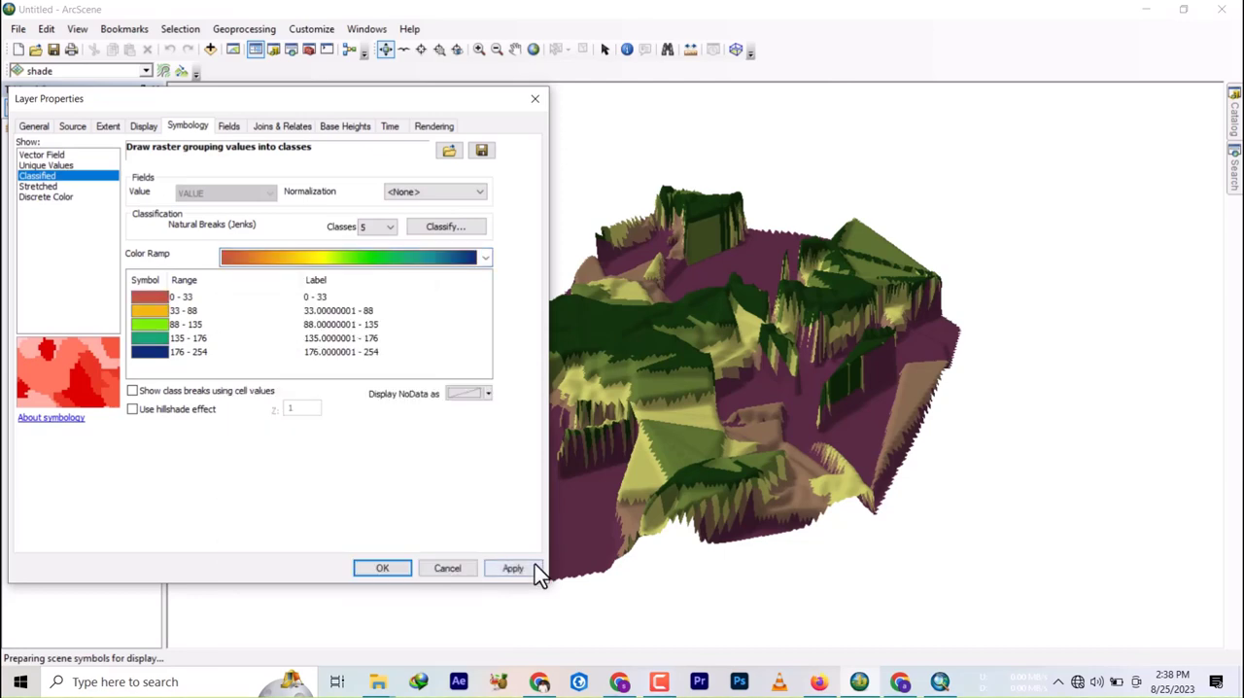
left_click(512, 568)
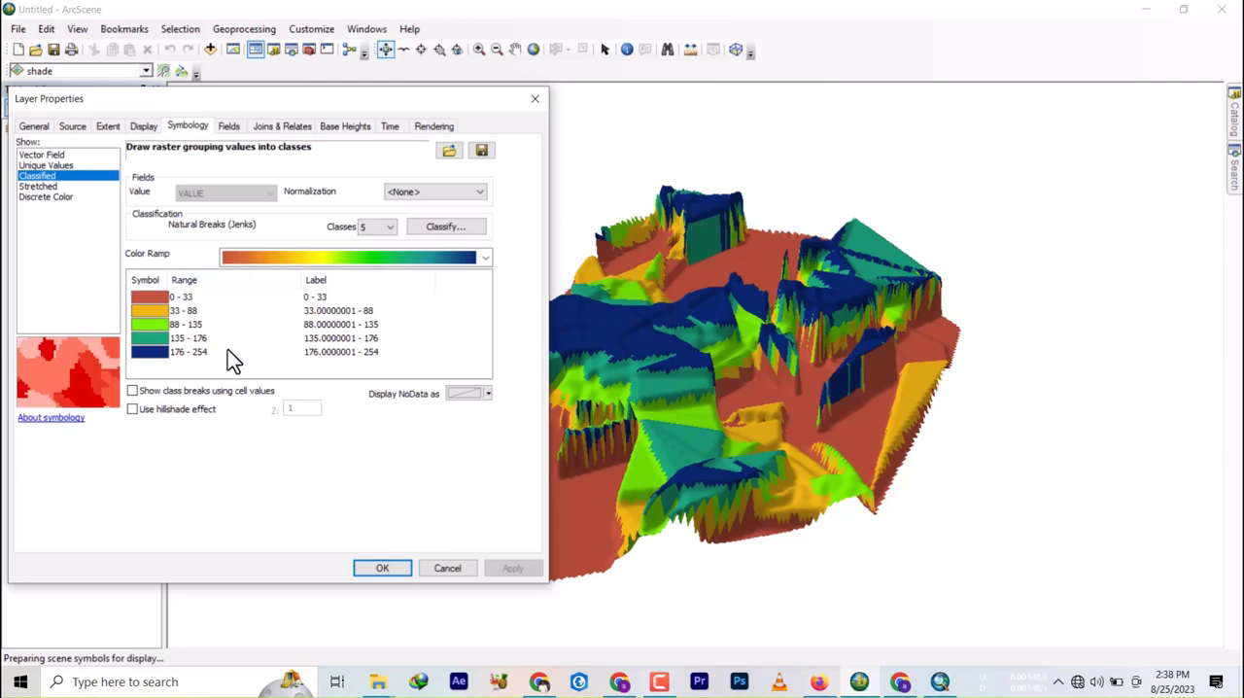
left_click(132, 408)
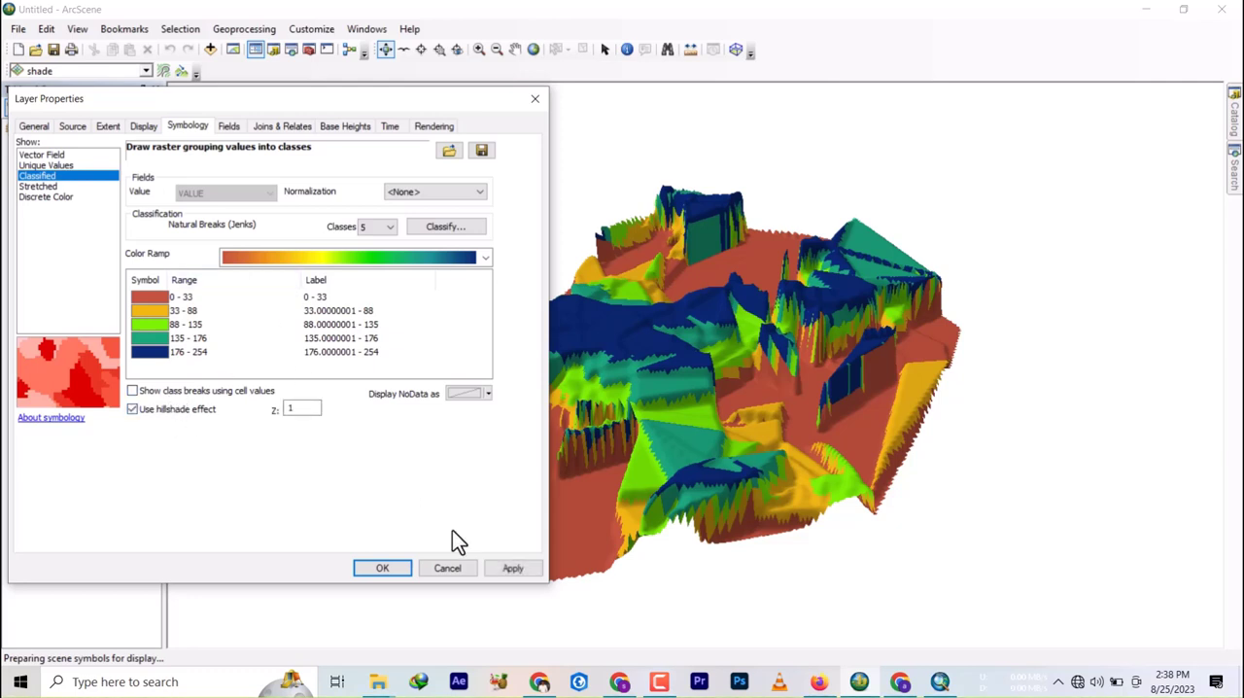
left_click(512, 568)
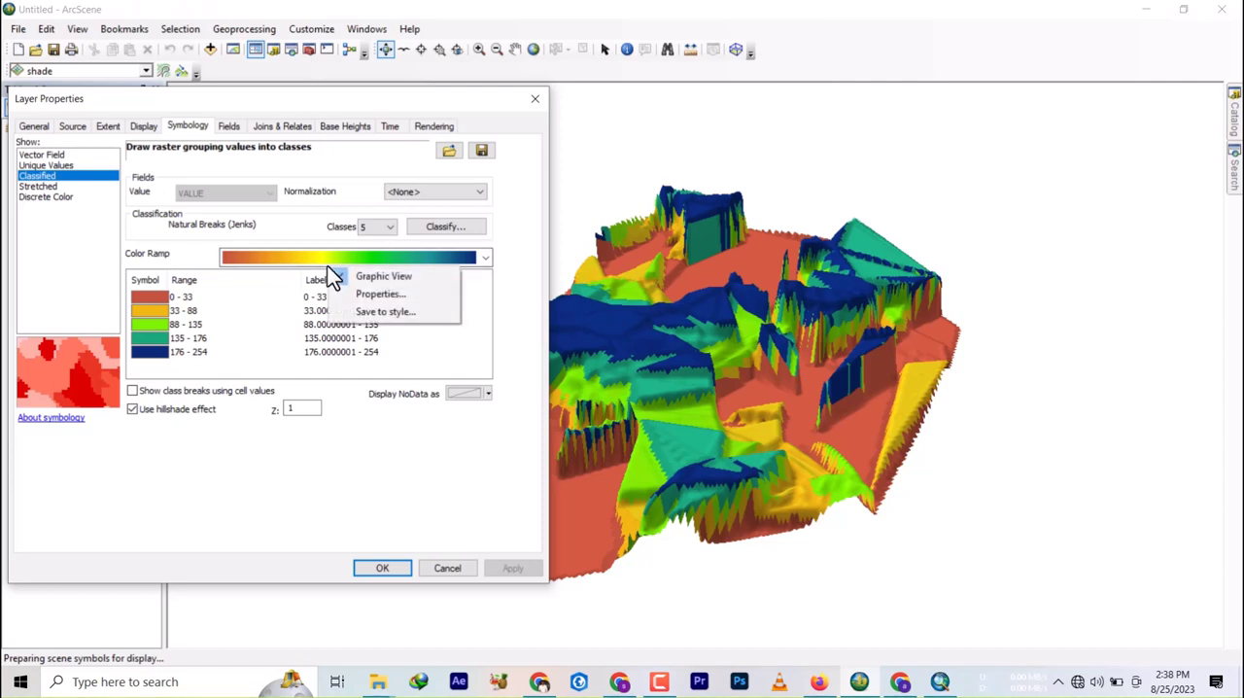
mouse_move(379, 293)
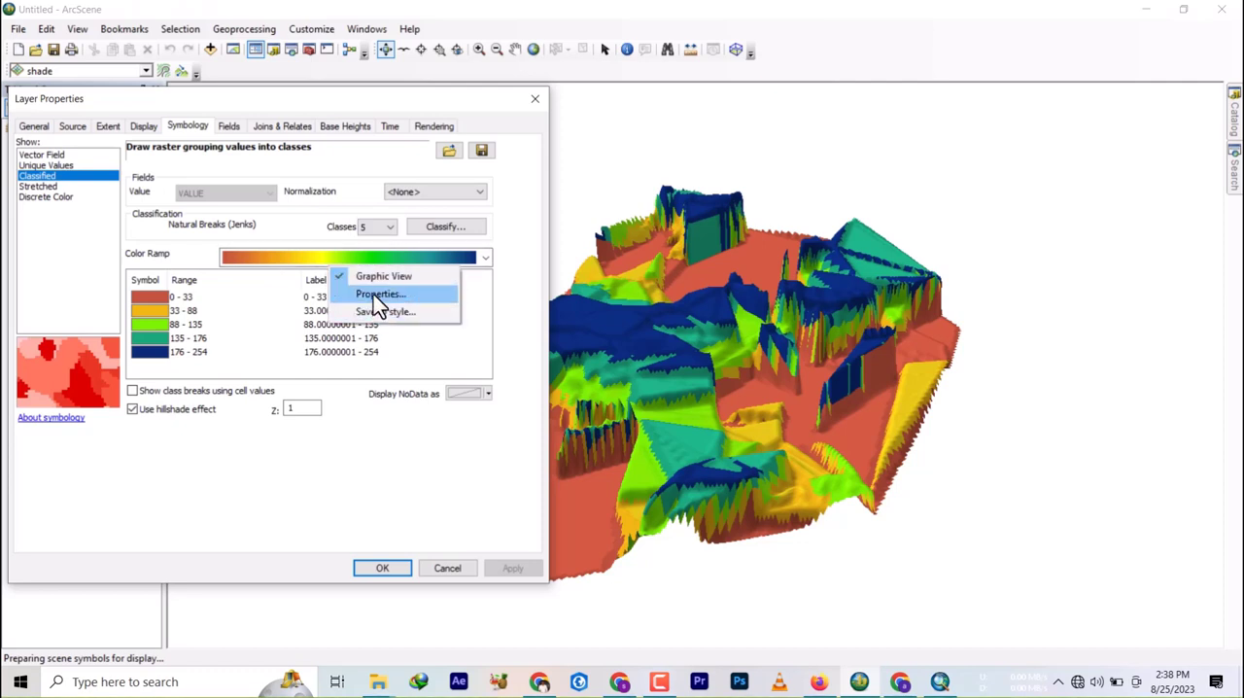
left_click(379, 294)
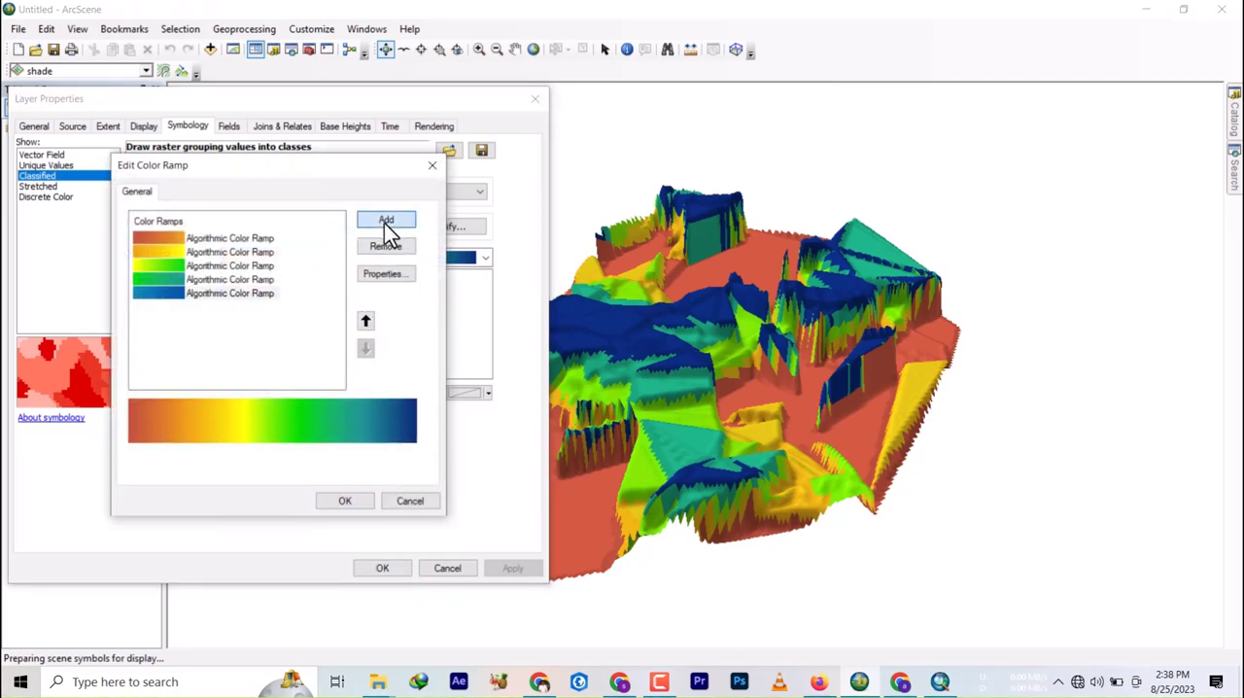
left_click(386, 219)
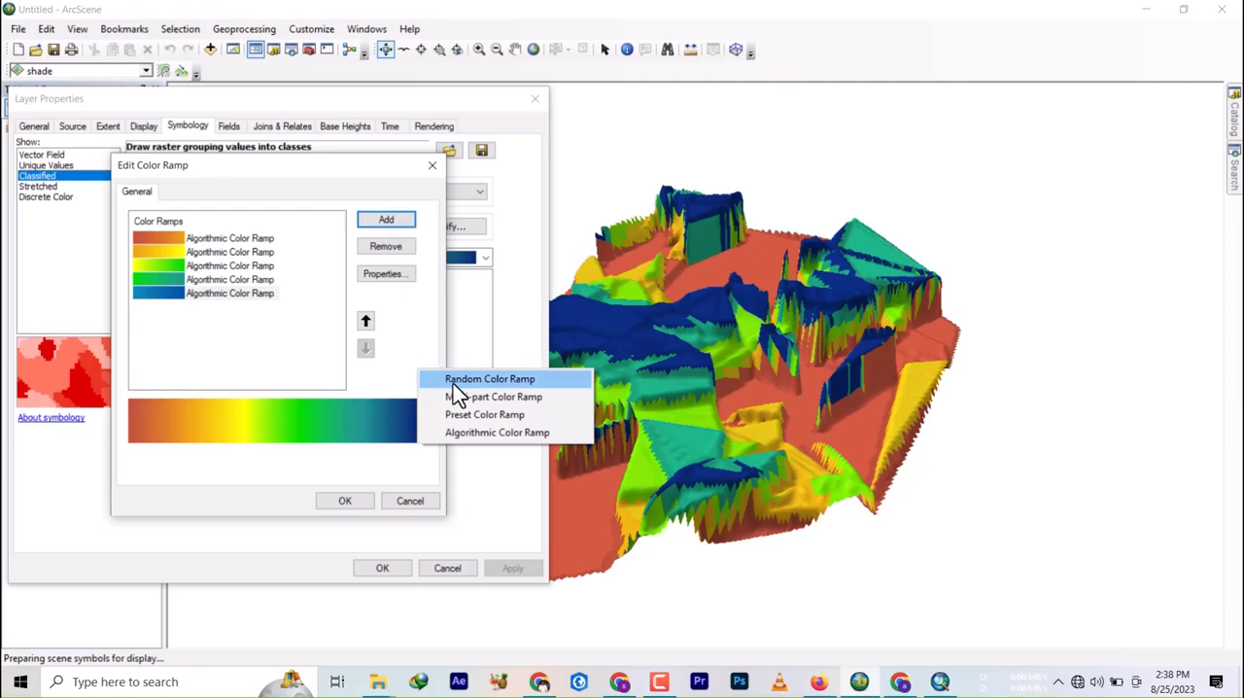
left_click(488, 378)
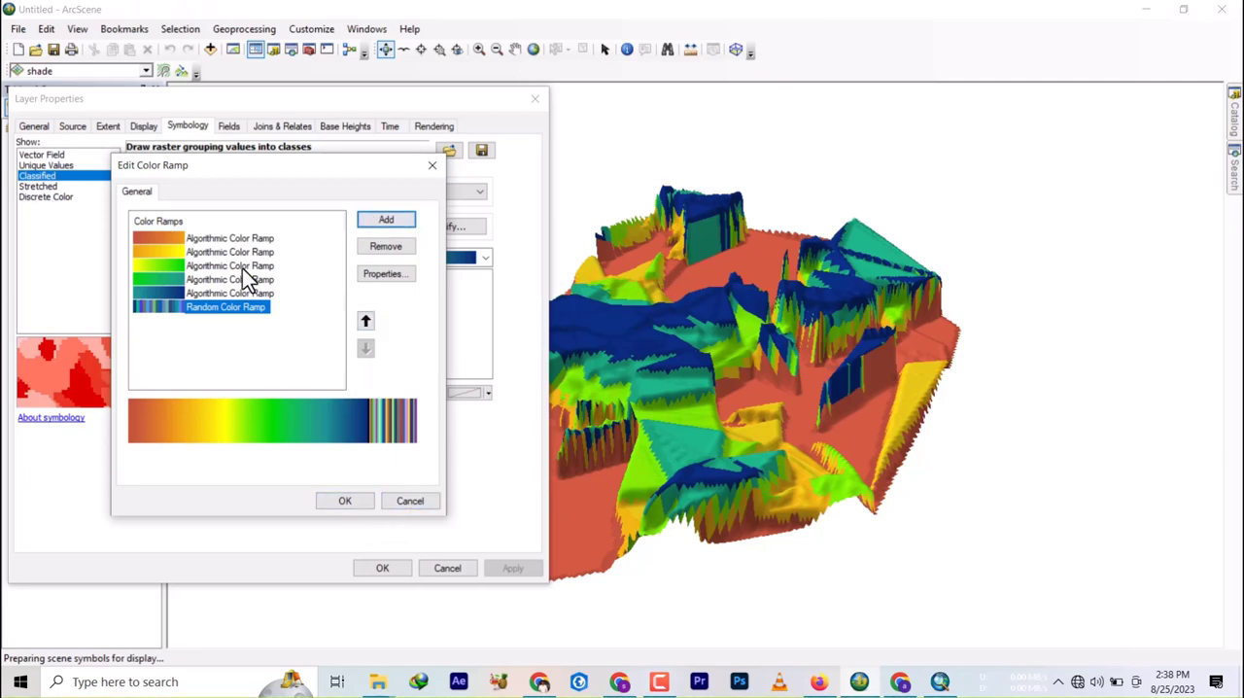
left_click(231, 251)
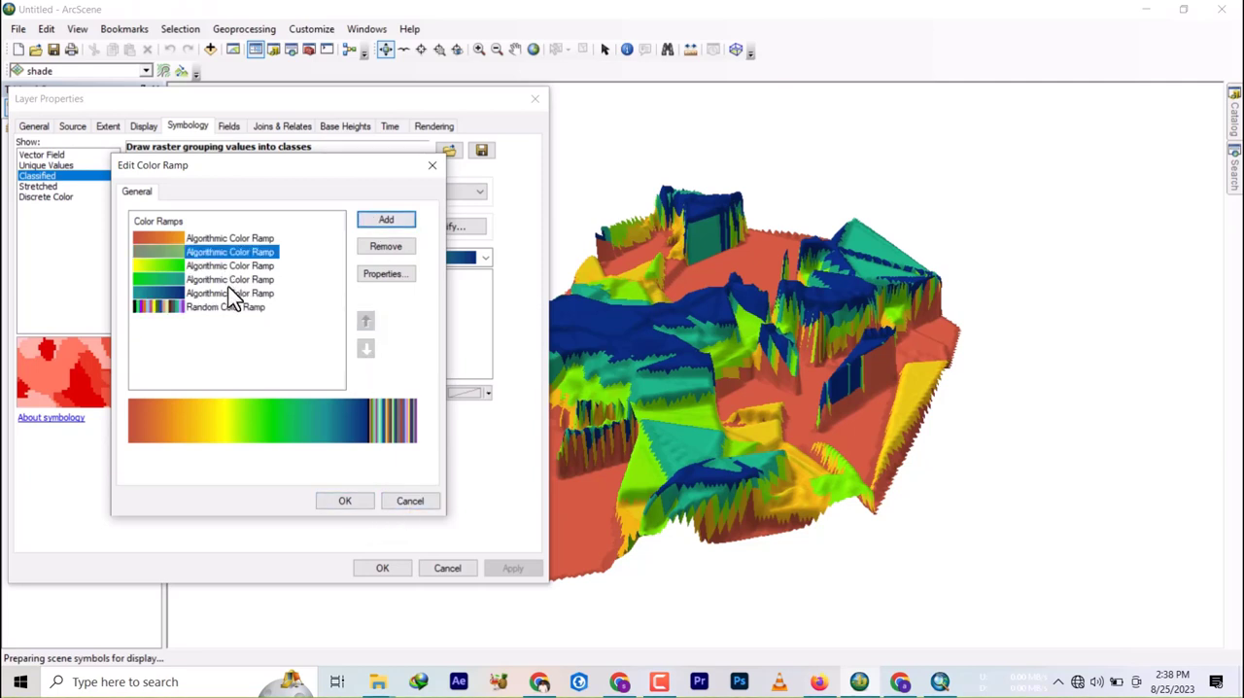
left_click(231, 292)
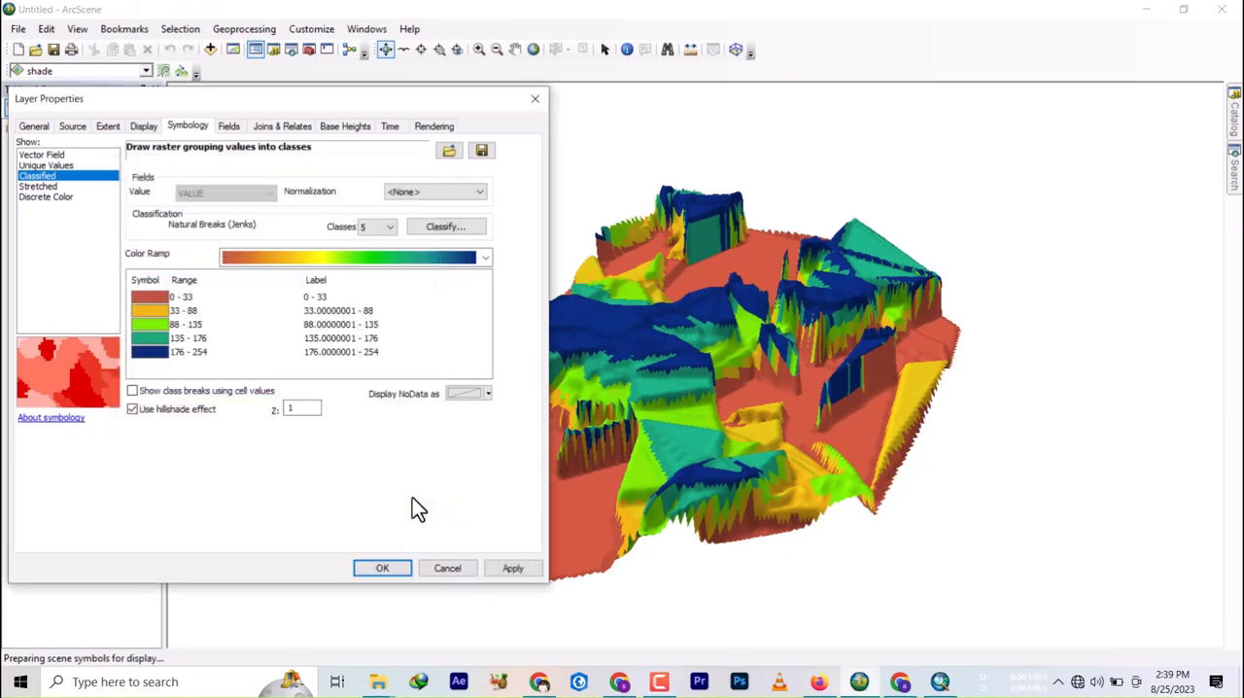
Accept the hillshaded five-class symbology and orbit the terrain to a lower side view
left_click(382, 568)
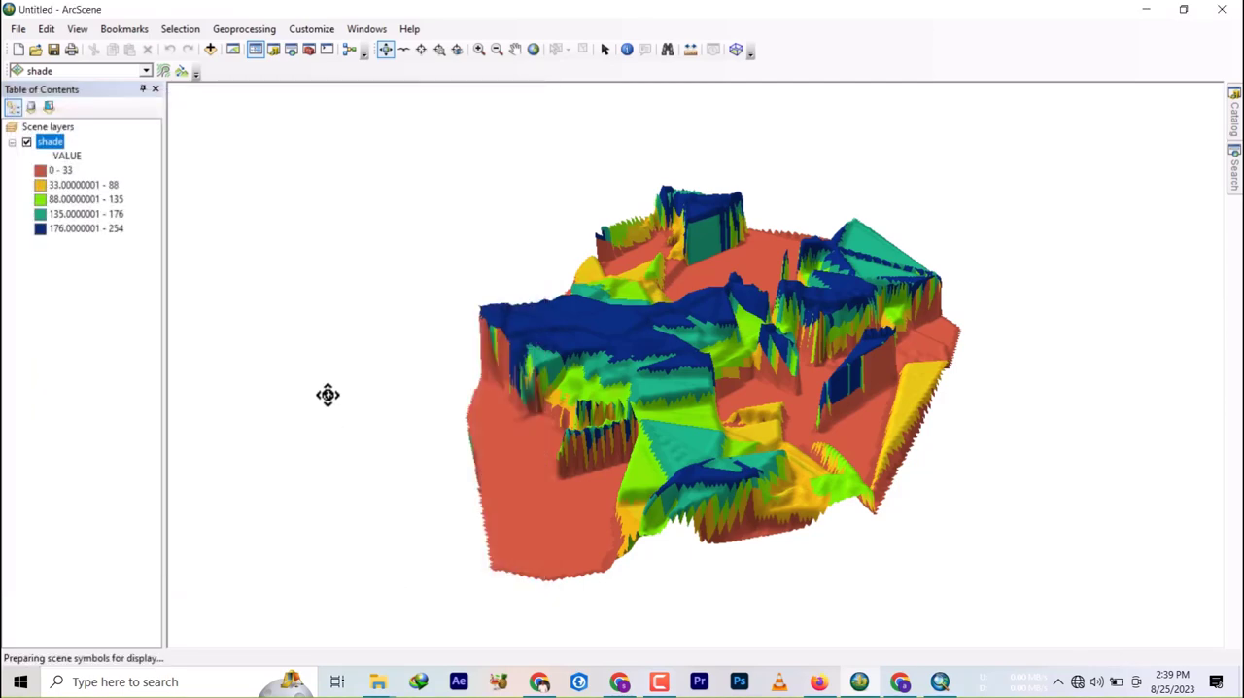
mouse_move(629, 312)
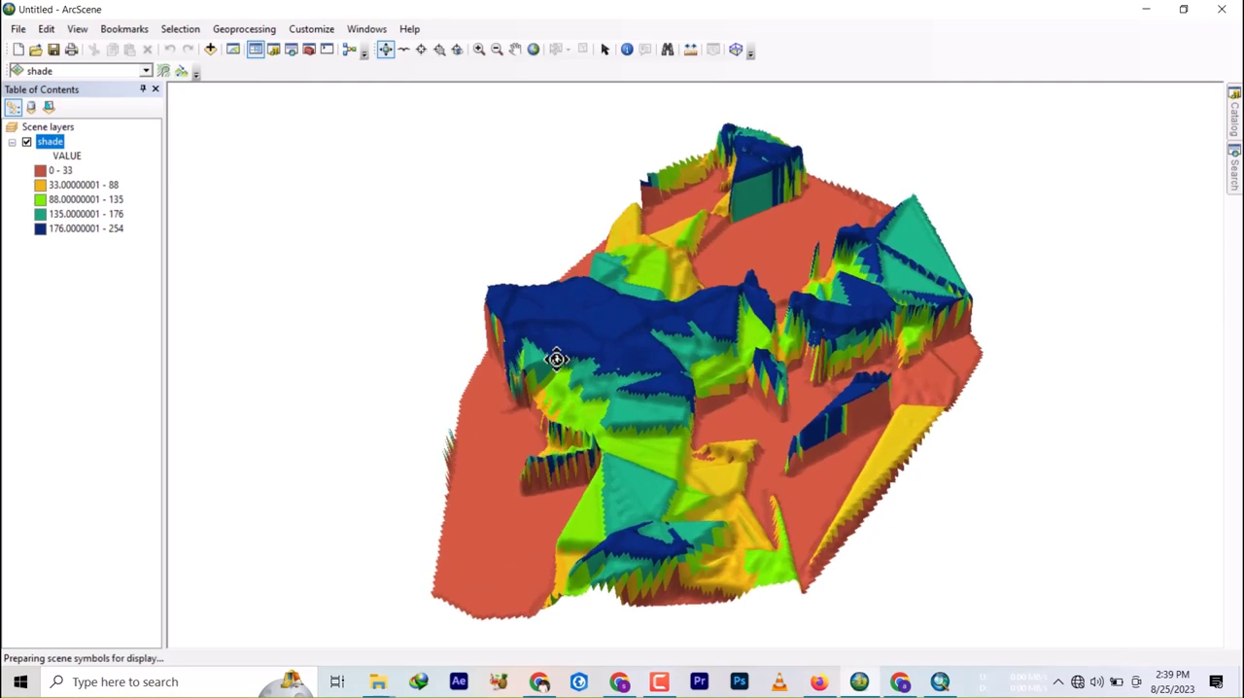
left_click_drag(555, 360, 793, 393)
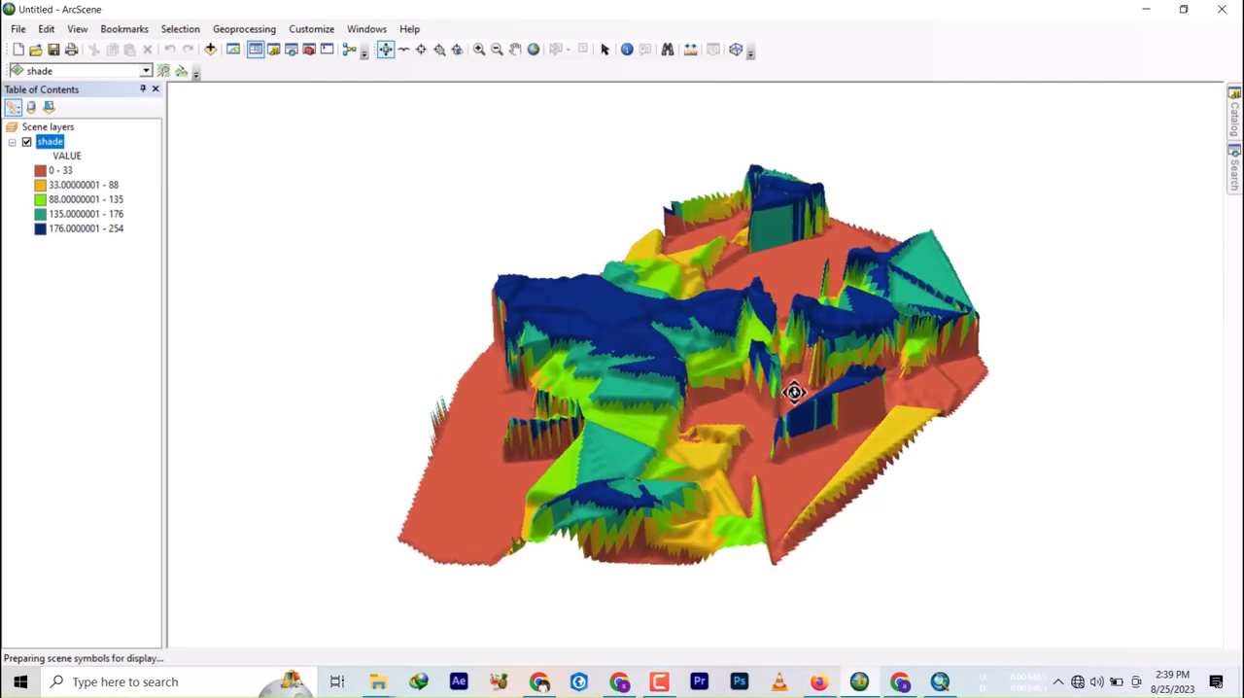
left_click_drag(792, 392, 736, 367)
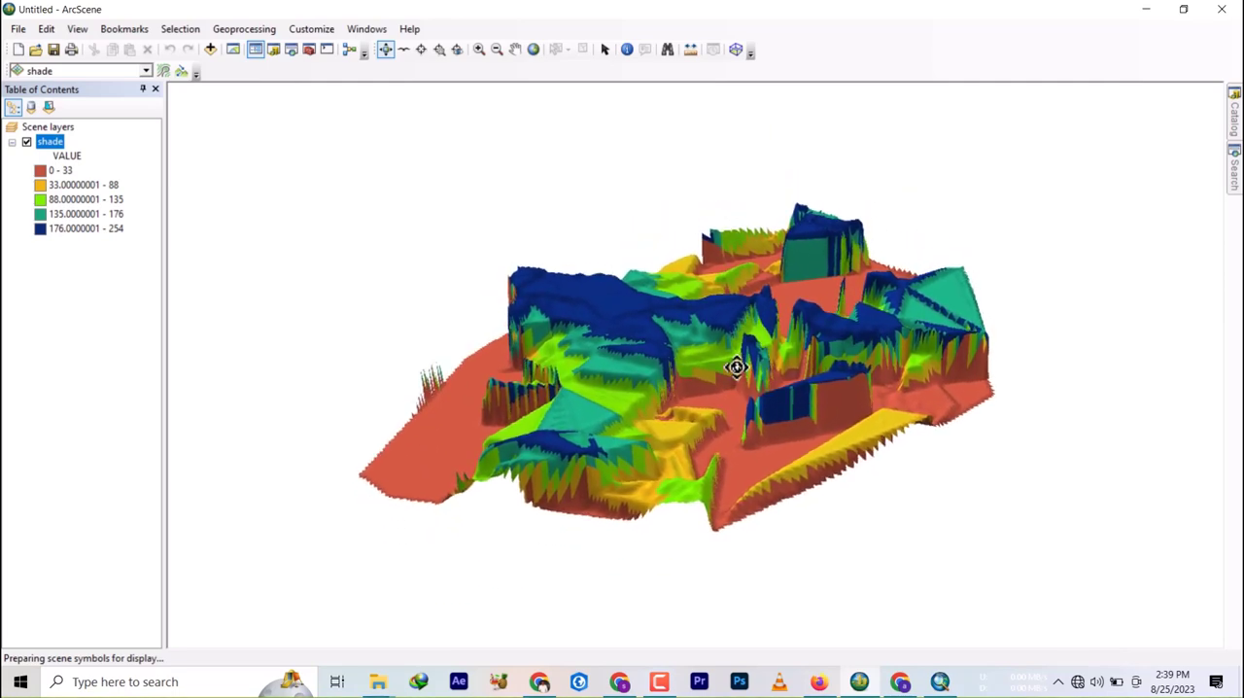
left_click(18, 29)
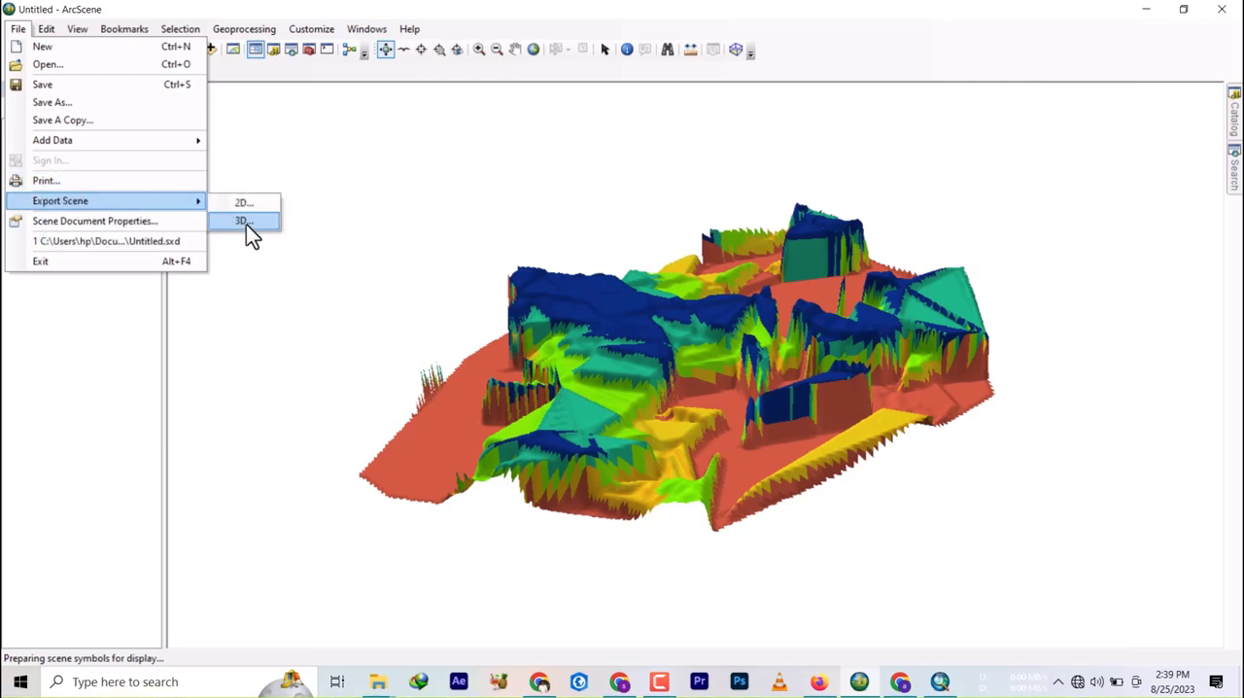
mouse_move(244, 202)
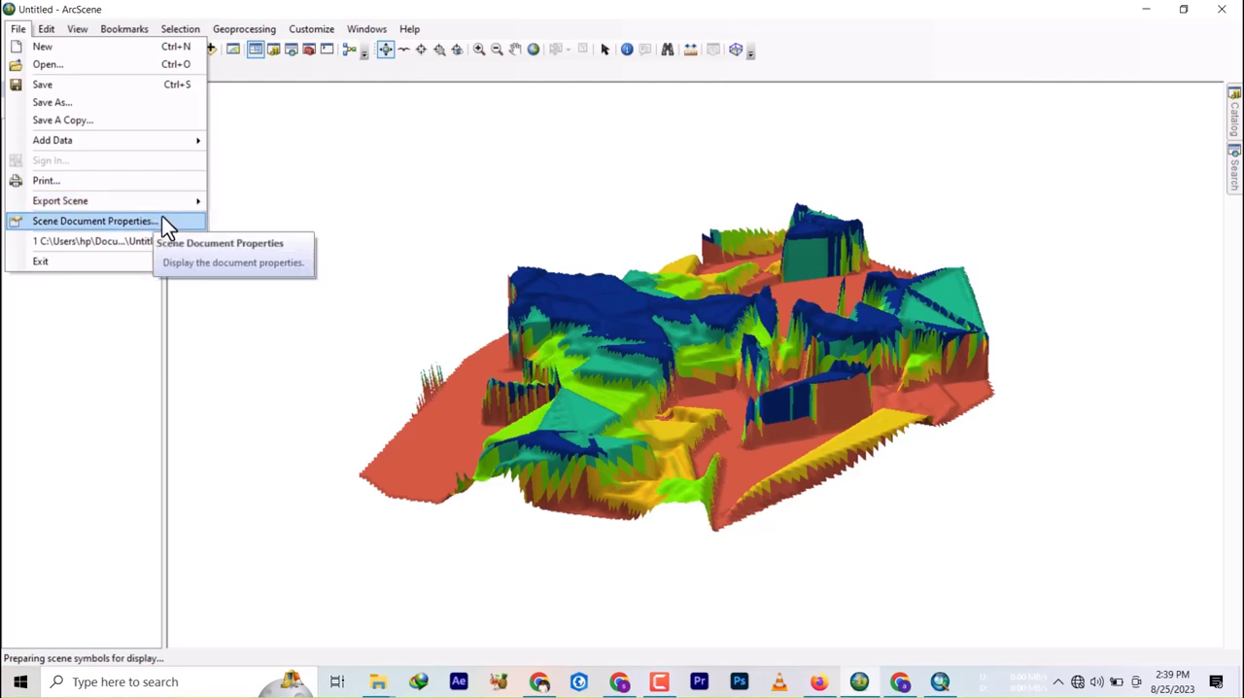
mouse_move(60, 200)
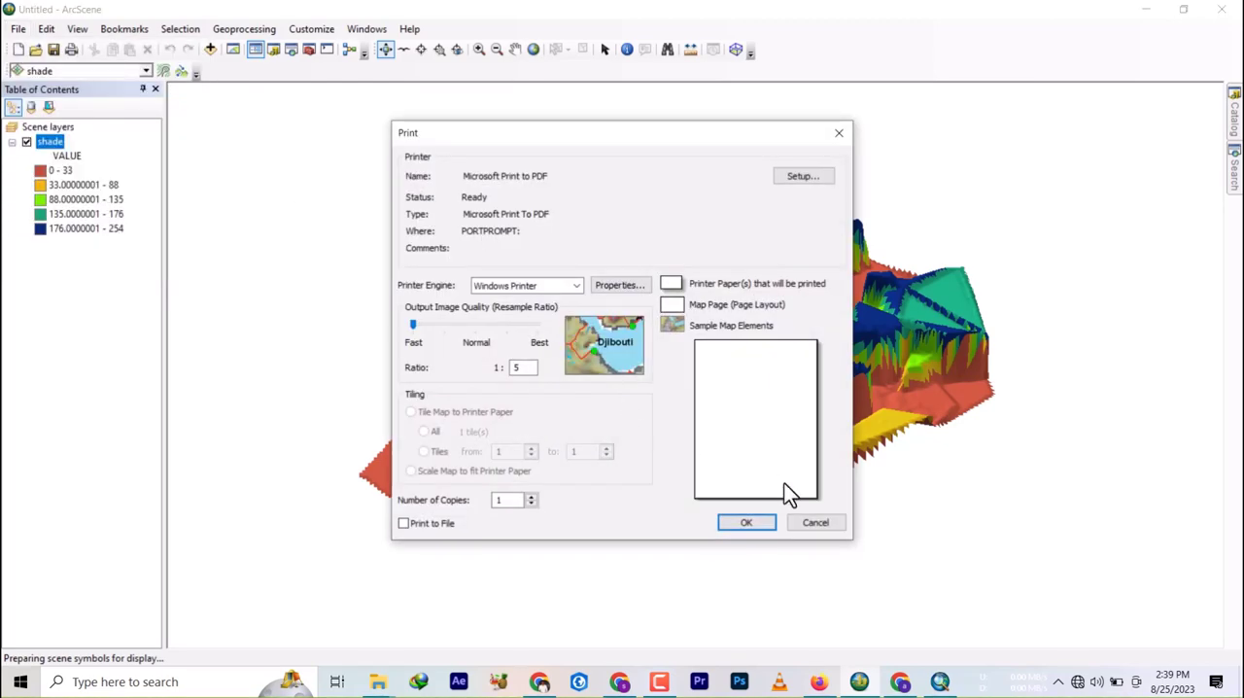
Print the scene through Microsoft Print to PDF as 'rendering' in WORK\SEMINAR
left_click(745, 521)
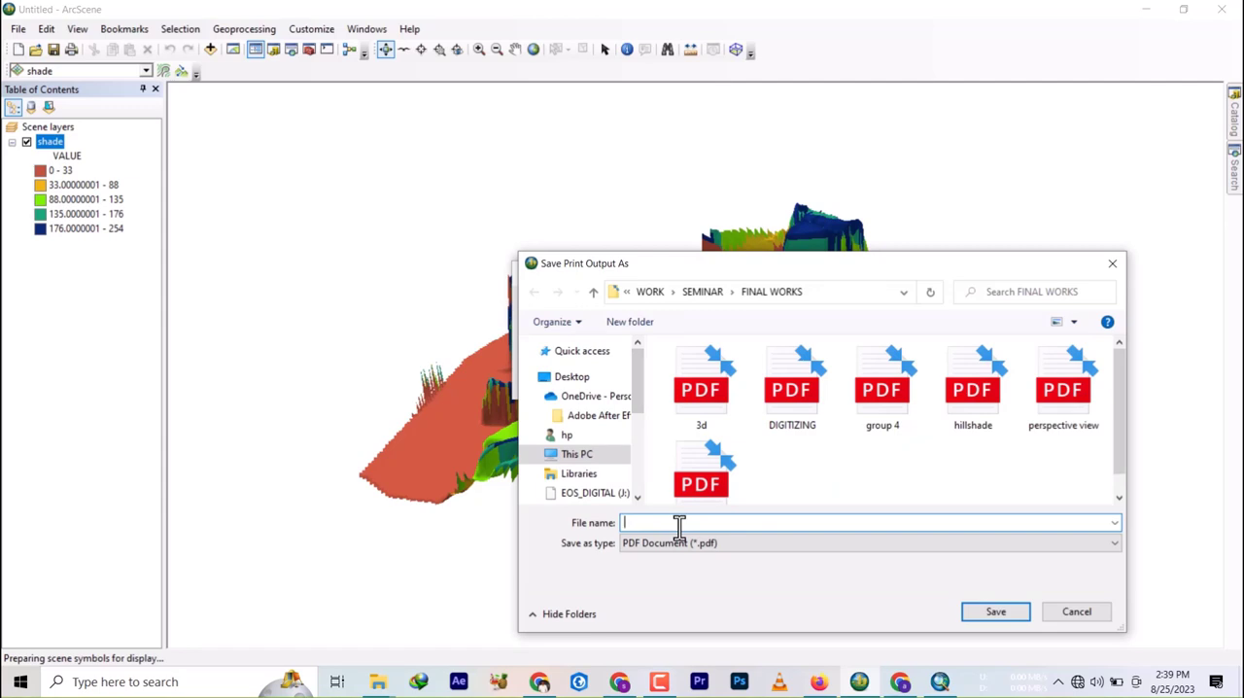
type("re")
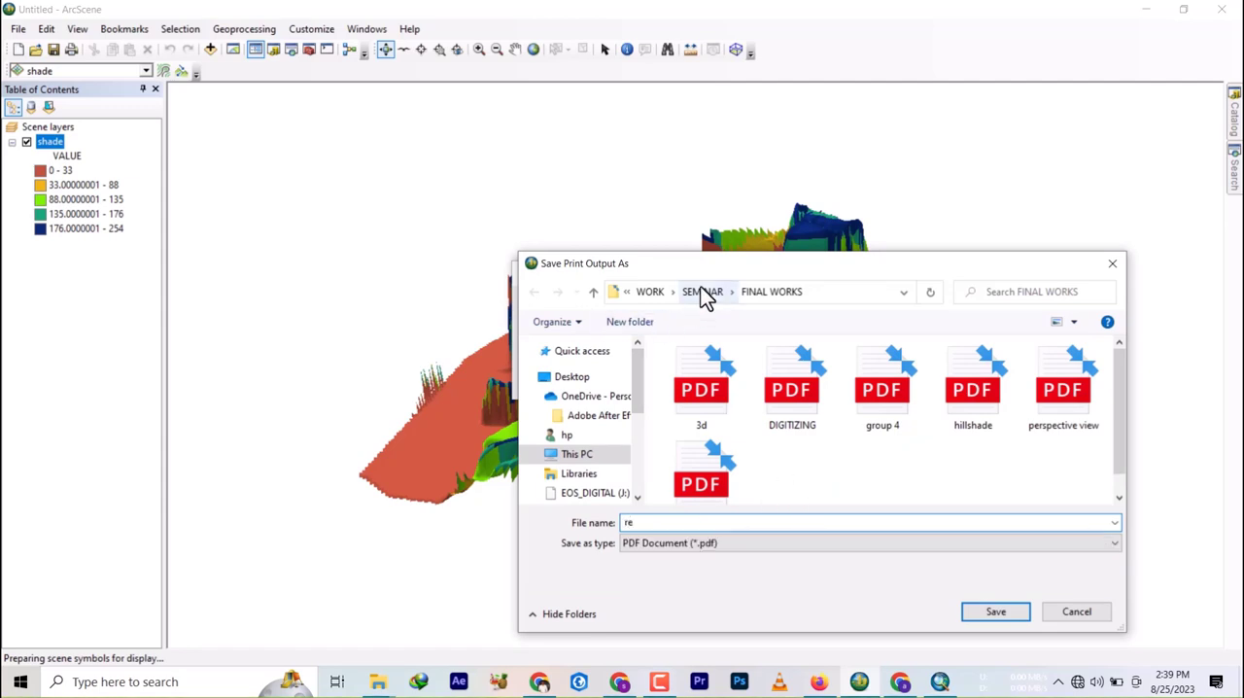
left_click(702, 292)
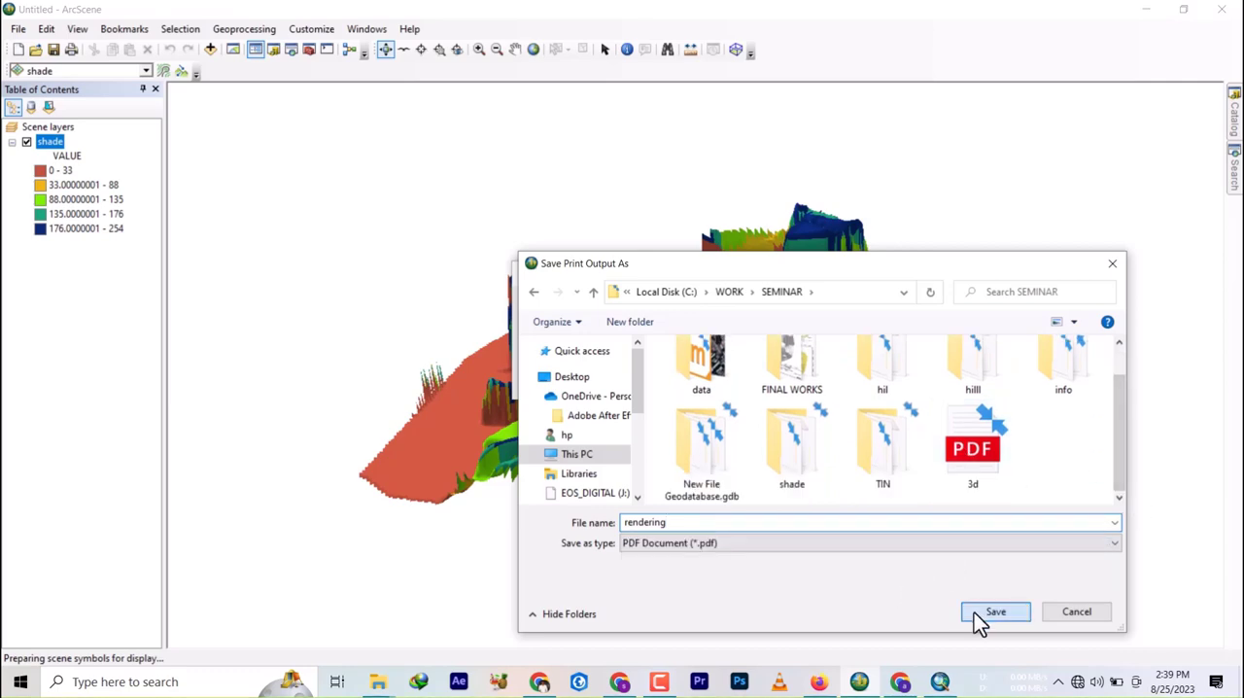
left_click(995, 611)
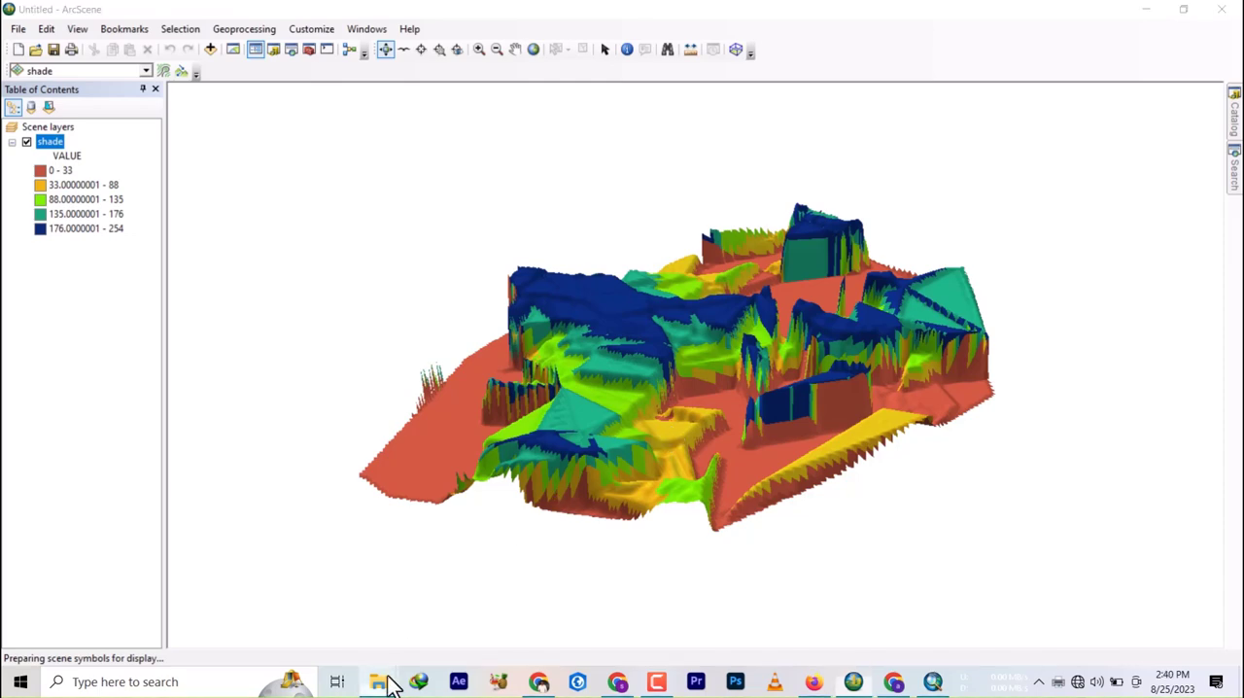
Browse from Local Disk (C:) to WORK\SEMINAR and open rendering.pdf
left_click(377, 681)
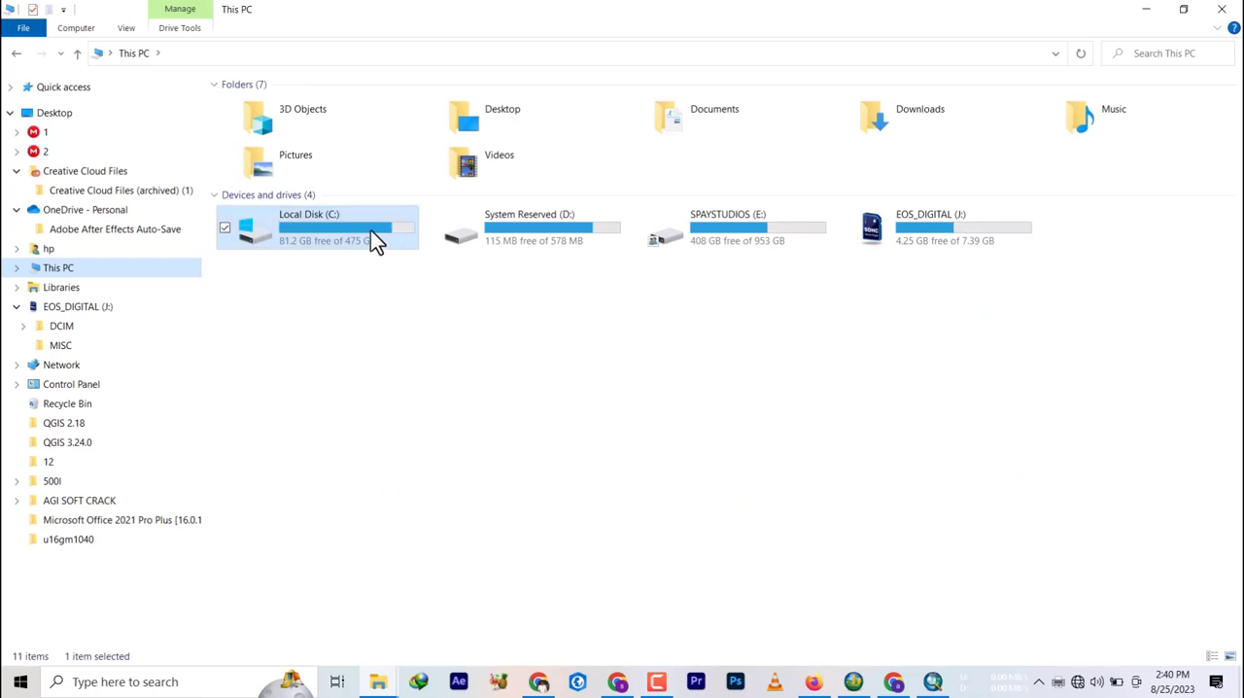
double_click(309, 227)
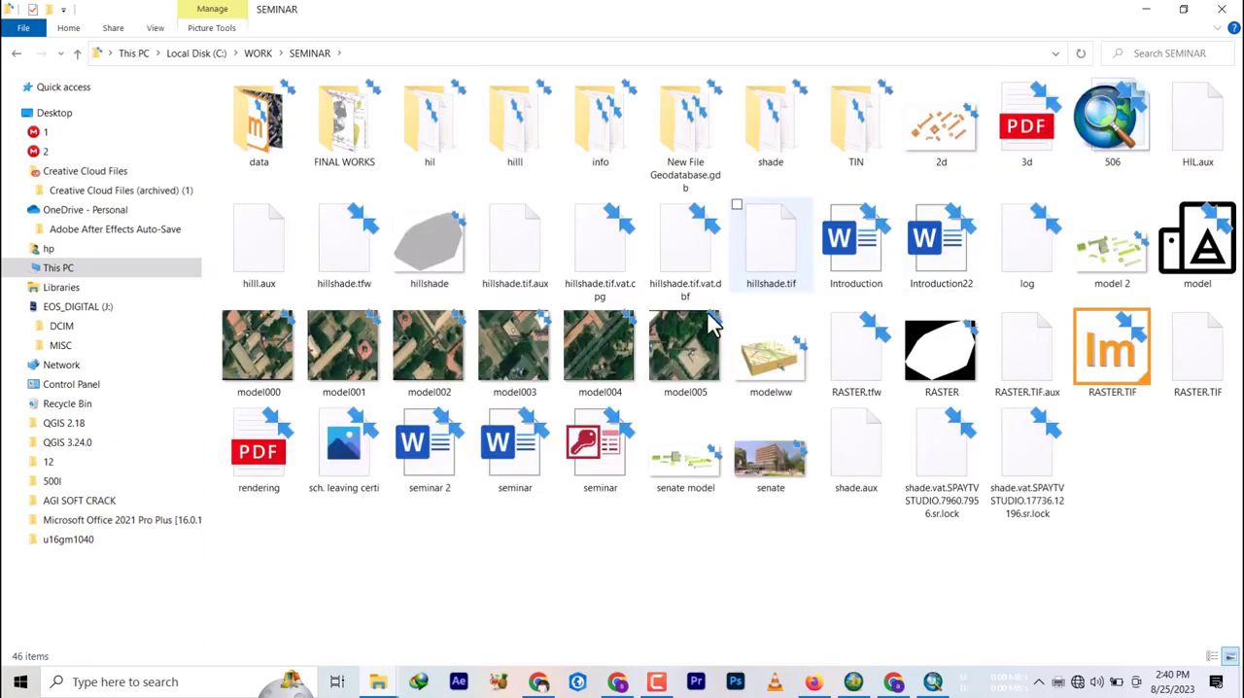
left_click(259, 447)
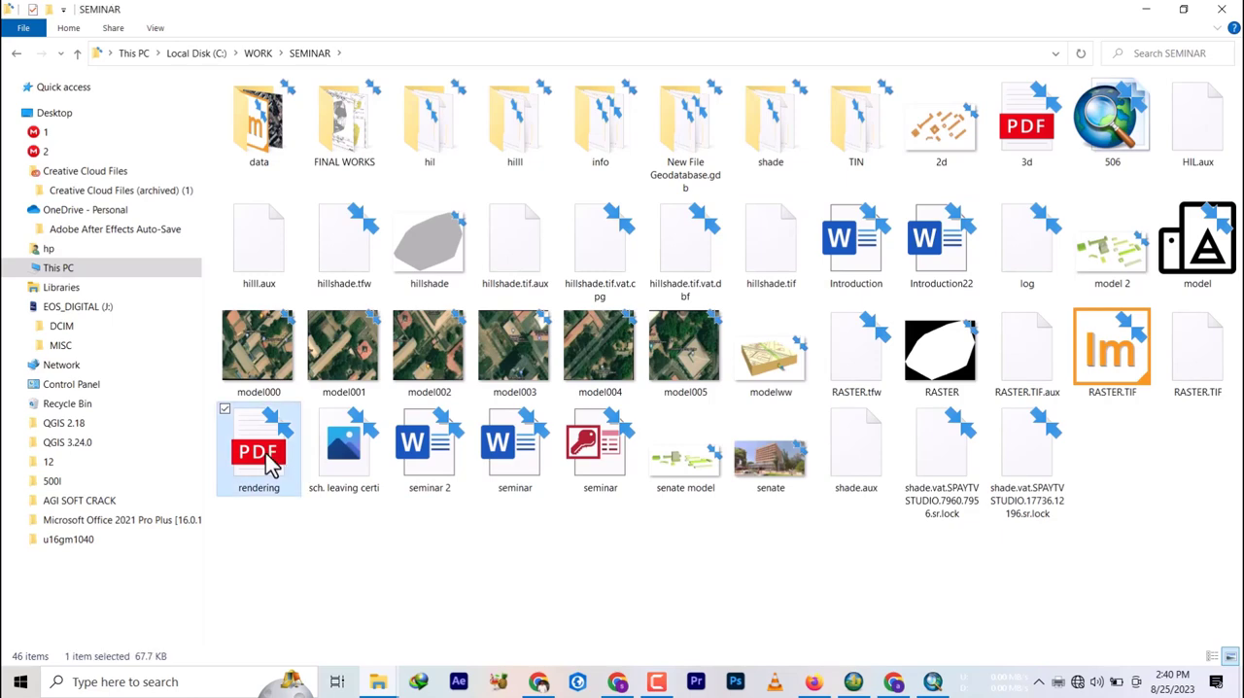
double_click(258, 450)
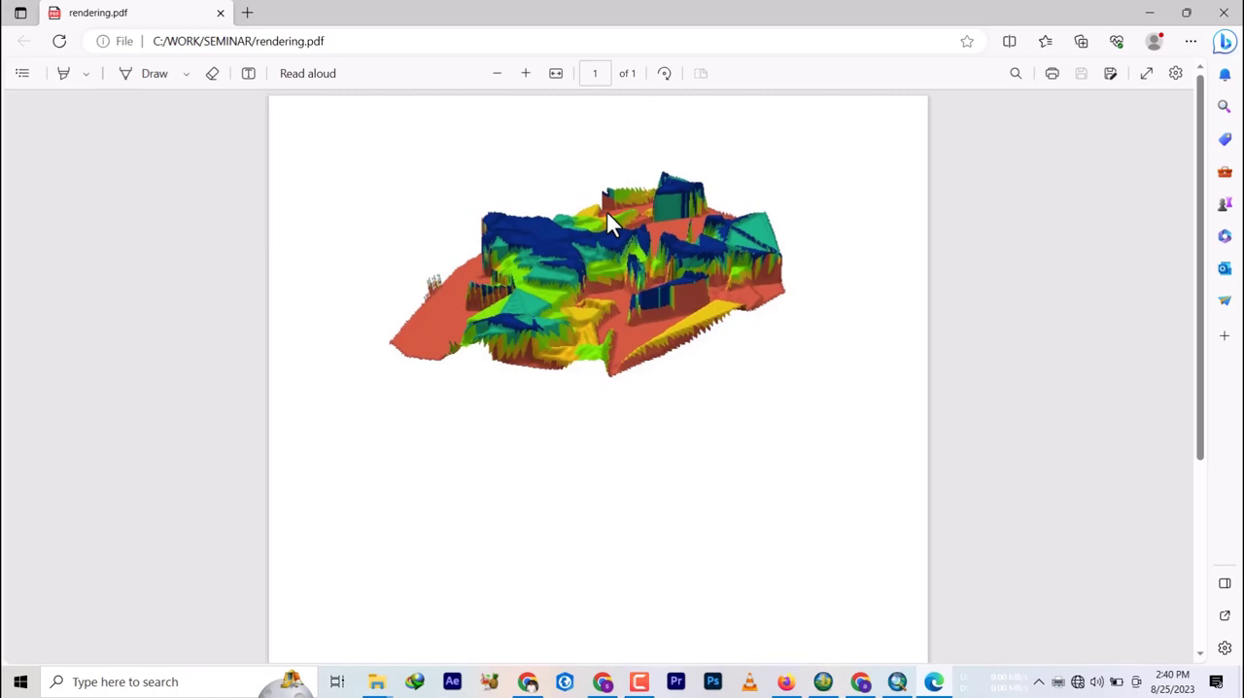
mouse_move(610, 243)
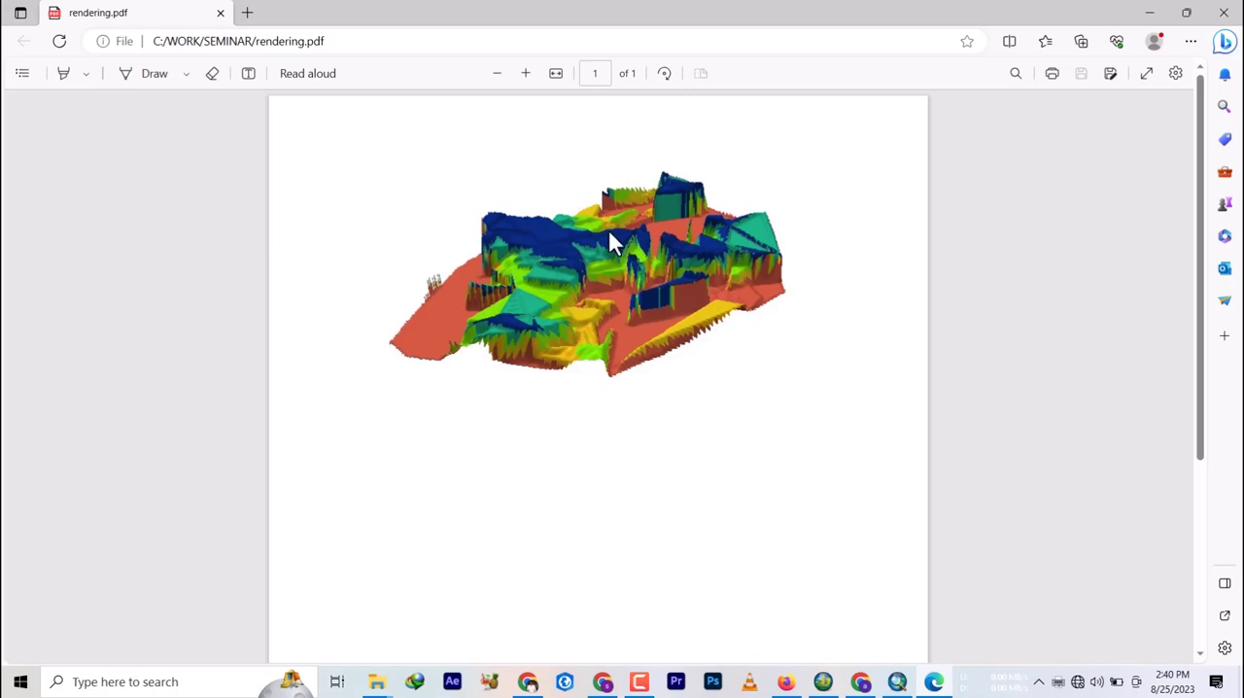
mouse_move(583, 264)
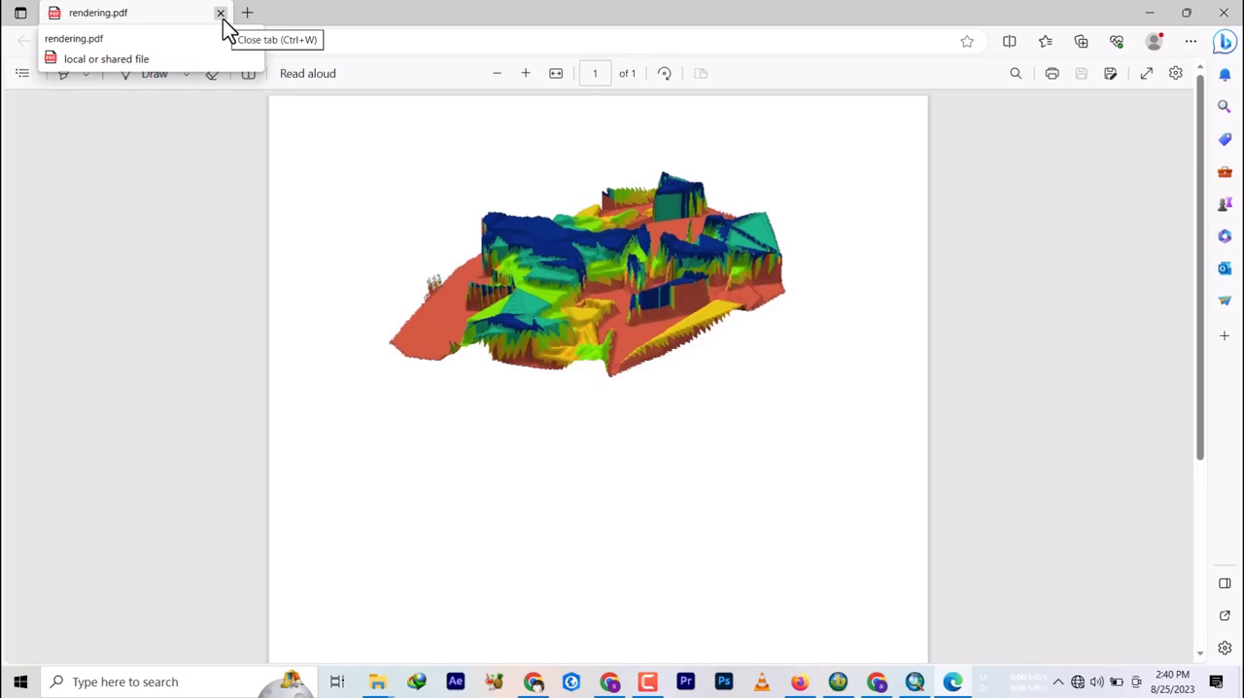
mouse_move(605, 432)
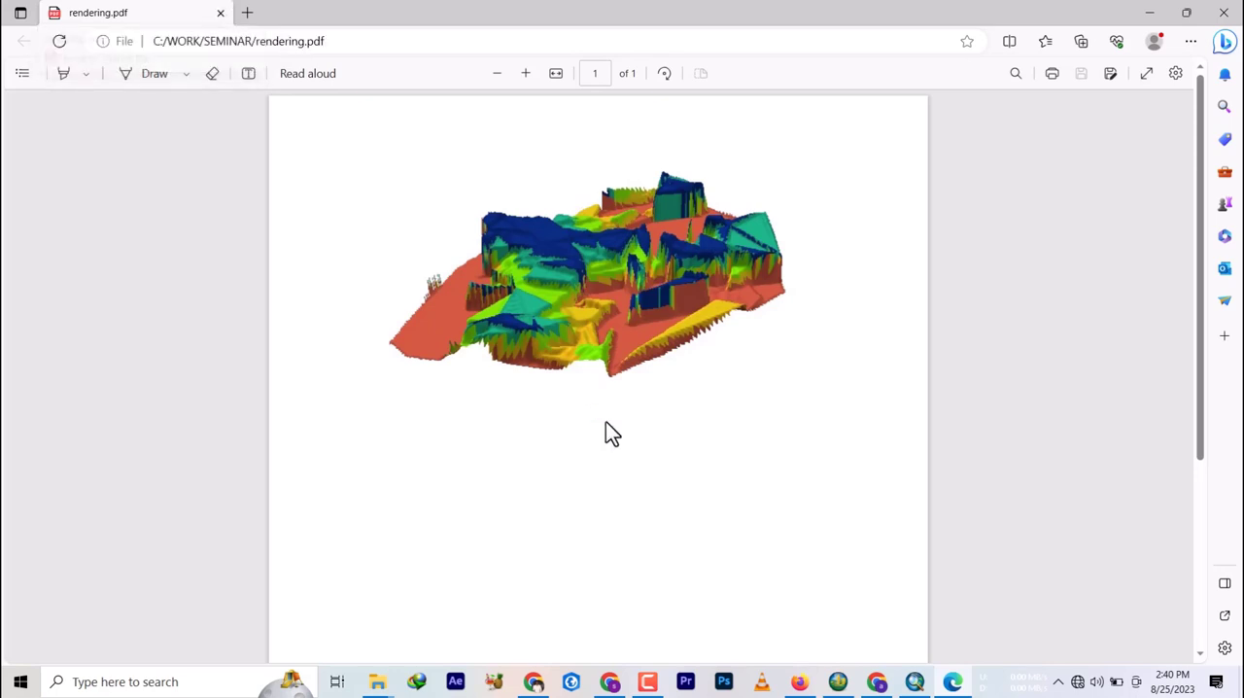